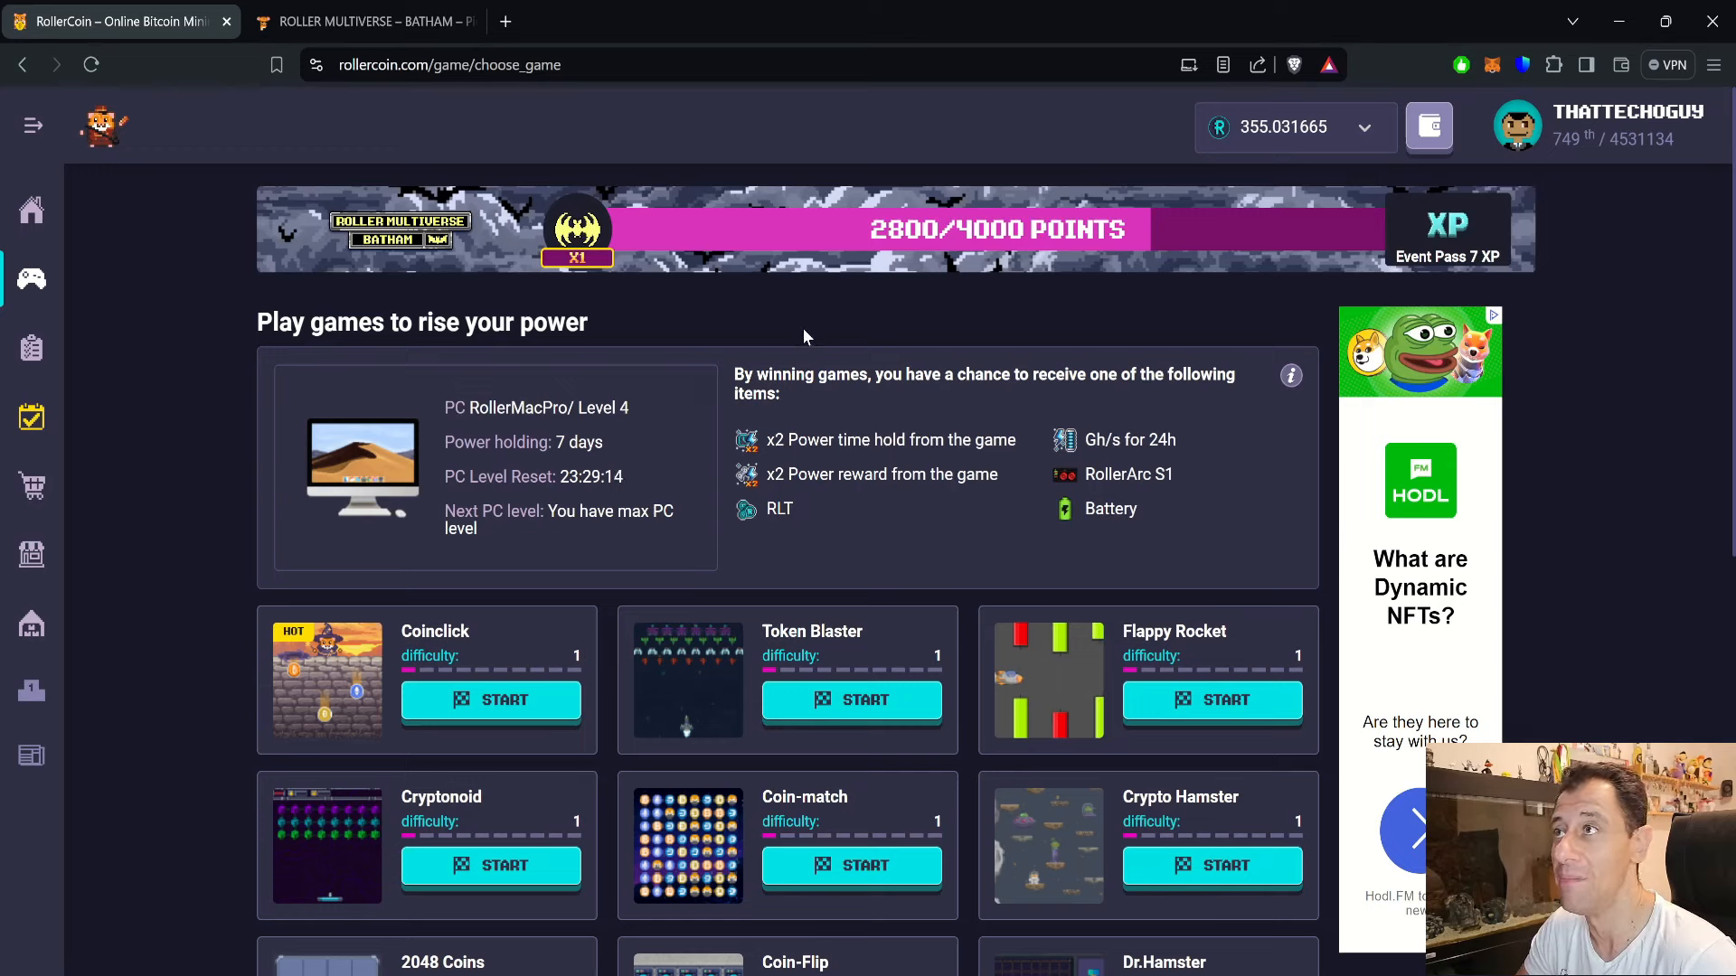
{"action": "mouse_move", "coordinate": [841, 324]}
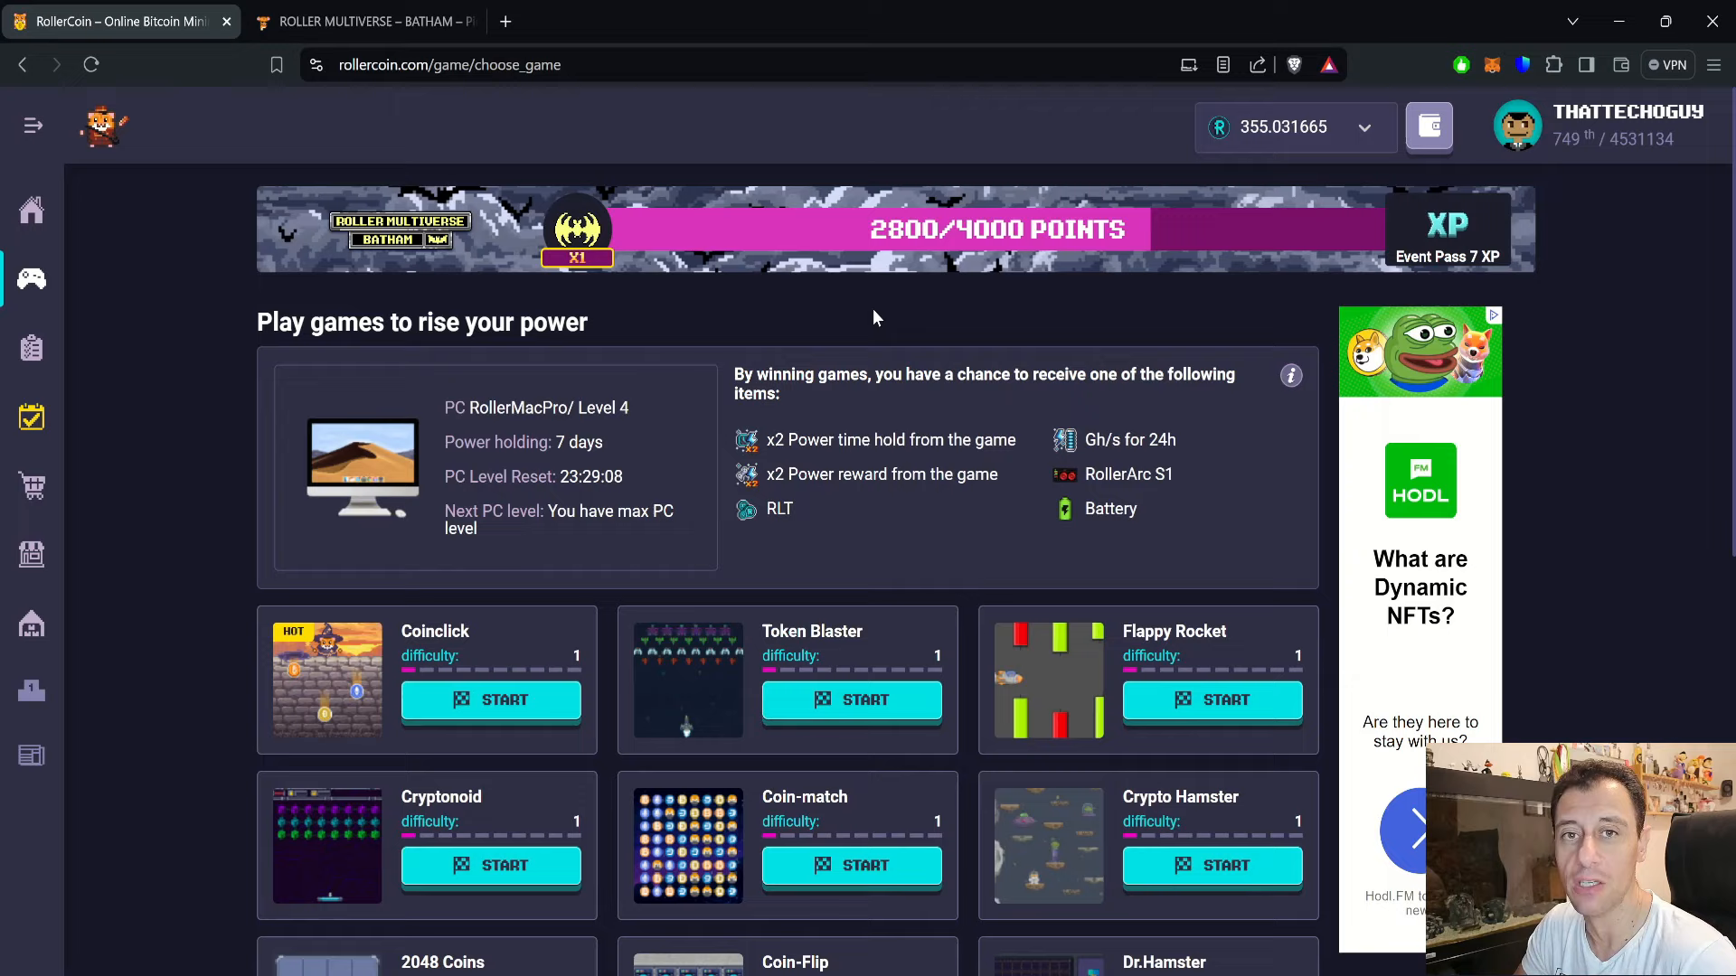
{"action": "mouse_move", "coordinate": [911, 306]}
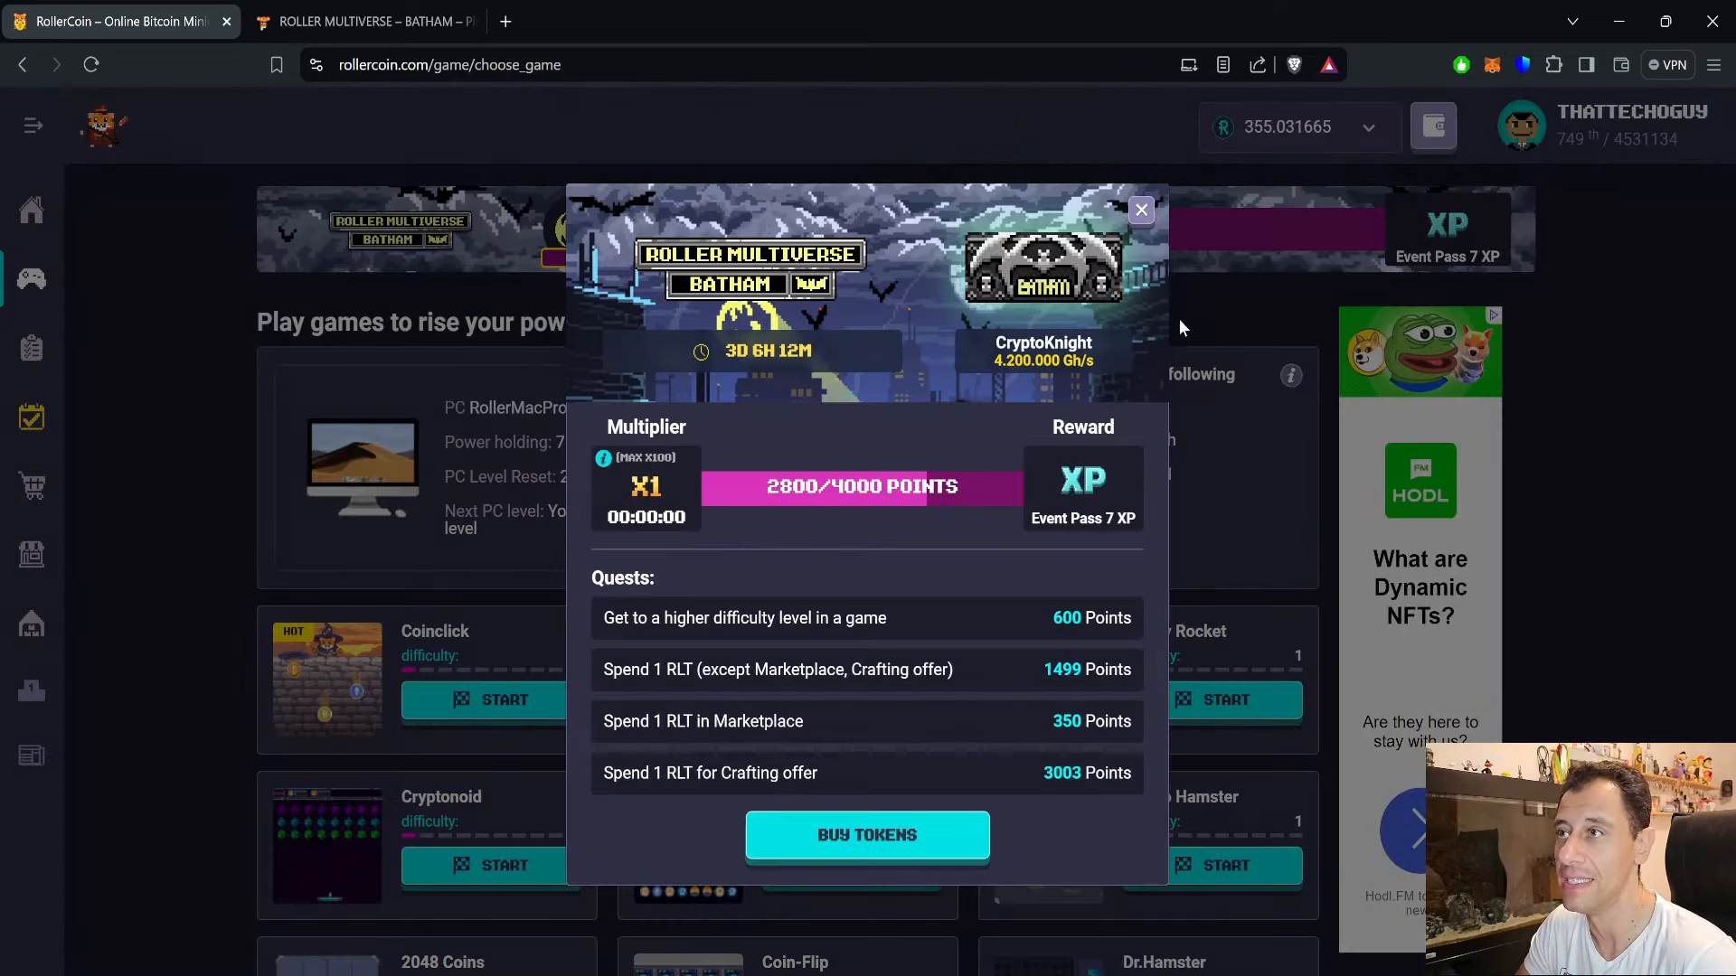
{"action": "mouse_move", "coordinate": [1226, 627]}
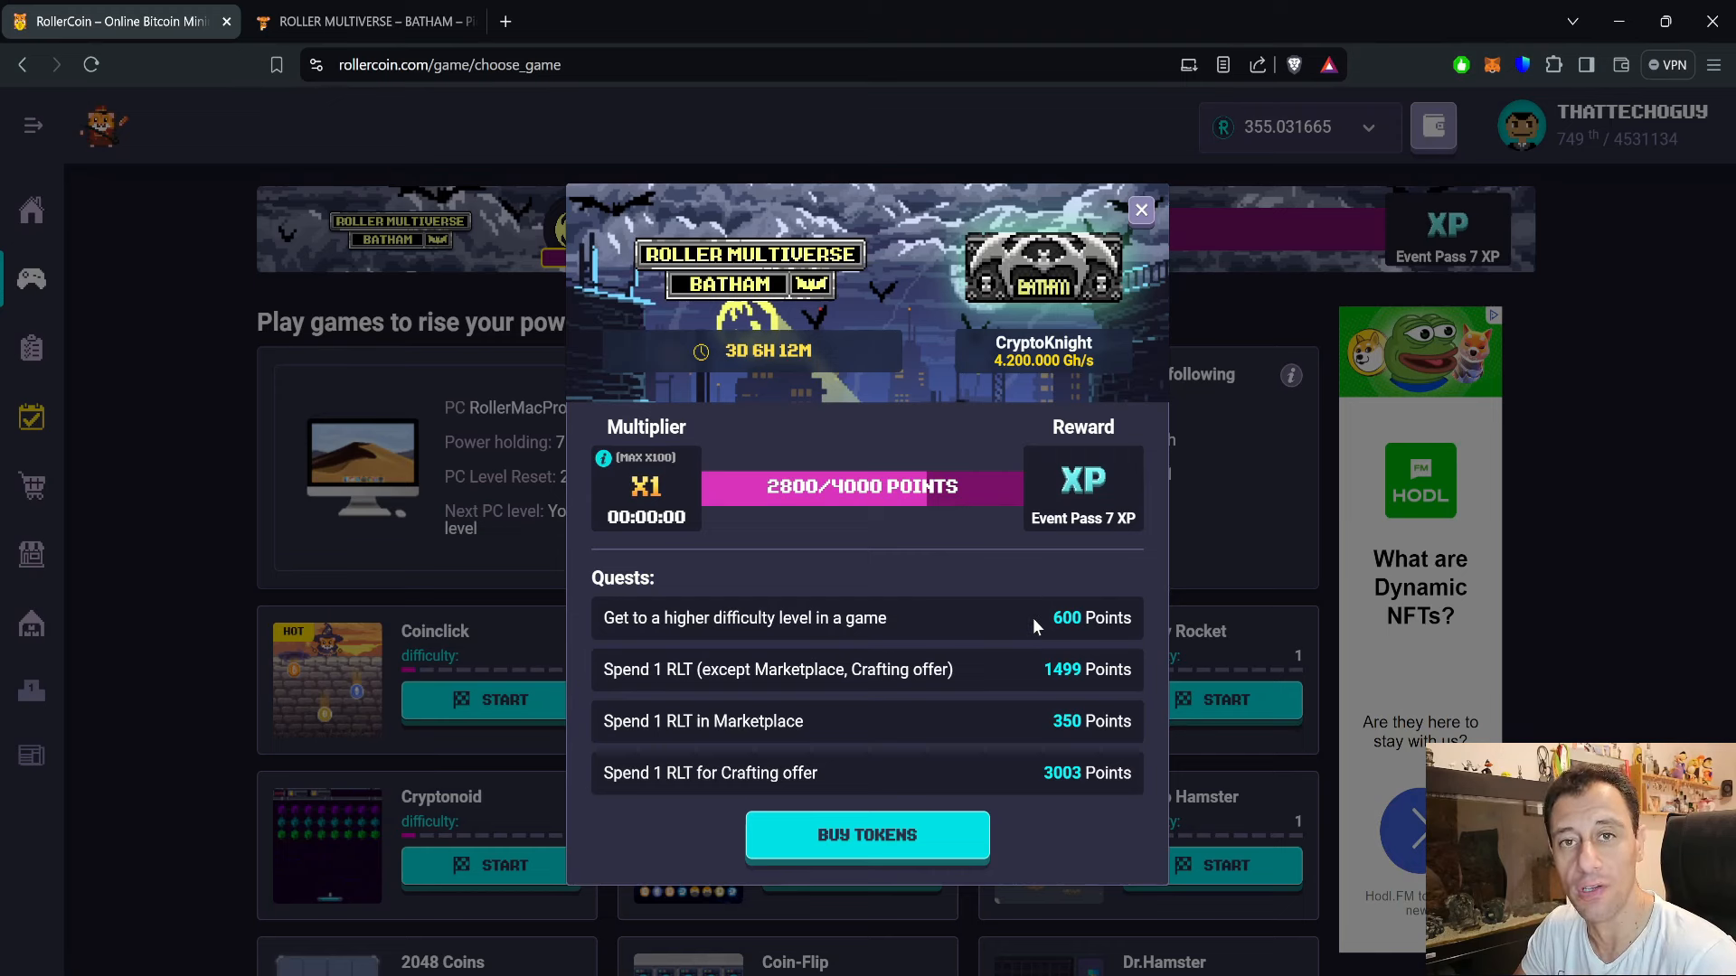
{"action": "mouse_move", "coordinate": [1000, 558]}
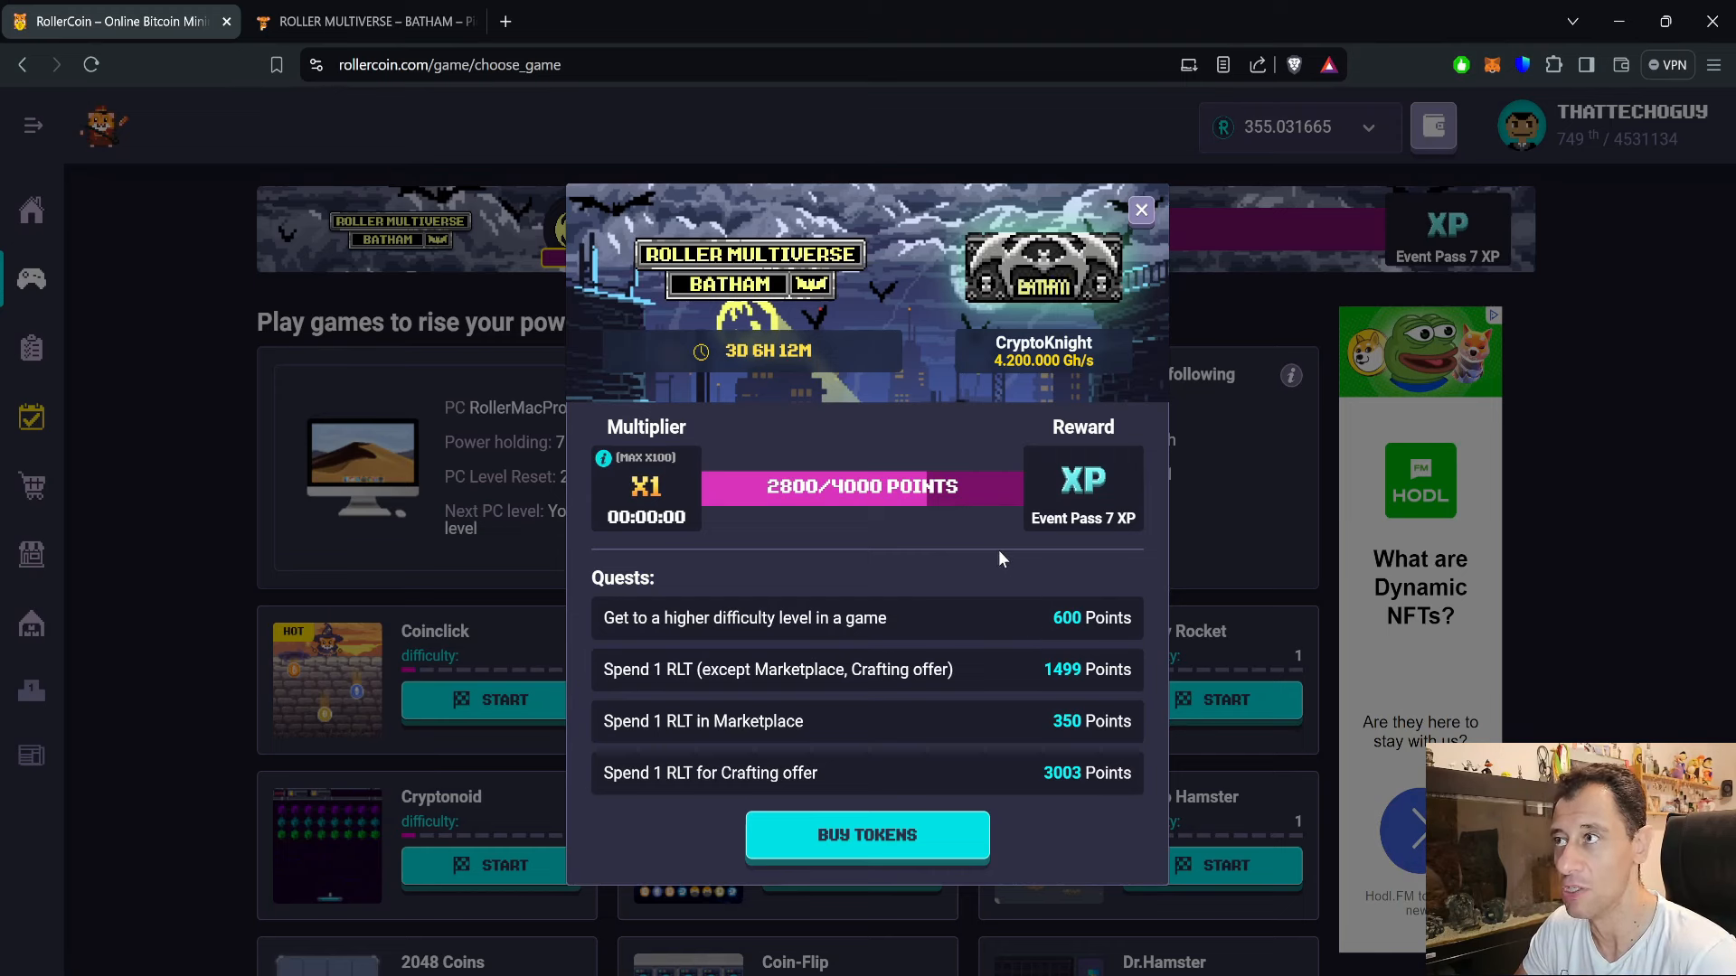
{"action": "mouse_move", "coordinate": [985, 579]}
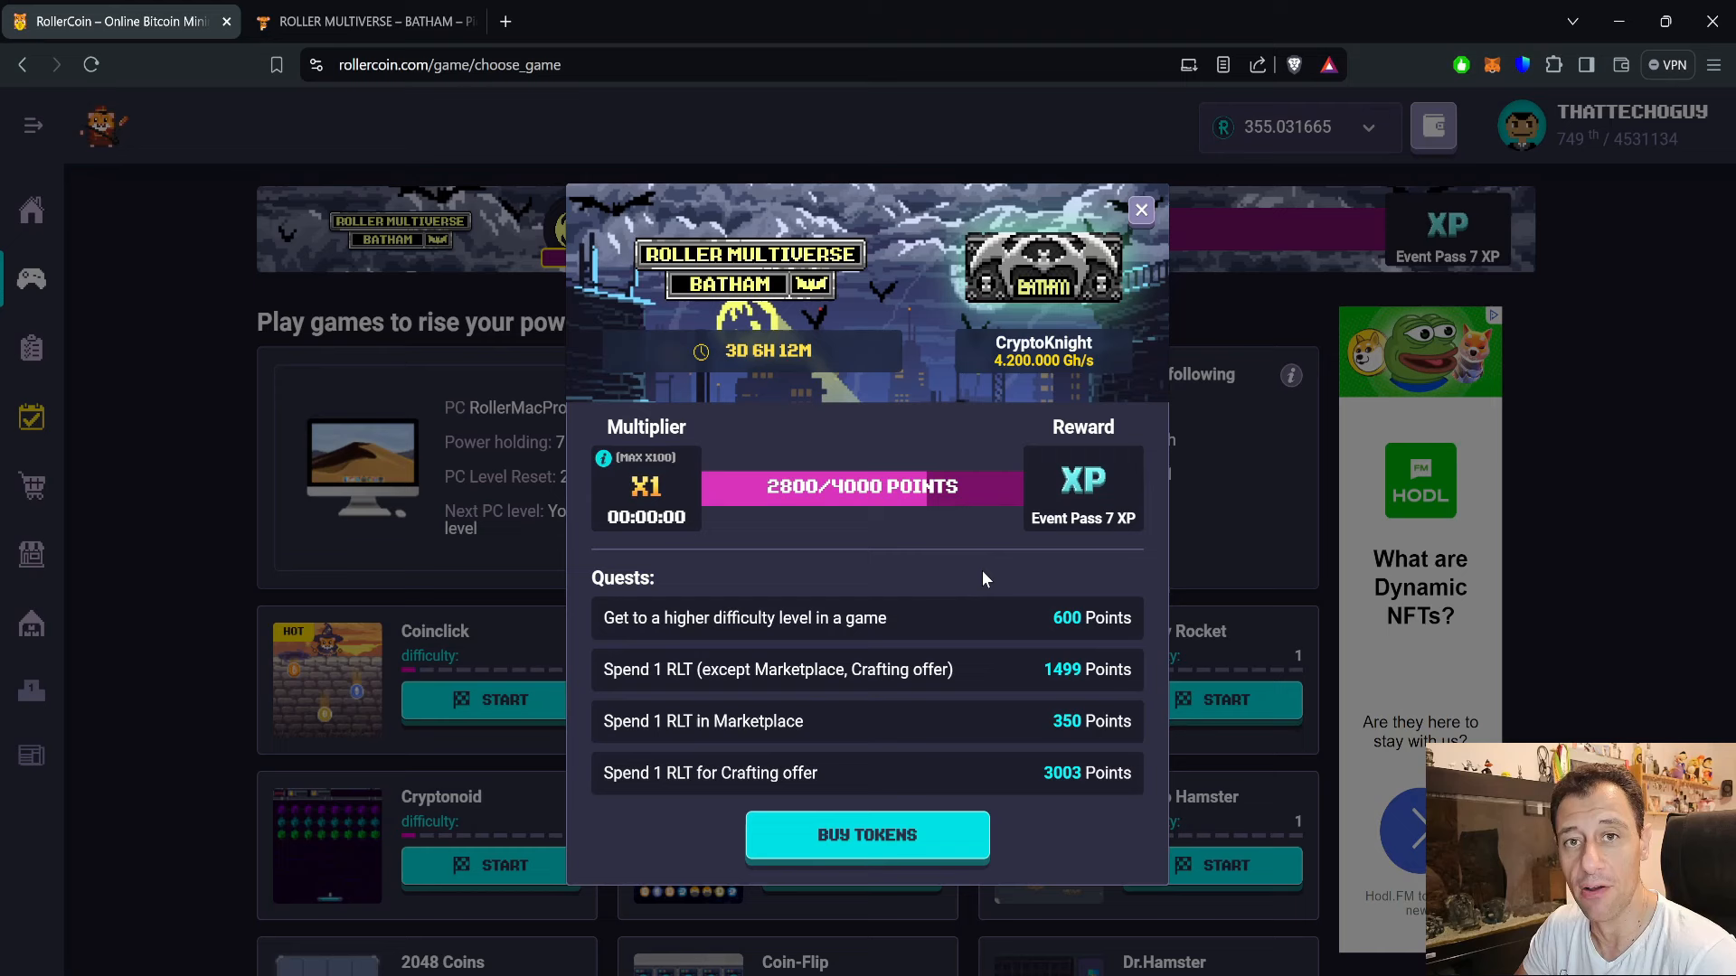
{"action": "mouse_move", "coordinate": [1039, 573]}
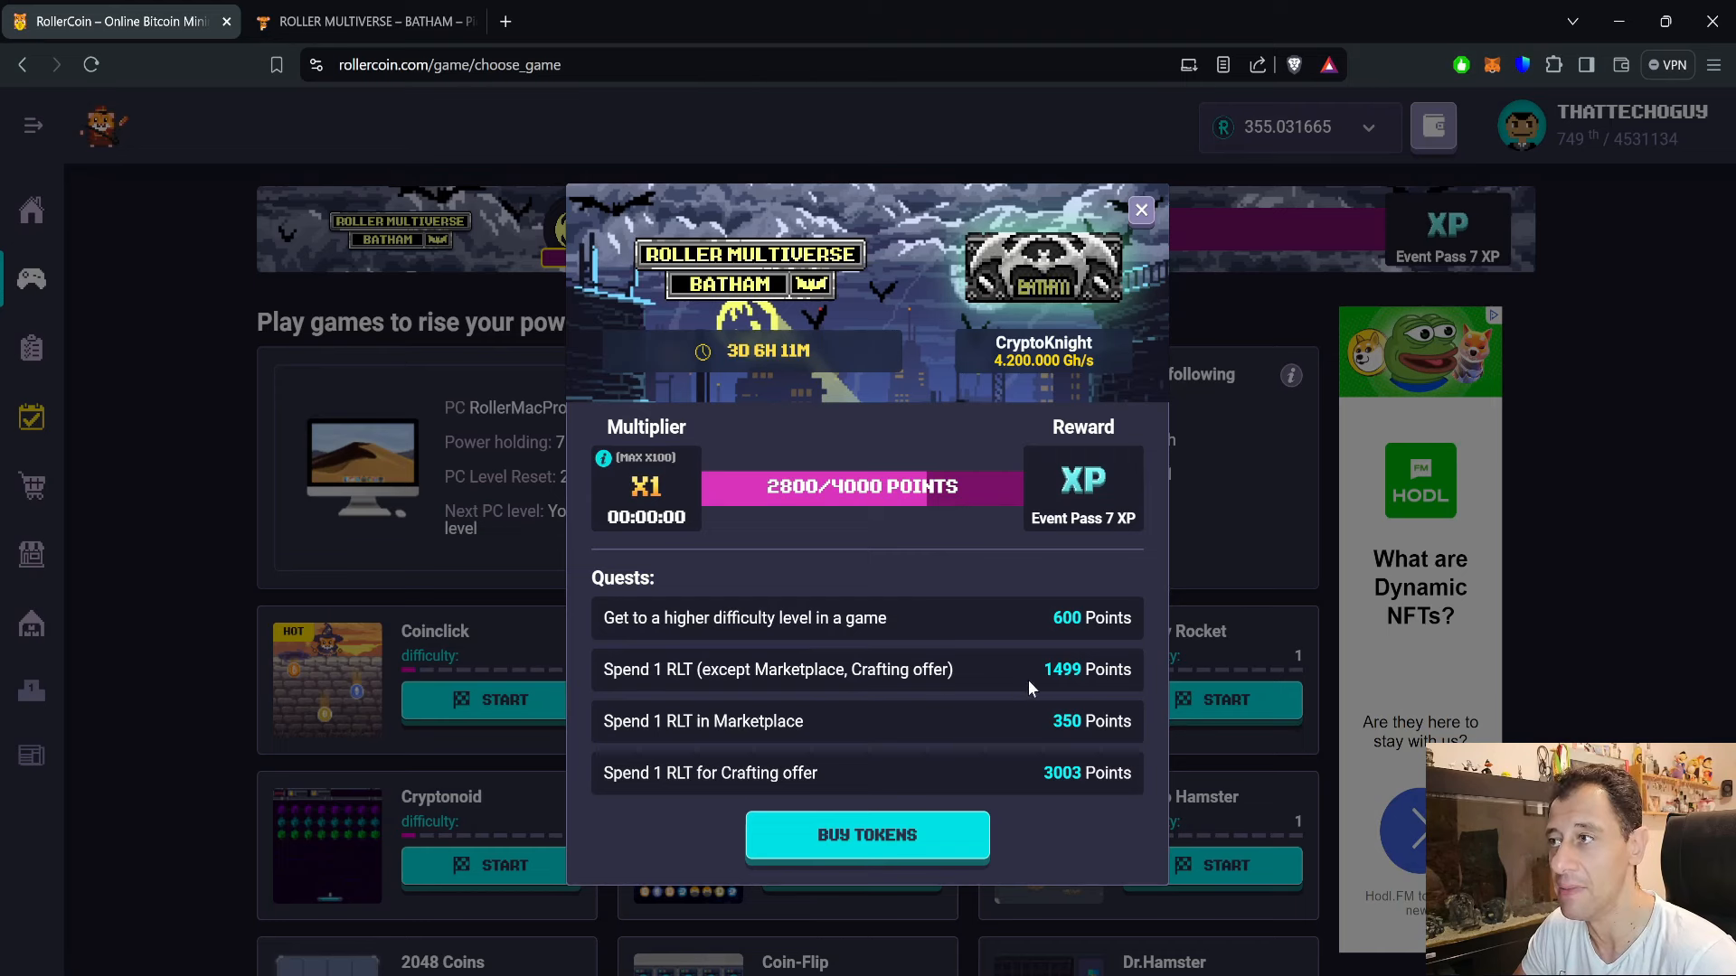
{"action": "mouse_move", "coordinate": [972, 744]}
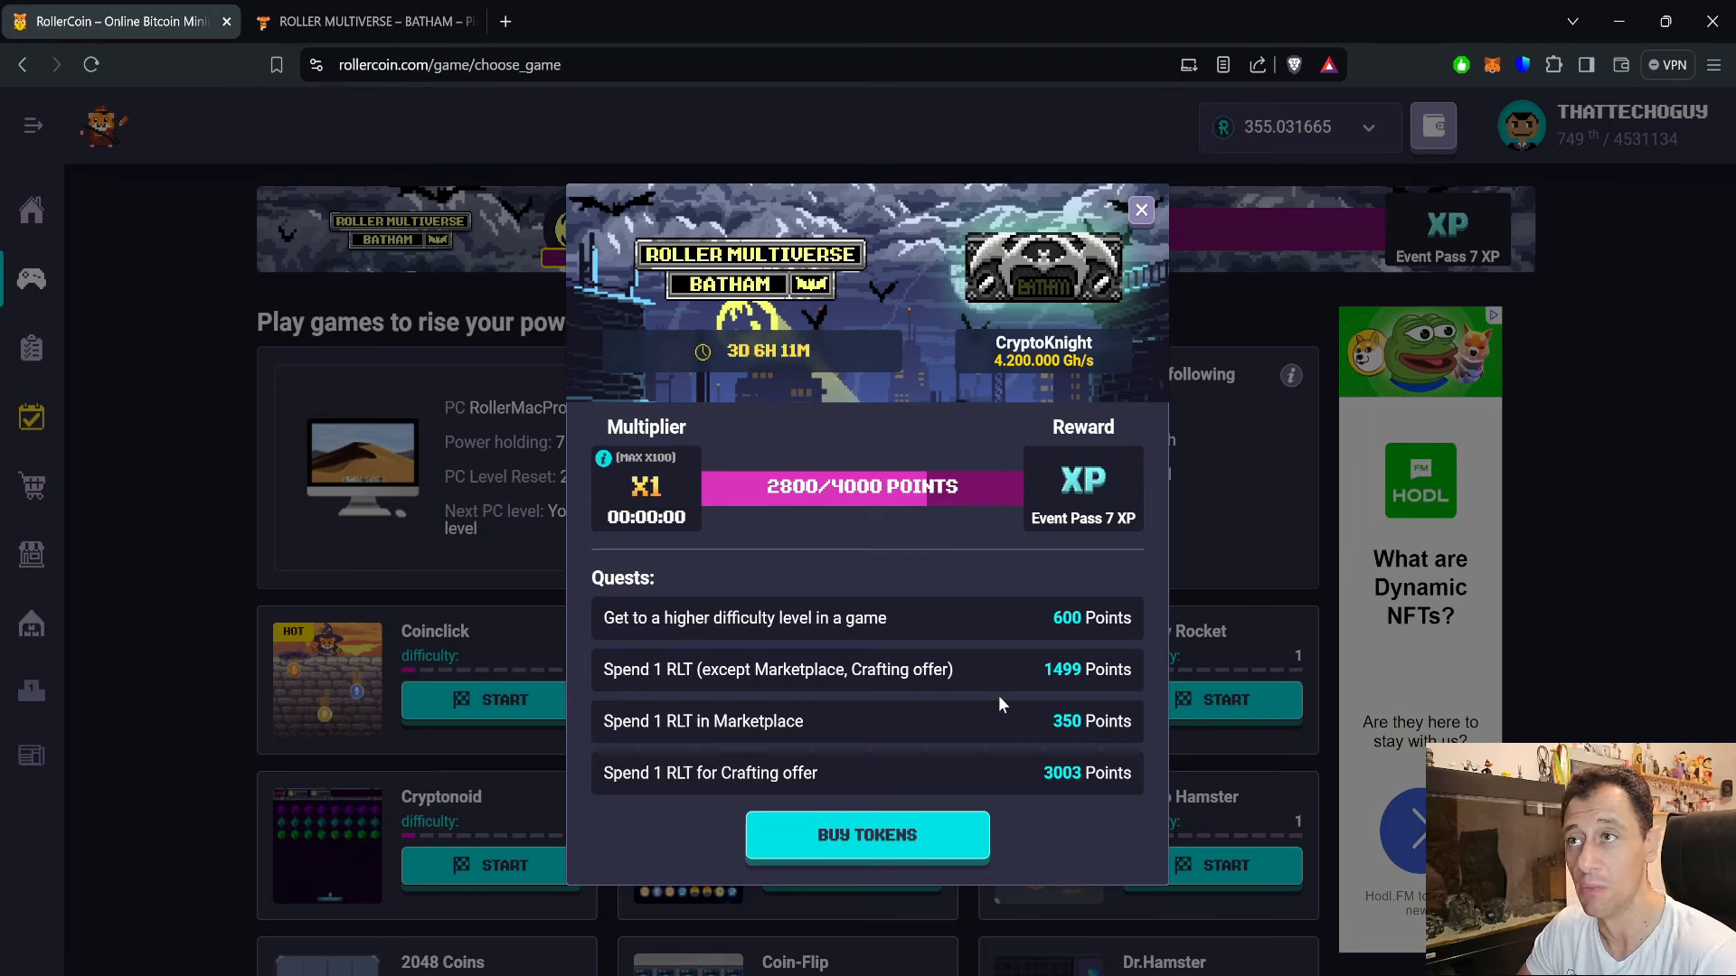
{"action": "mouse_move", "coordinate": [1066, 705]}
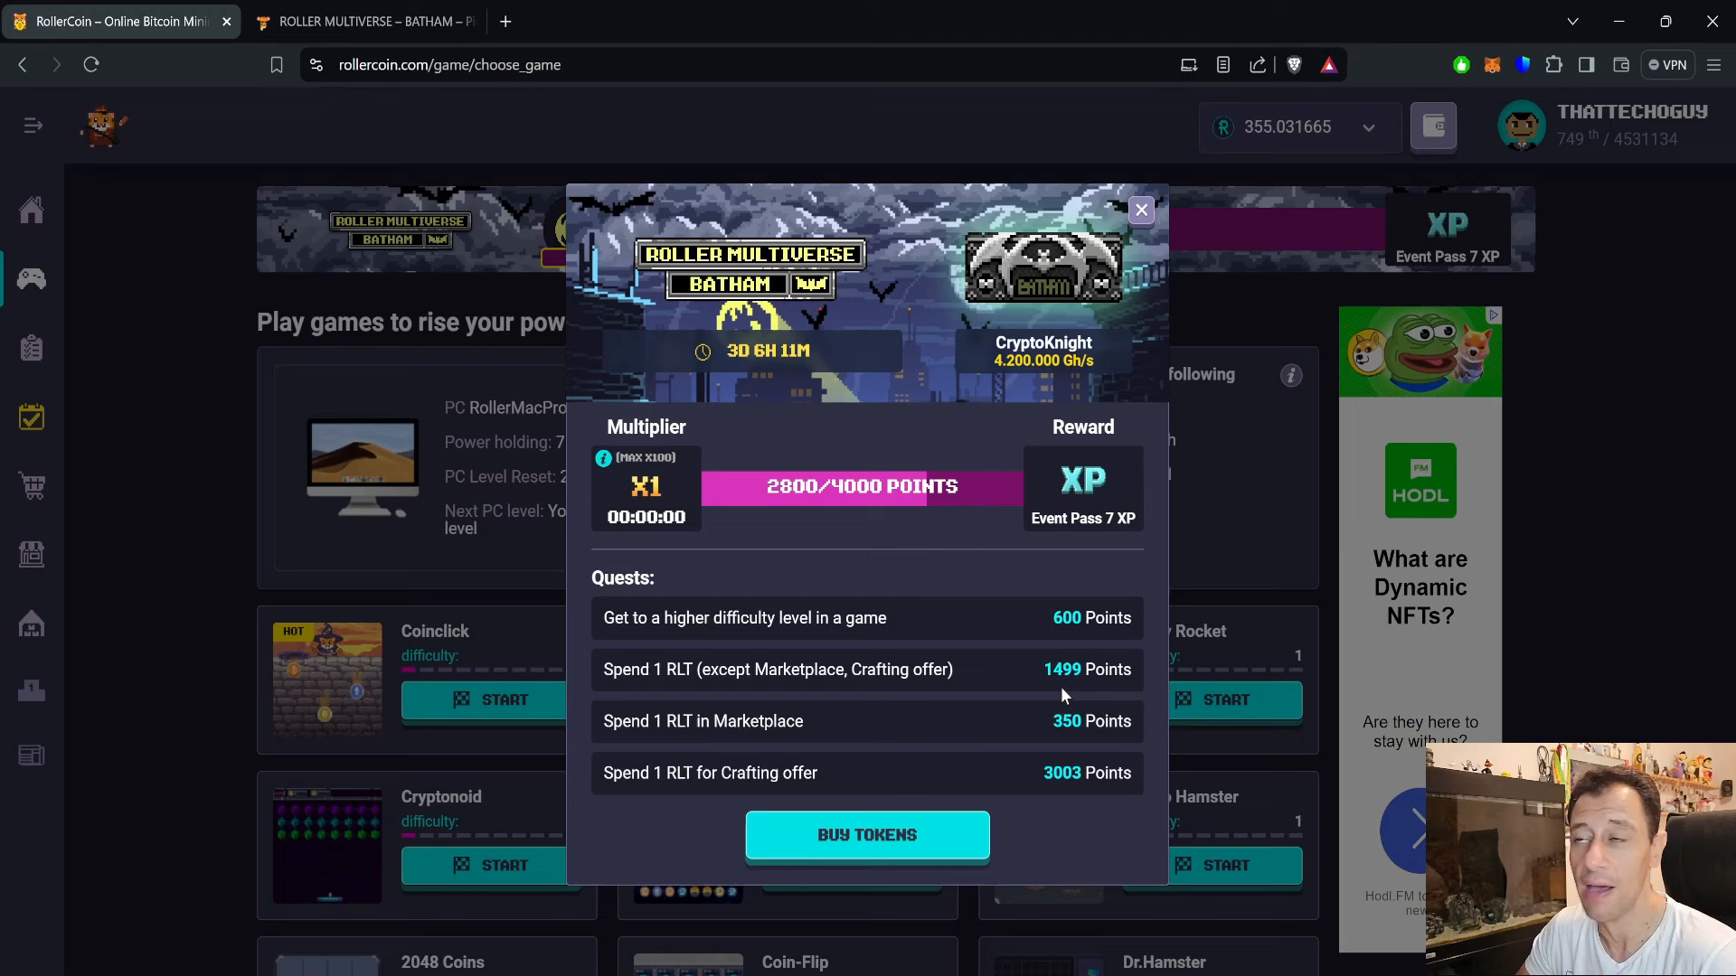
{"action": "mouse_move", "coordinate": [1066, 695]}
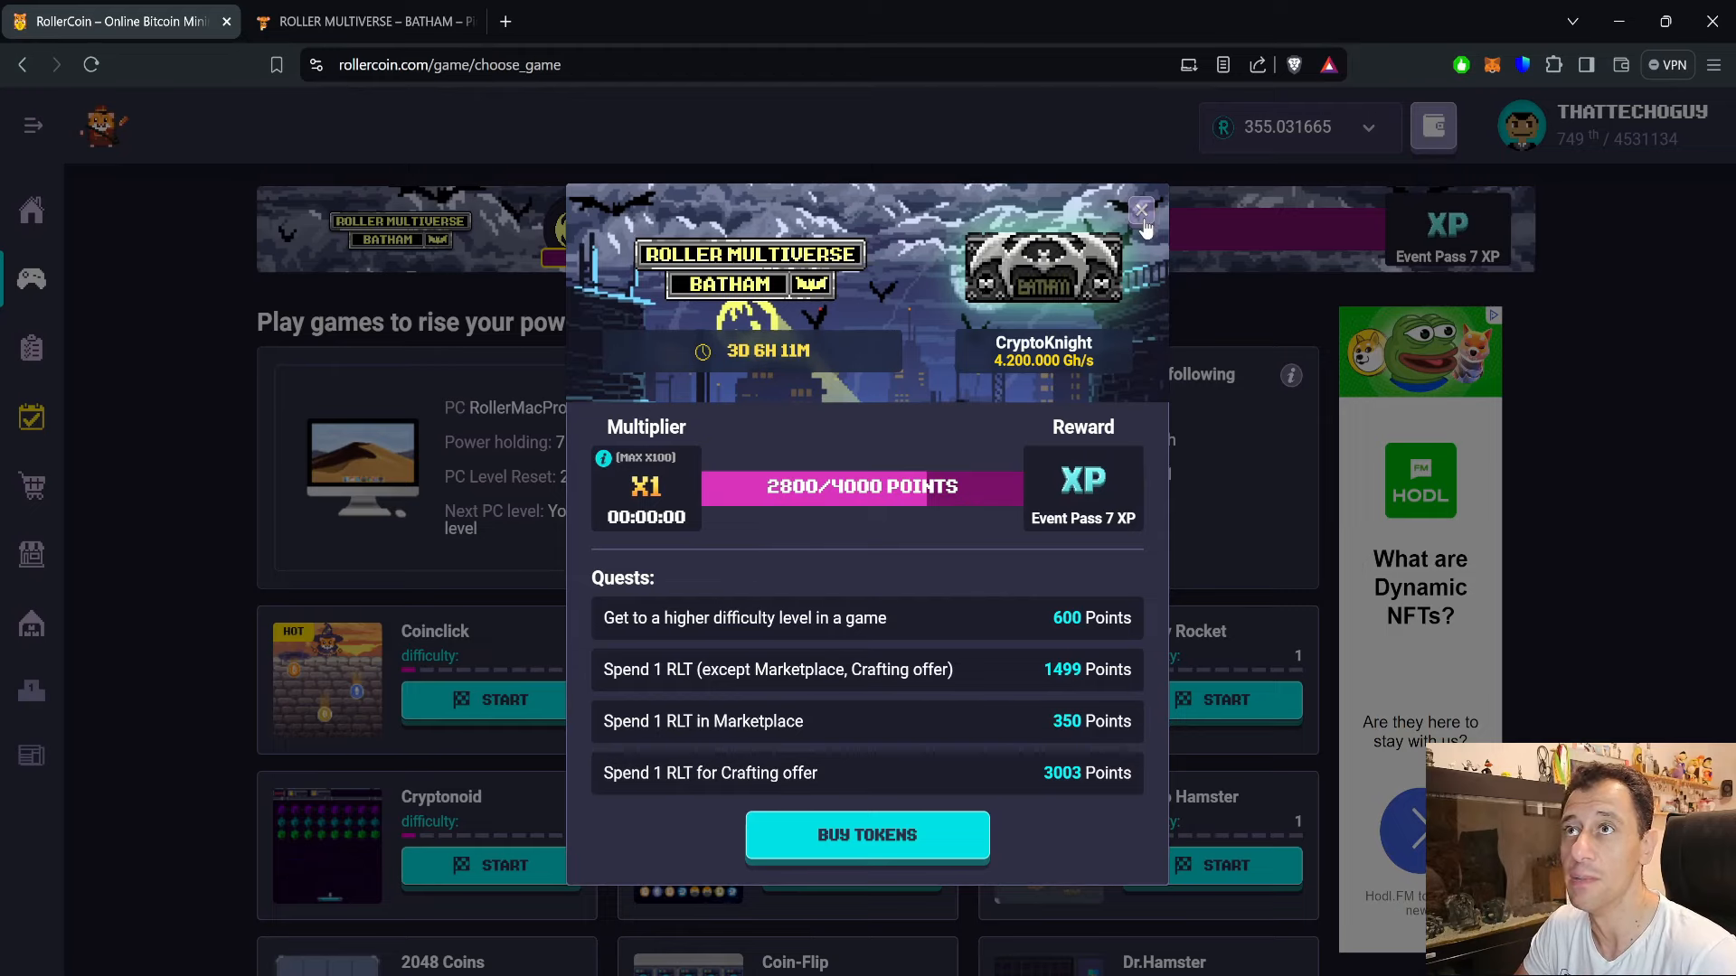
Step: Close the Batham quest details and switch to the Piero Minar y Ganar Batham rewards guide
{"action": "left_click", "coordinate": [1141, 209]}
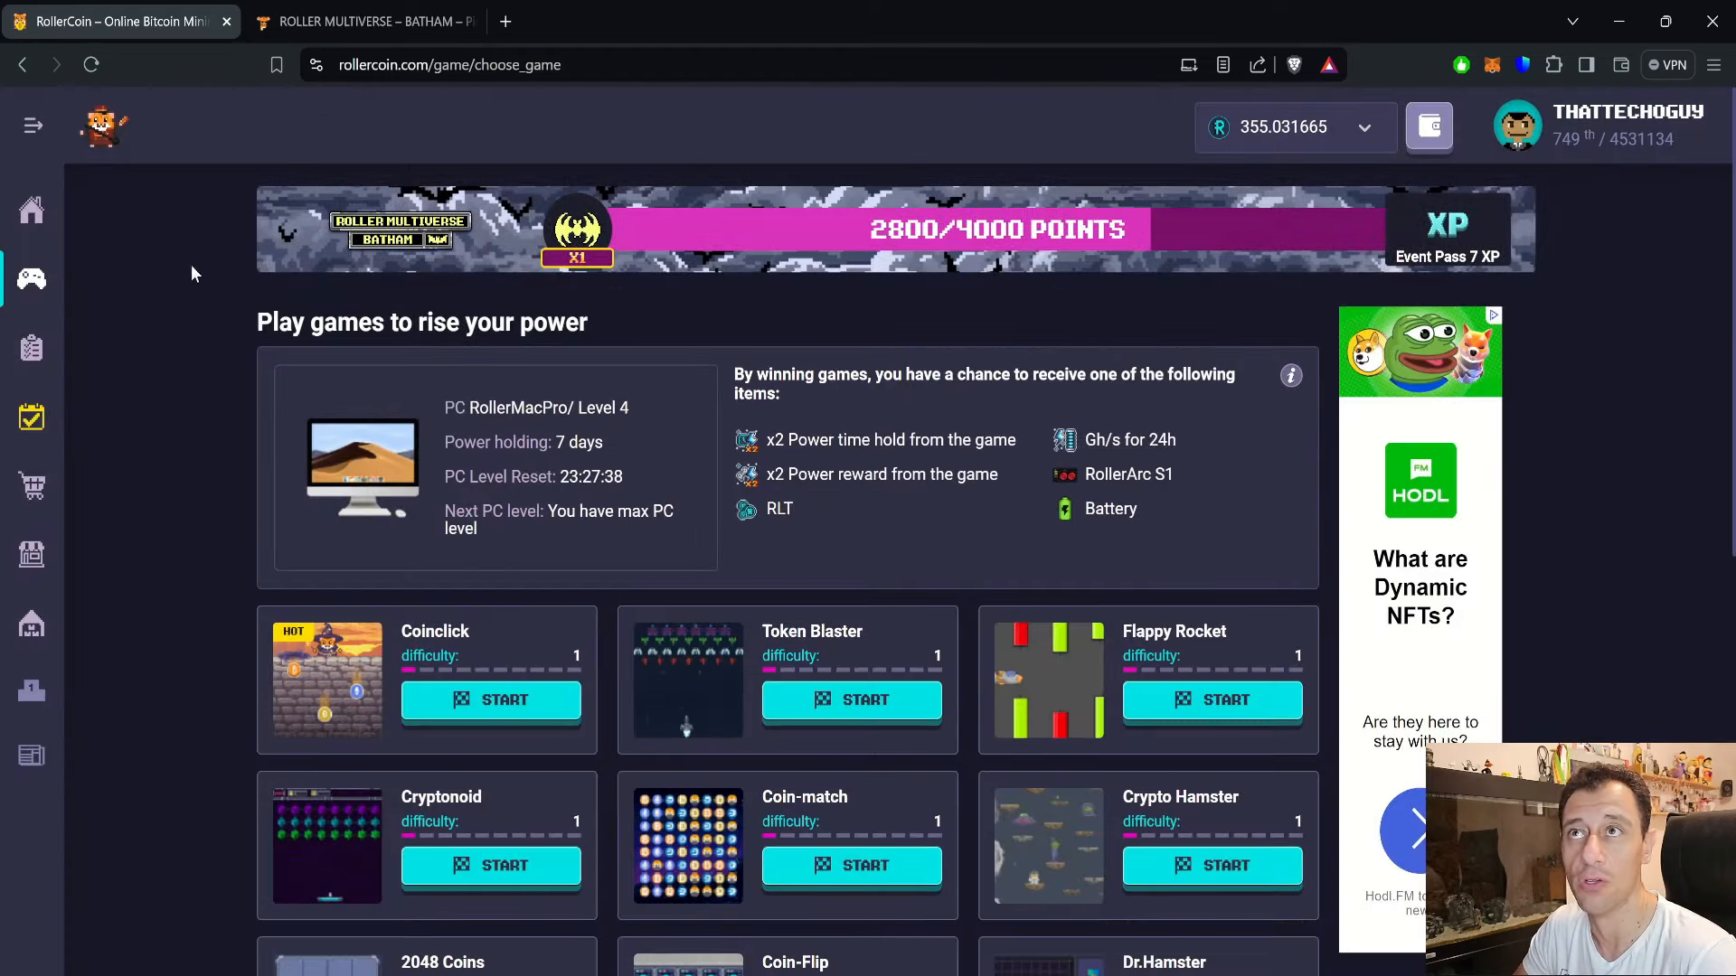
{"action": "left_click", "coordinate": [365, 21]}
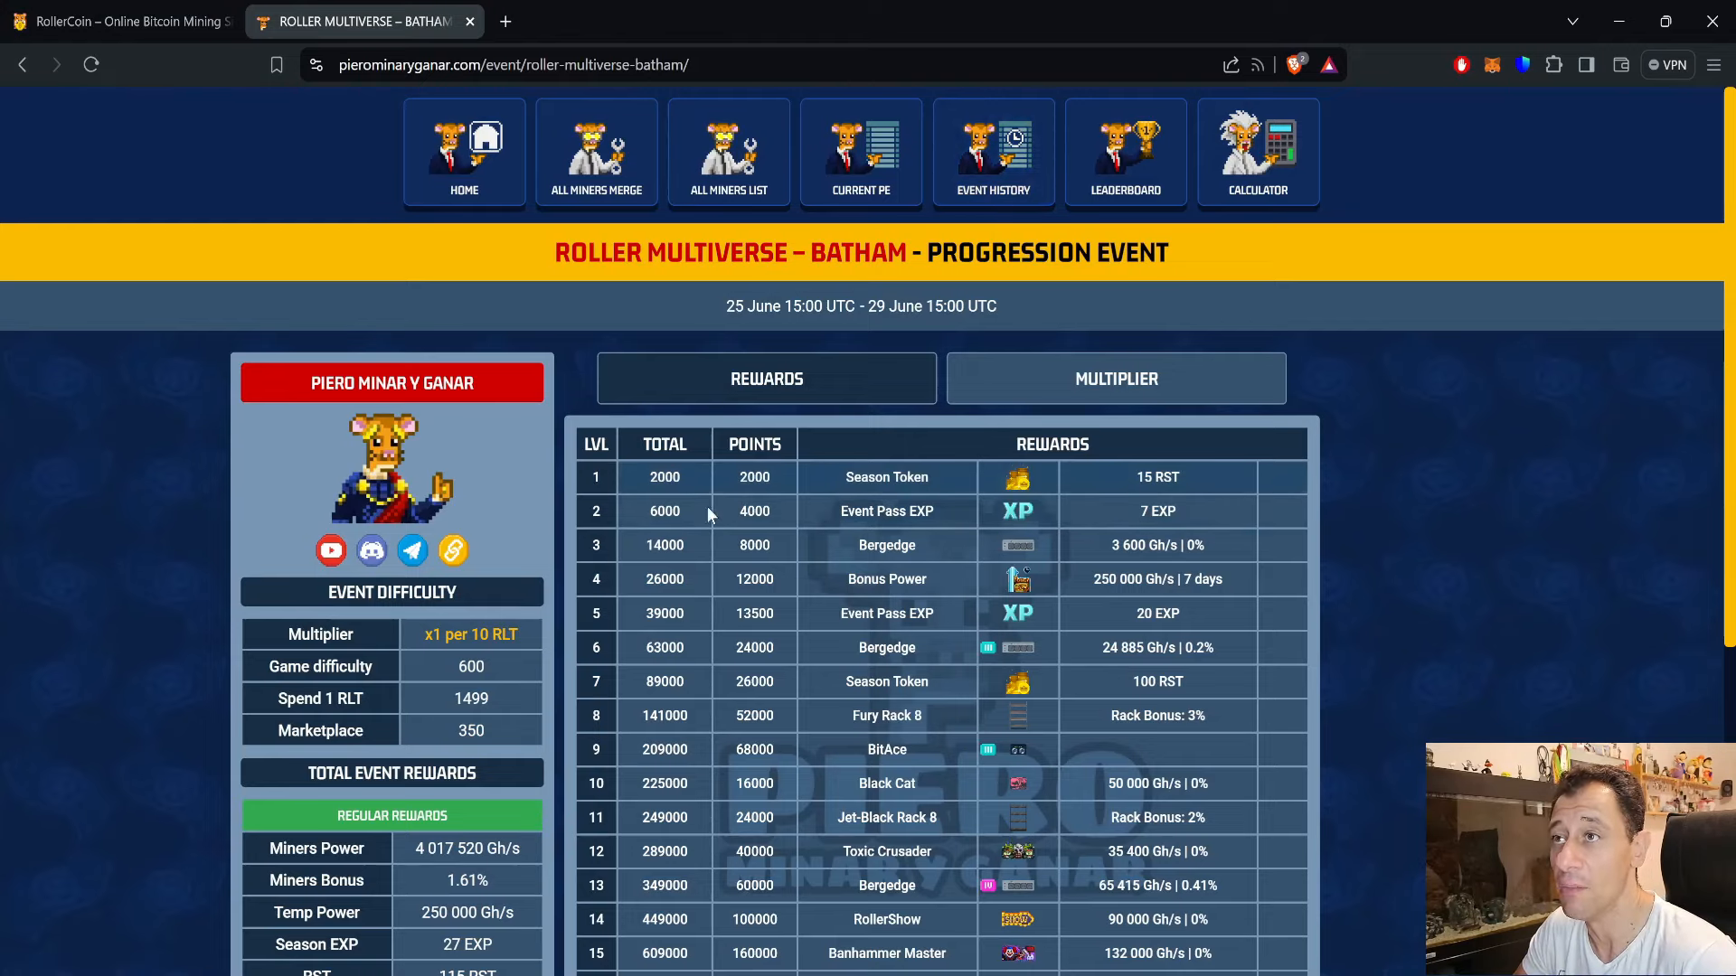
{"action": "scroll", "scroll_direction": "down", "scroll_amount": 3}
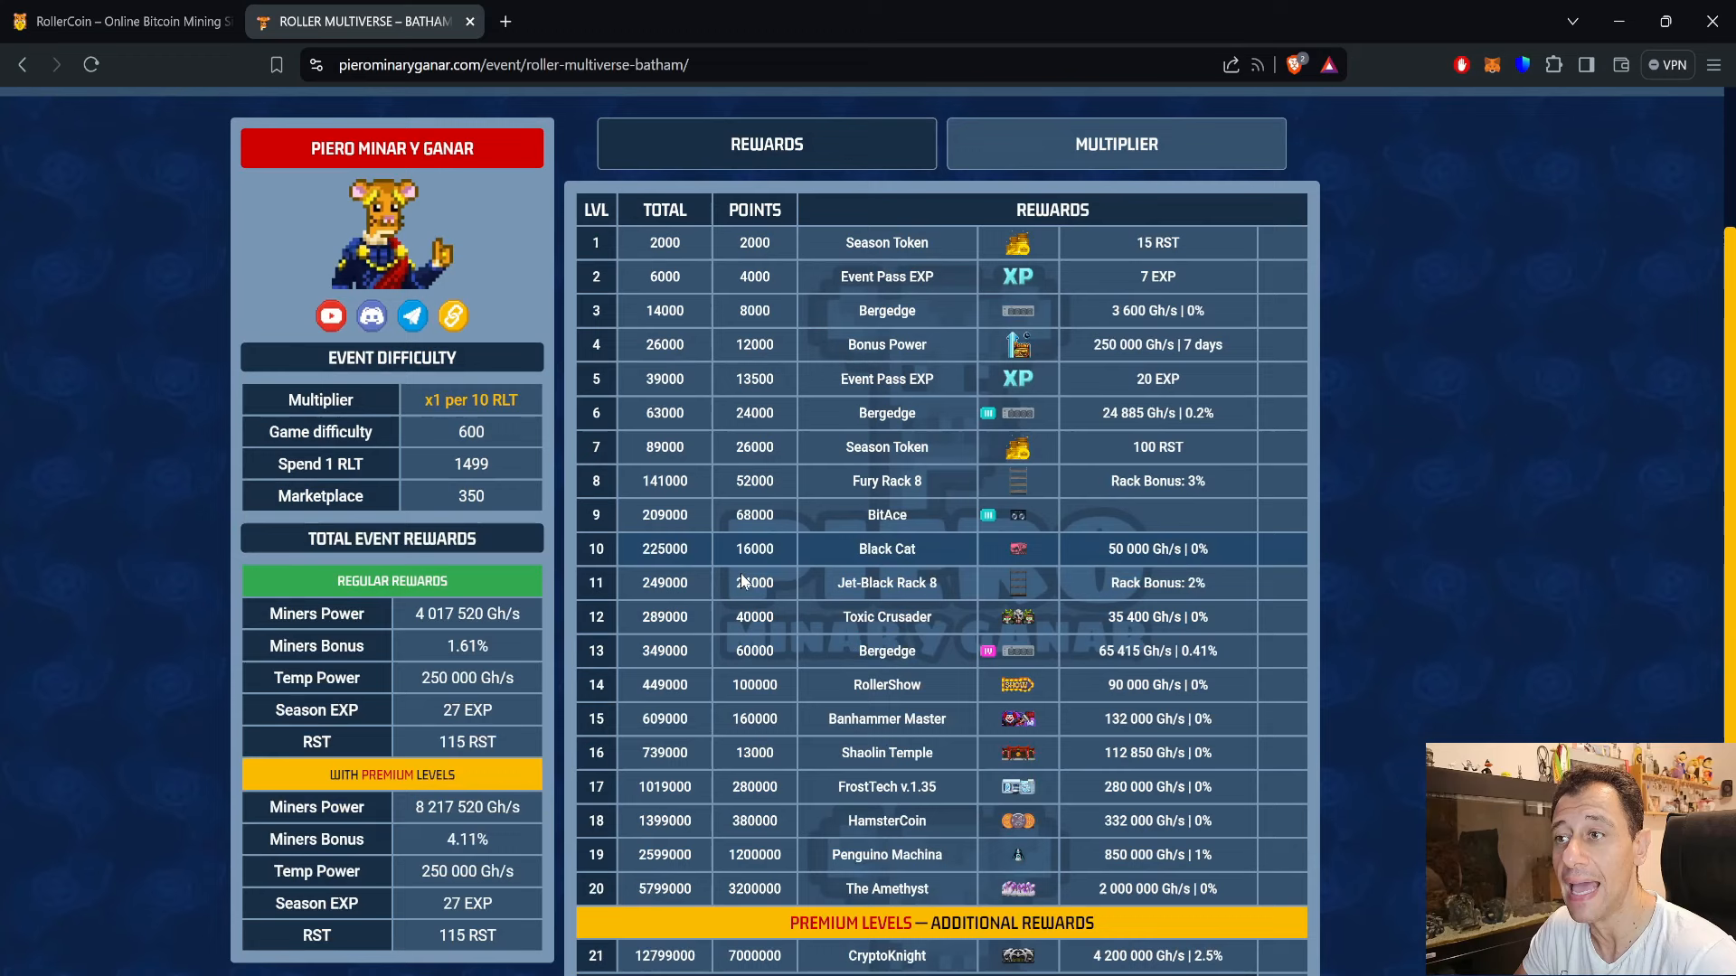
{"action": "scroll", "scroll_direction": "down", "scroll_amount": 3}
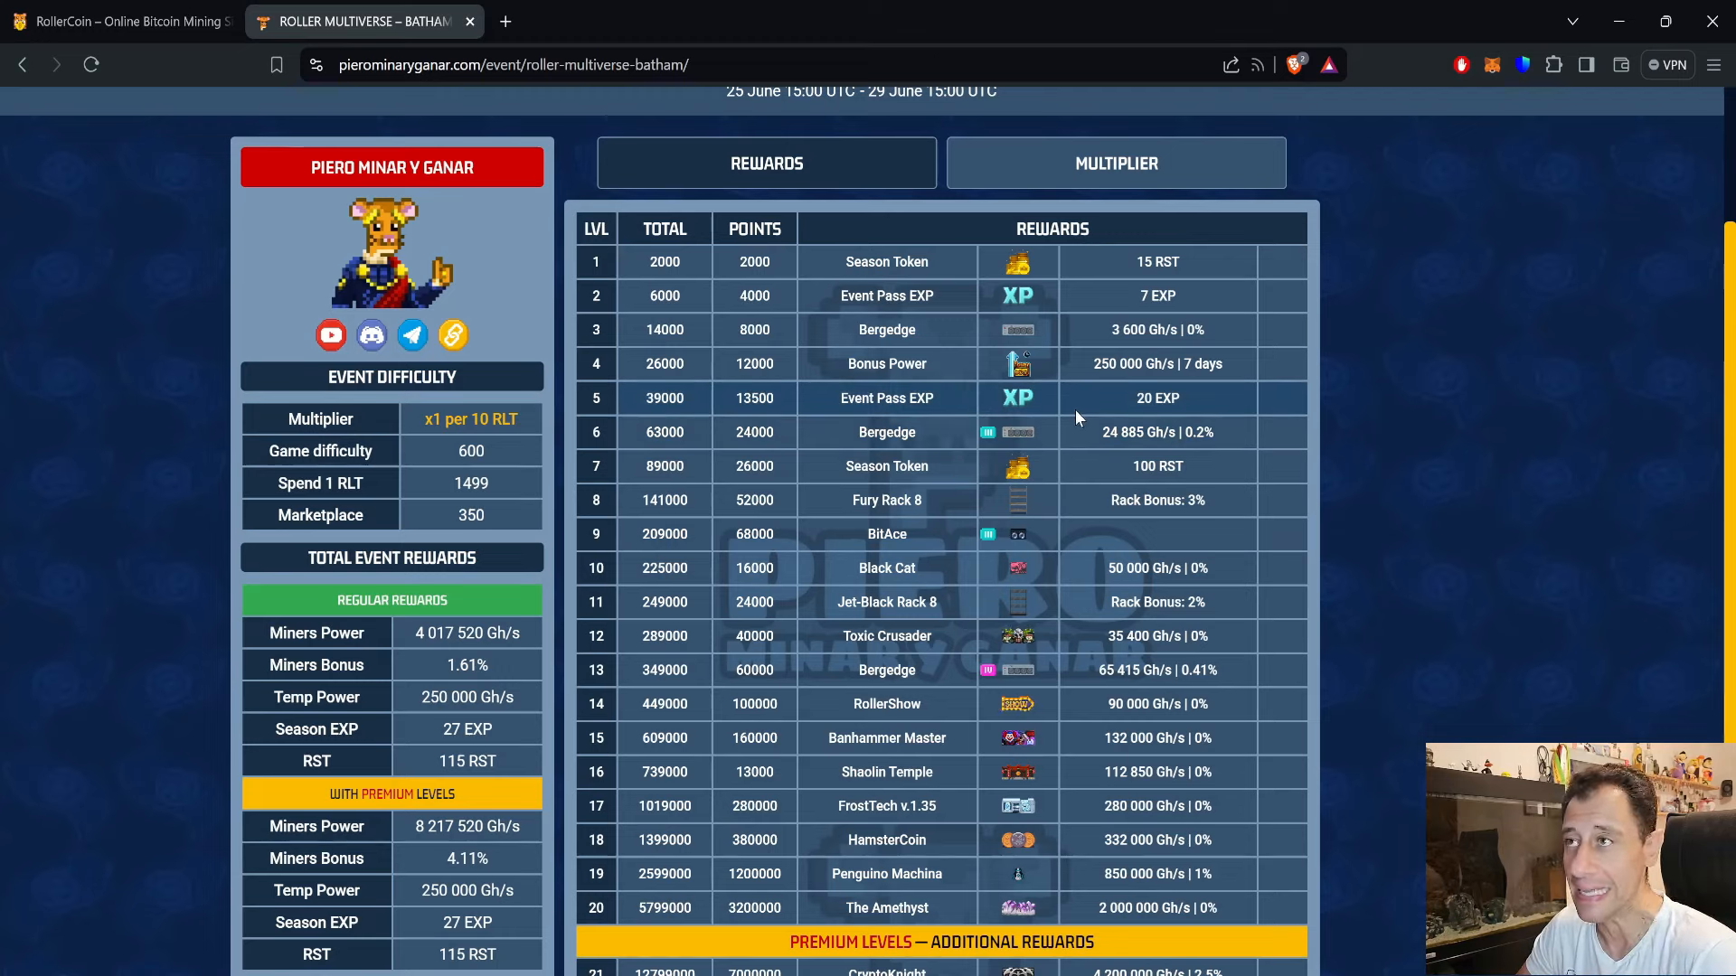
{"action": "mouse_move", "coordinate": [1068, 426]}
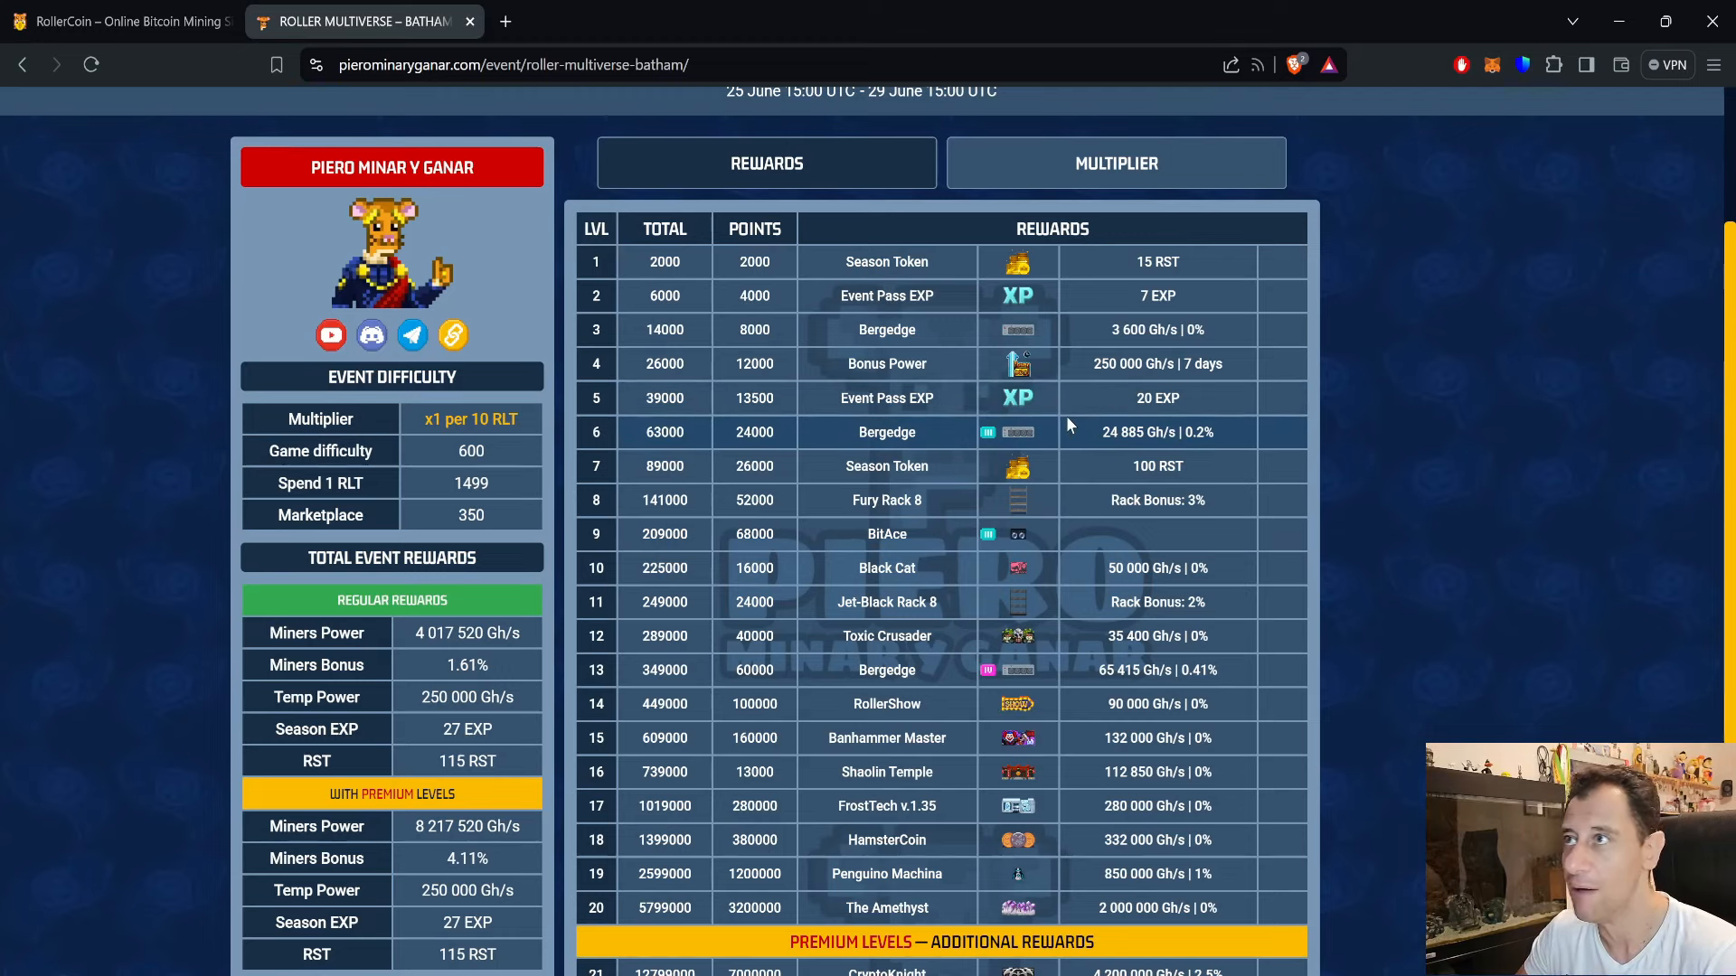
{"action": "mouse_move", "coordinate": [1084, 434]}
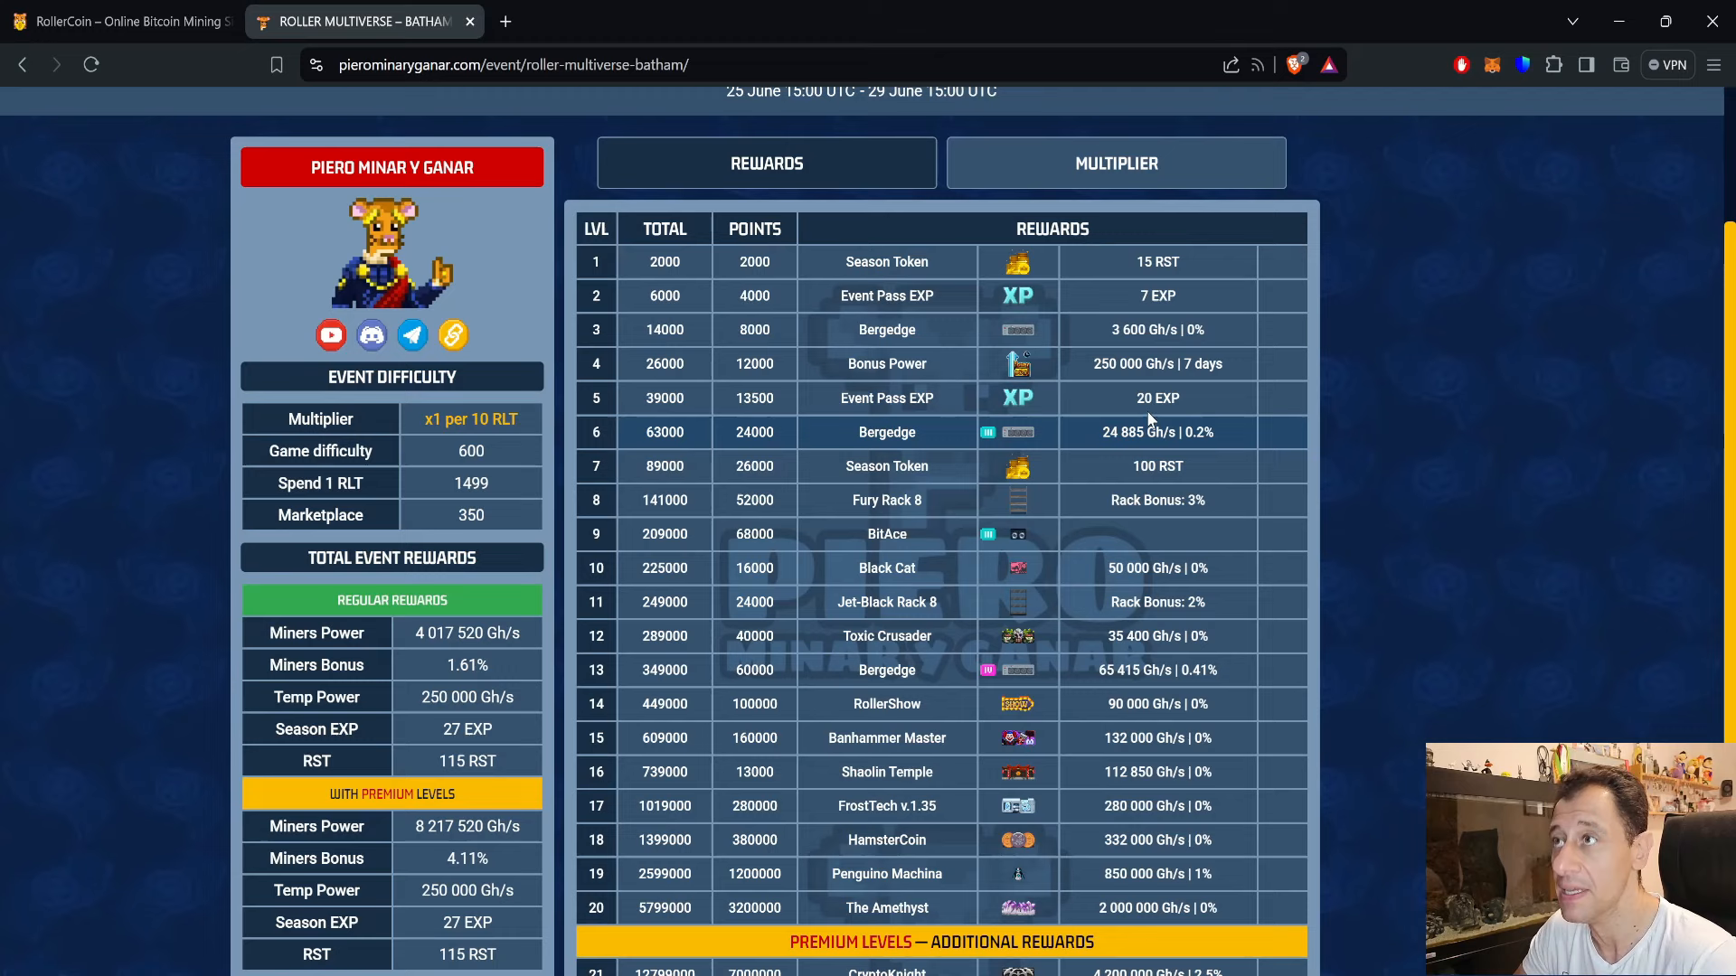
{"action": "mouse_move", "coordinate": [1208, 320]}
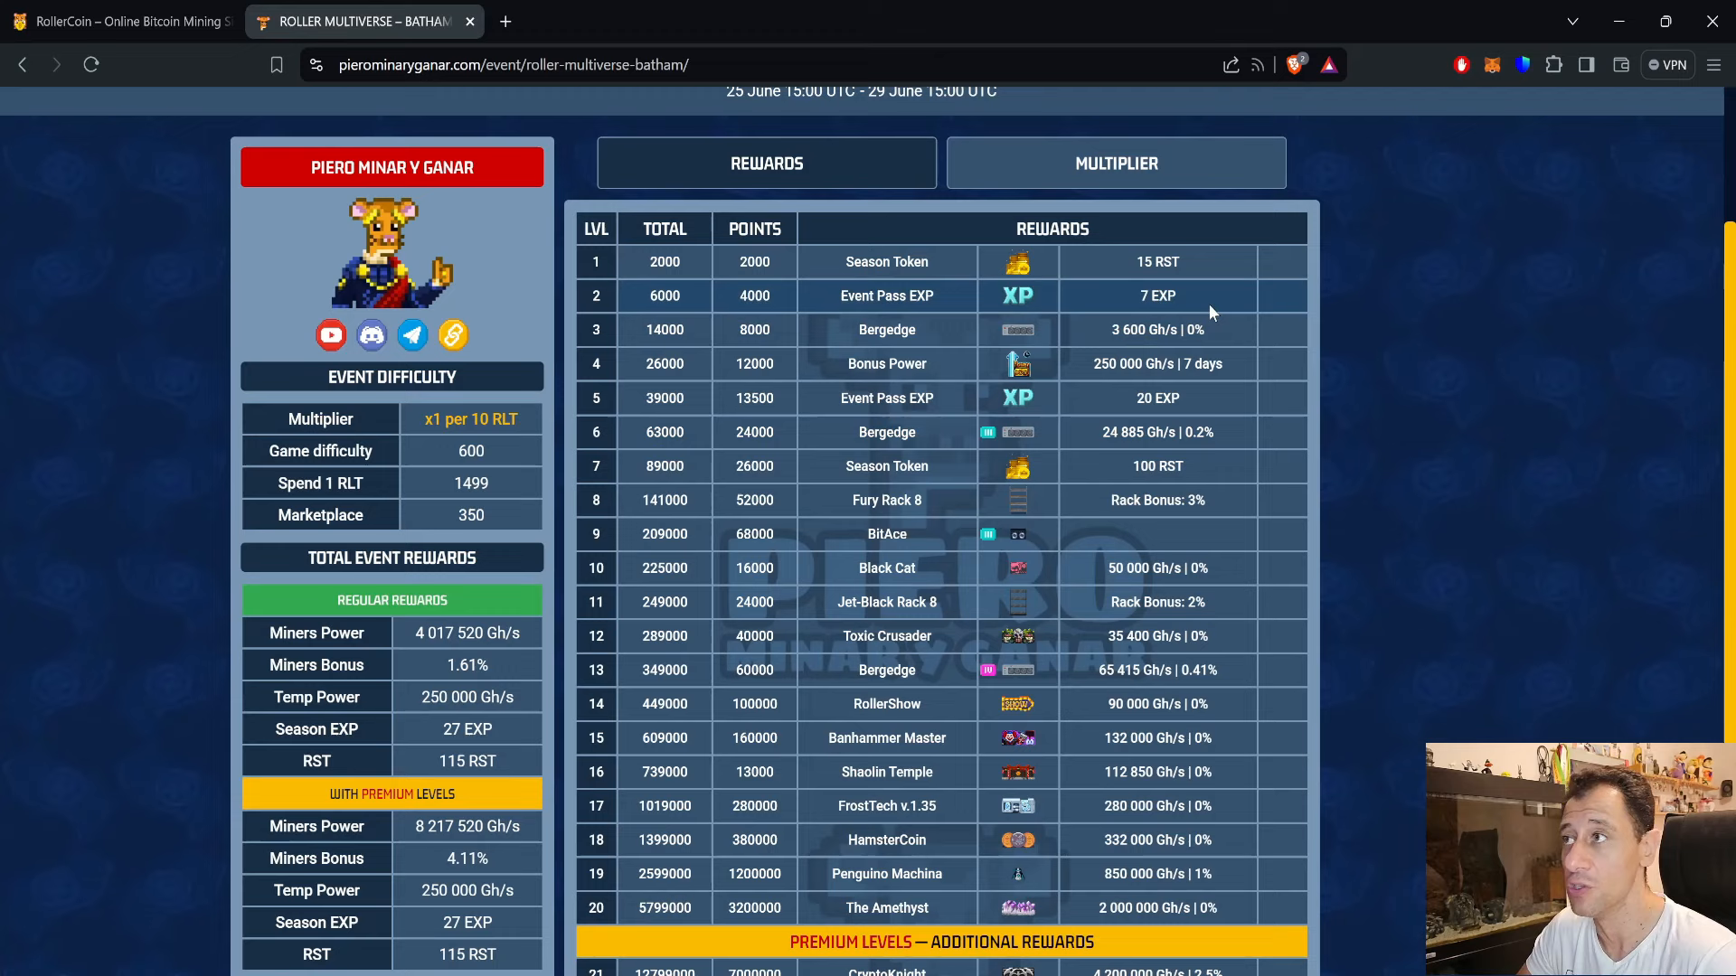
{"action": "mouse_move", "coordinate": [1182, 409]}
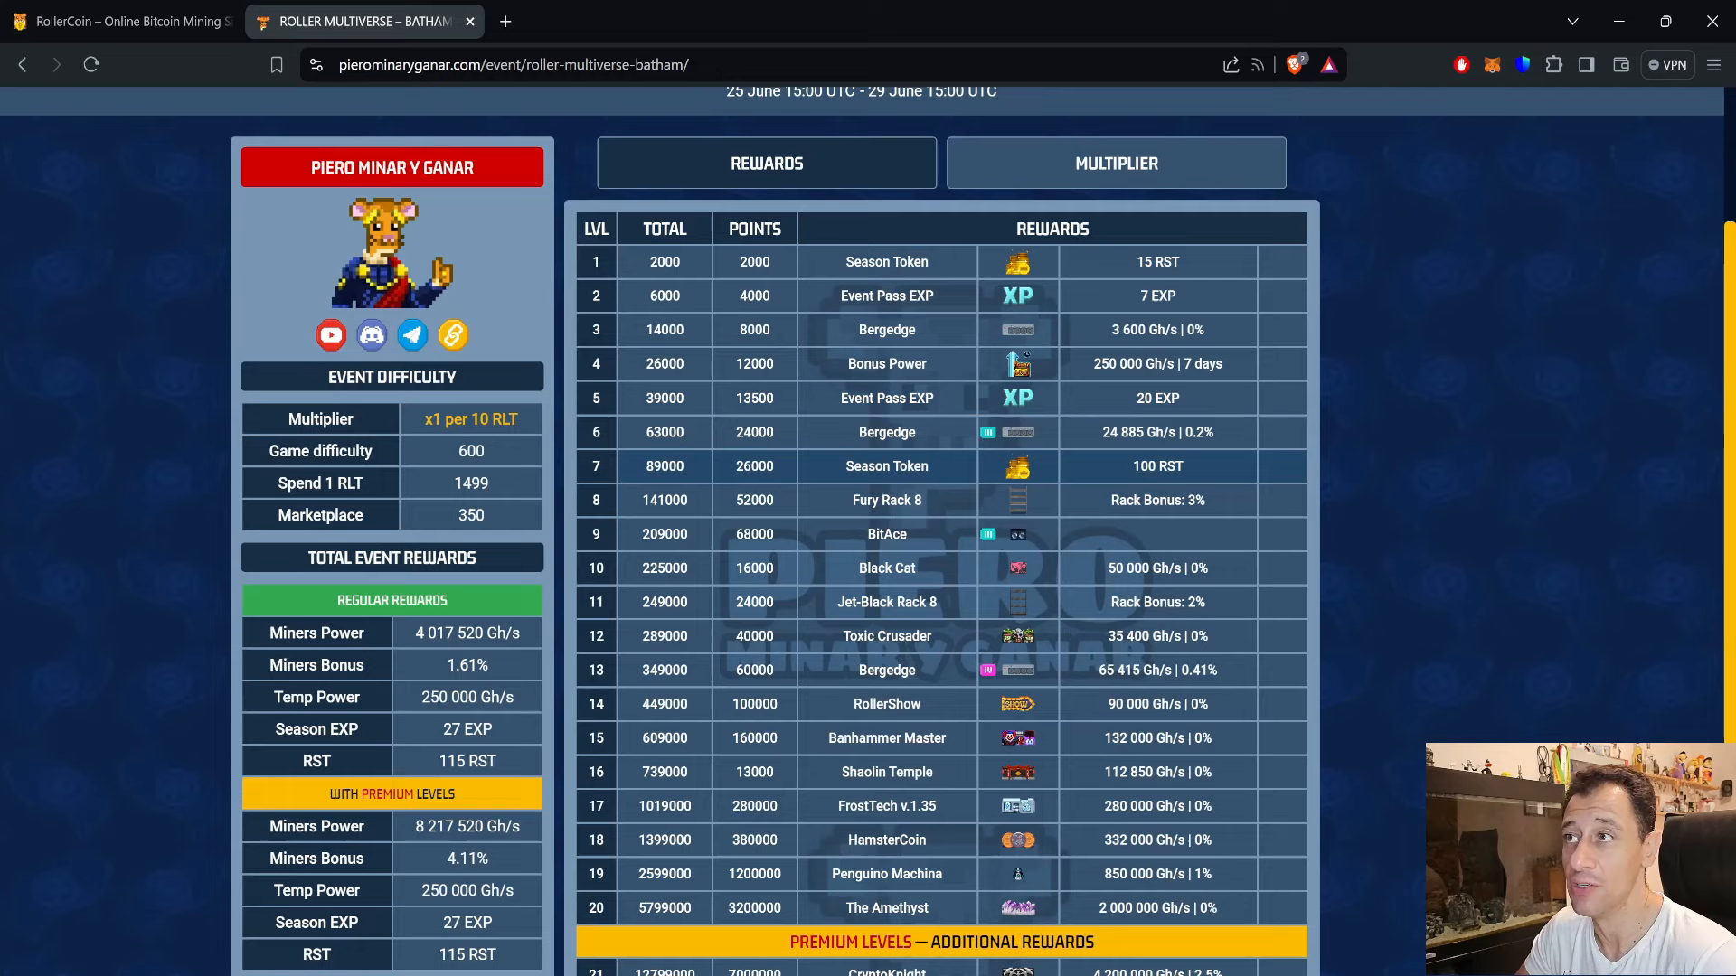
{"action": "mouse_move", "coordinate": [1199, 472]}
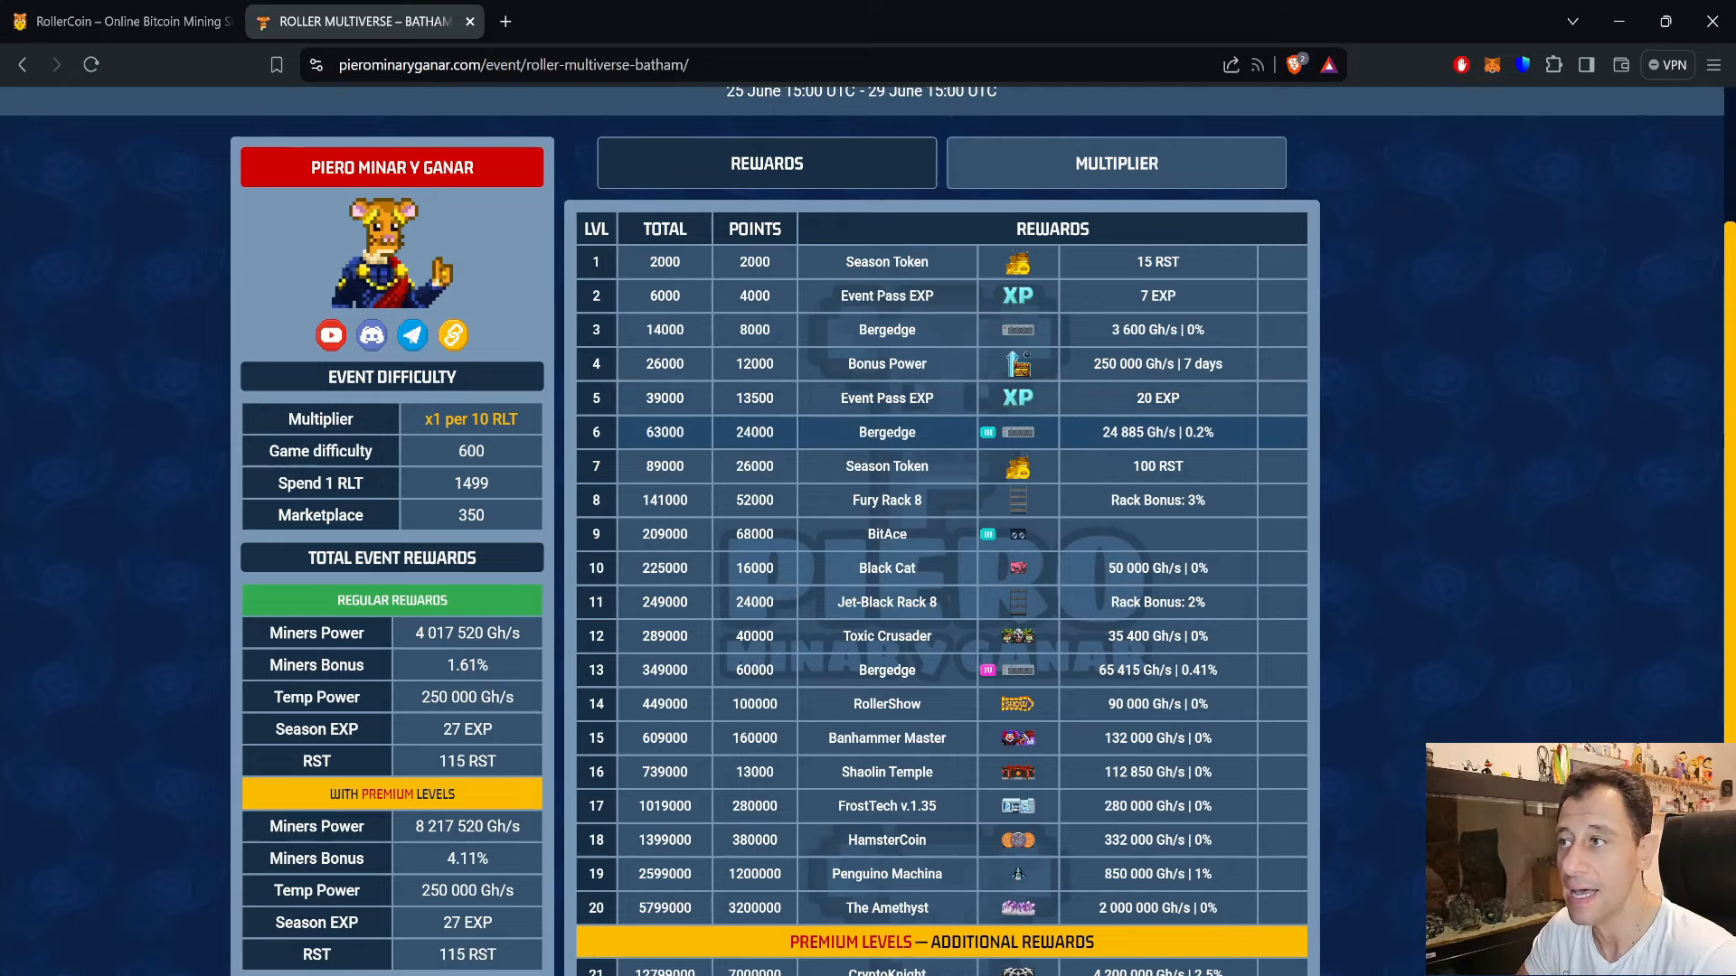
{"action": "scroll", "scroll_direction": "down", "scroll_amount": 3}
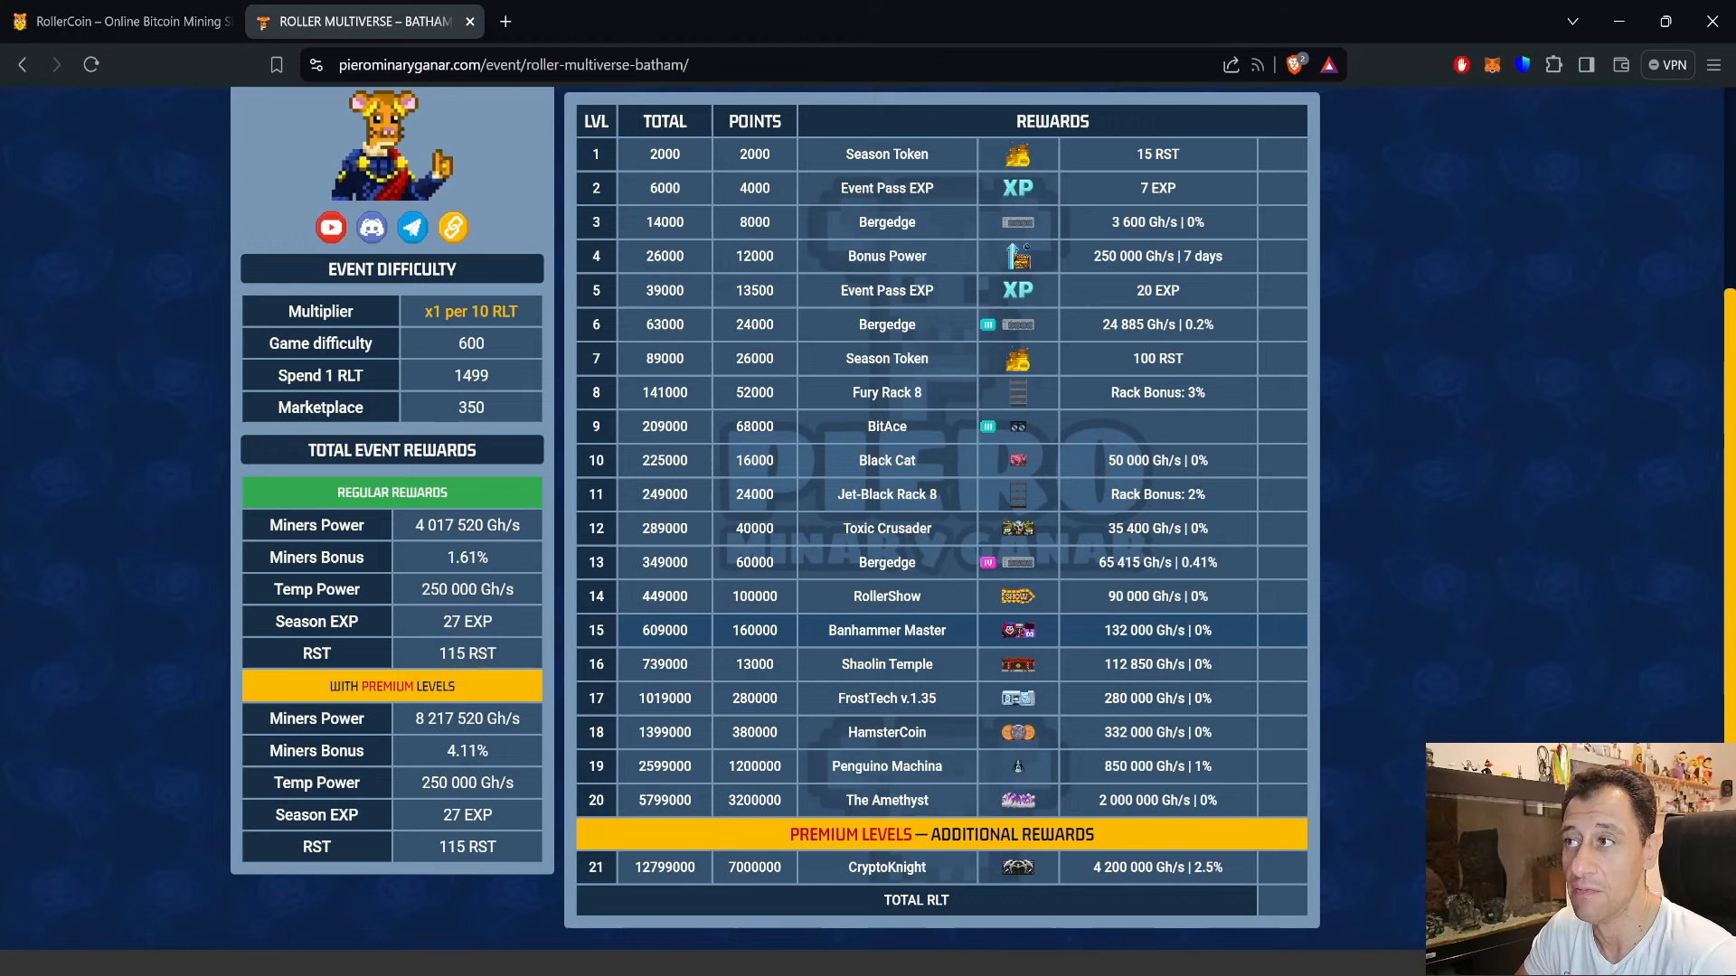
{"action": "mouse_move", "coordinate": [1091, 636]}
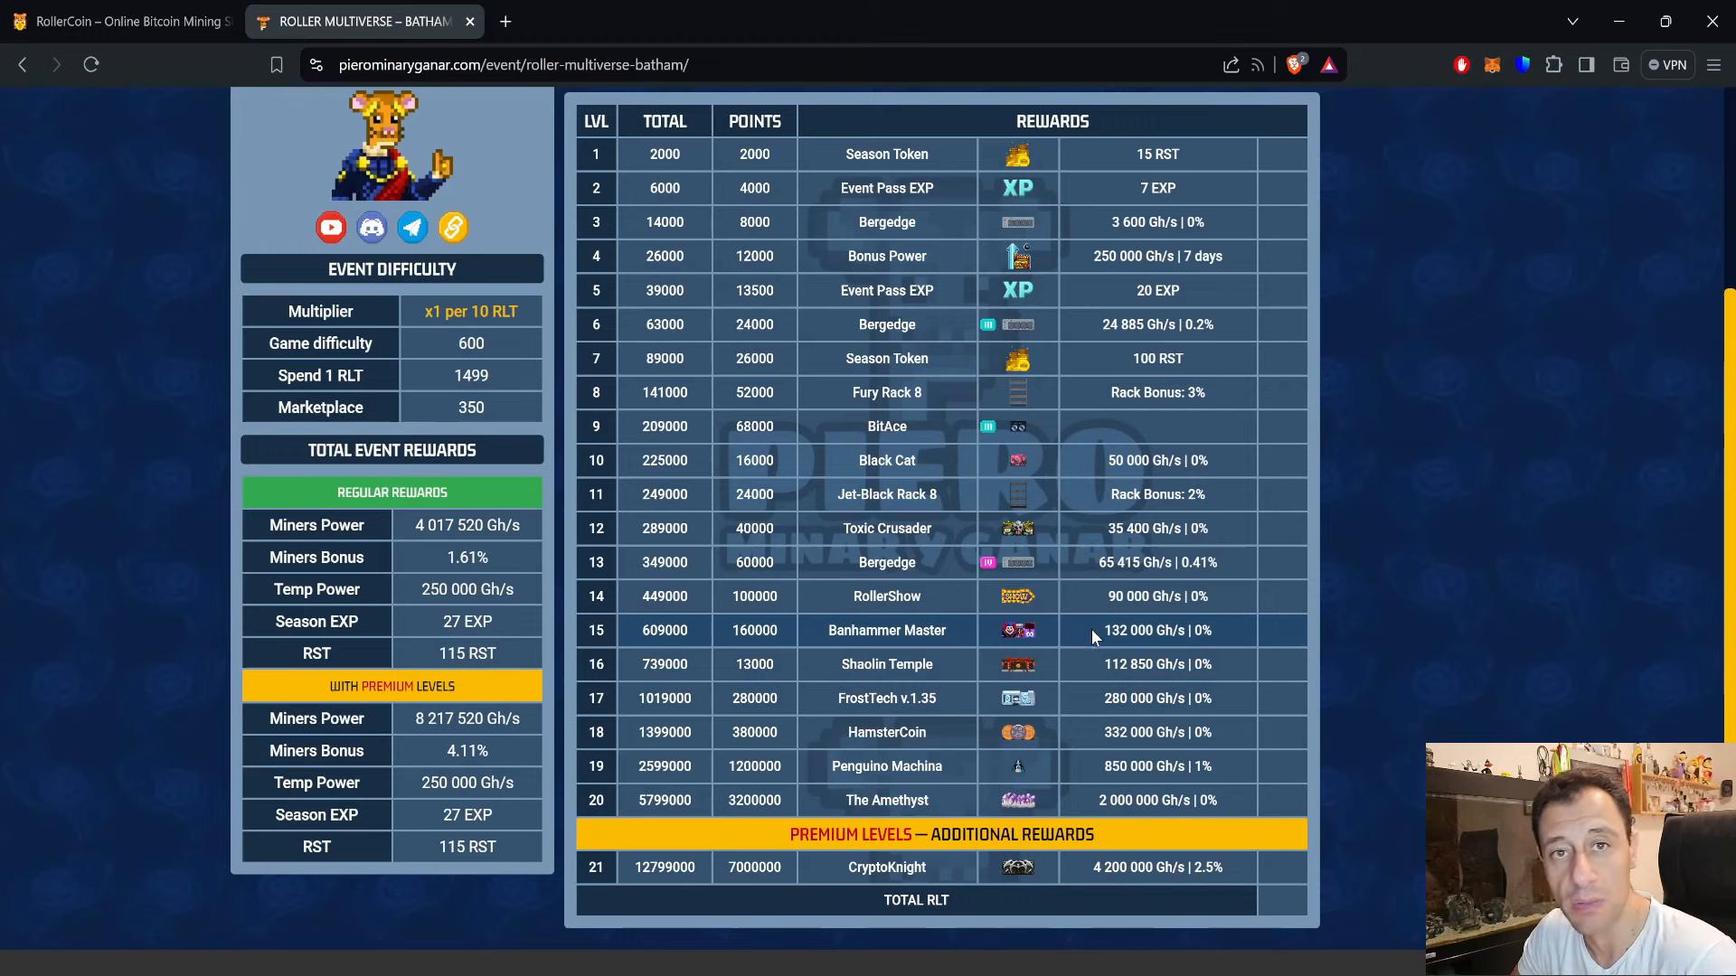
{"action": "mouse_move", "coordinate": [1159, 653]}
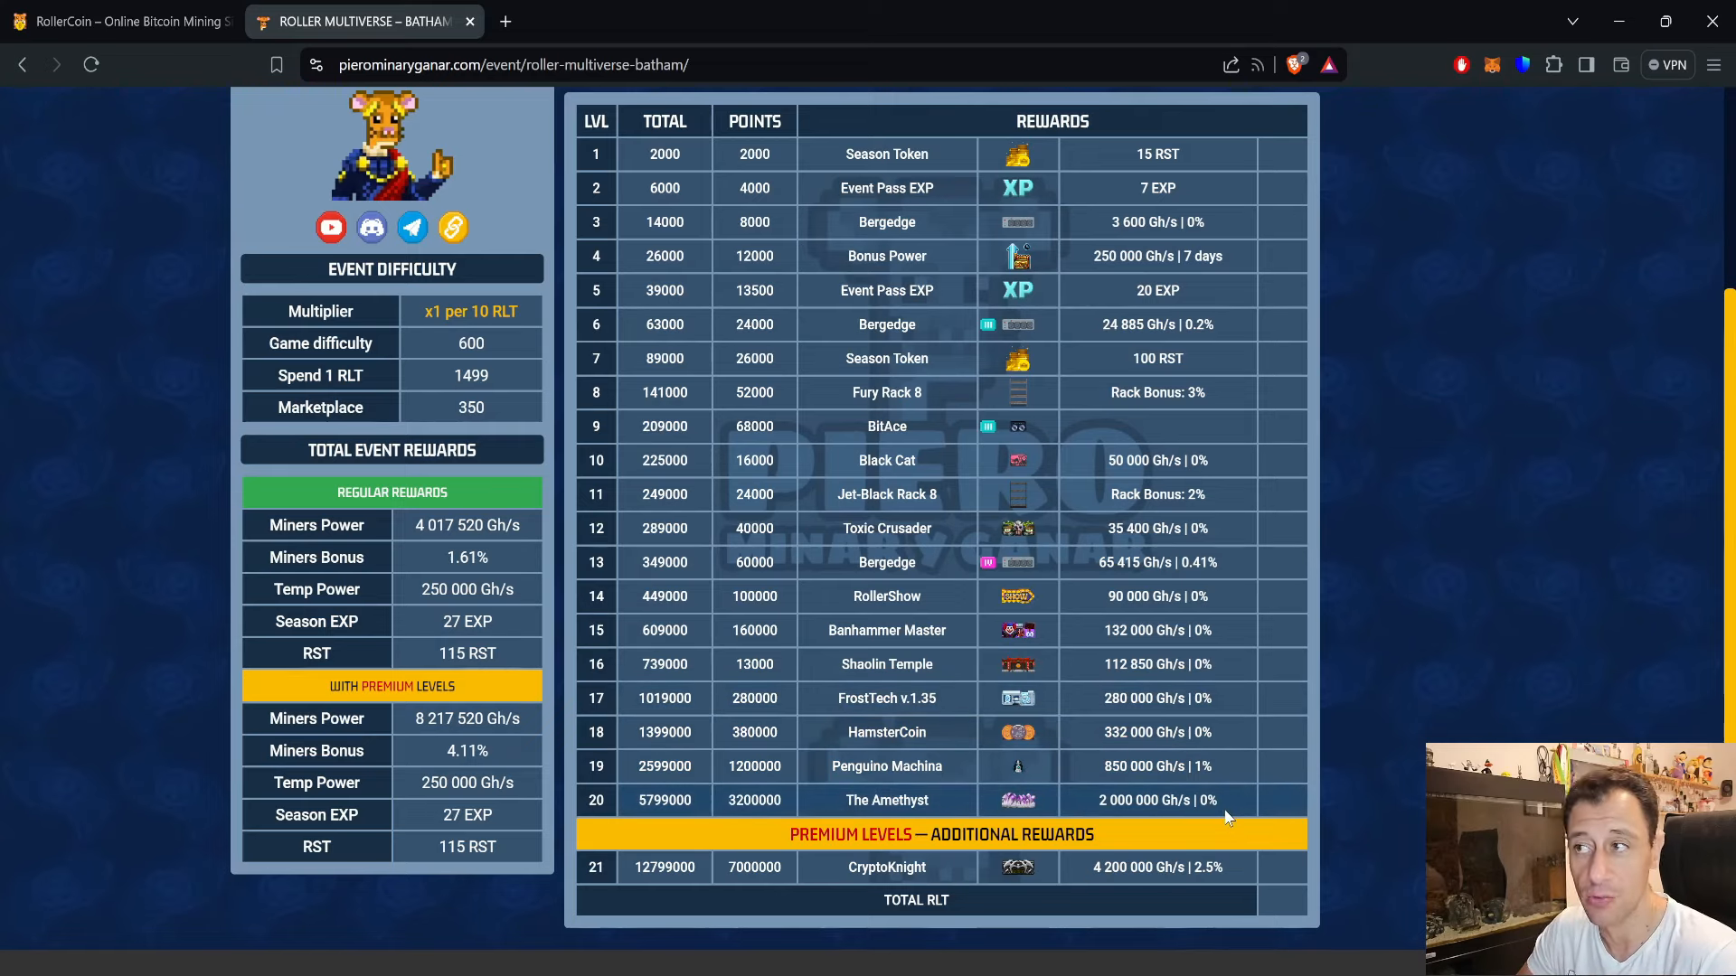
{"action": "mouse_move", "coordinate": [1197, 822]}
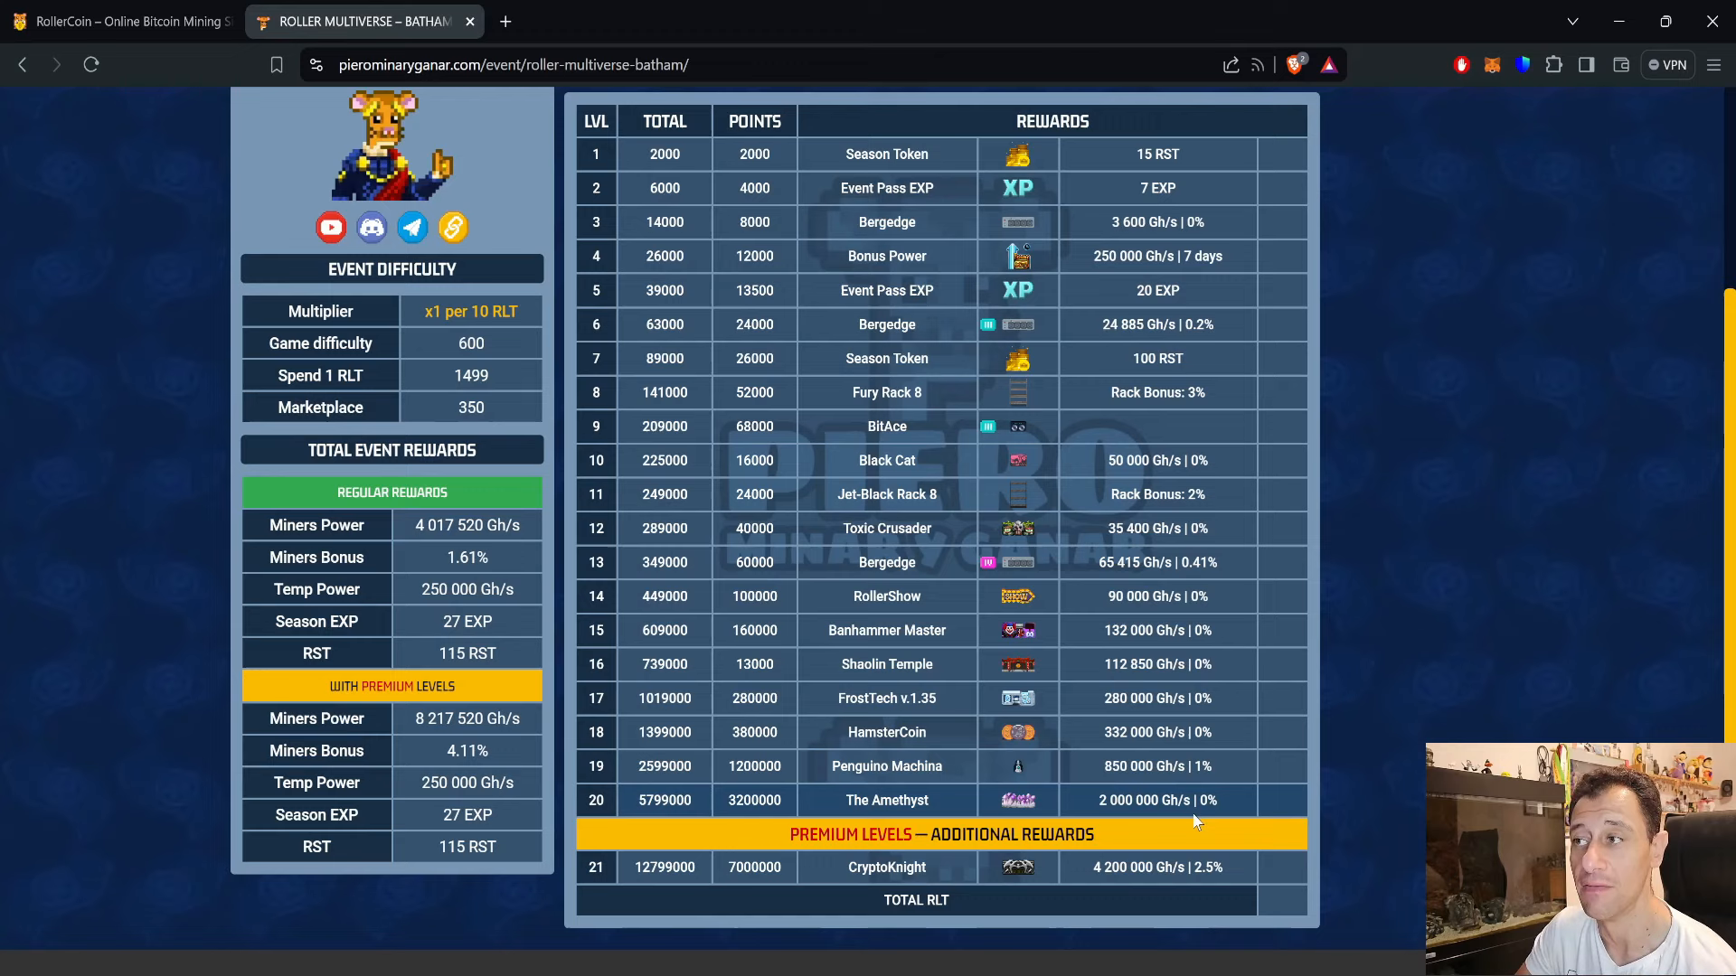
{"action": "mouse_move", "coordinate": [1030, 813]}
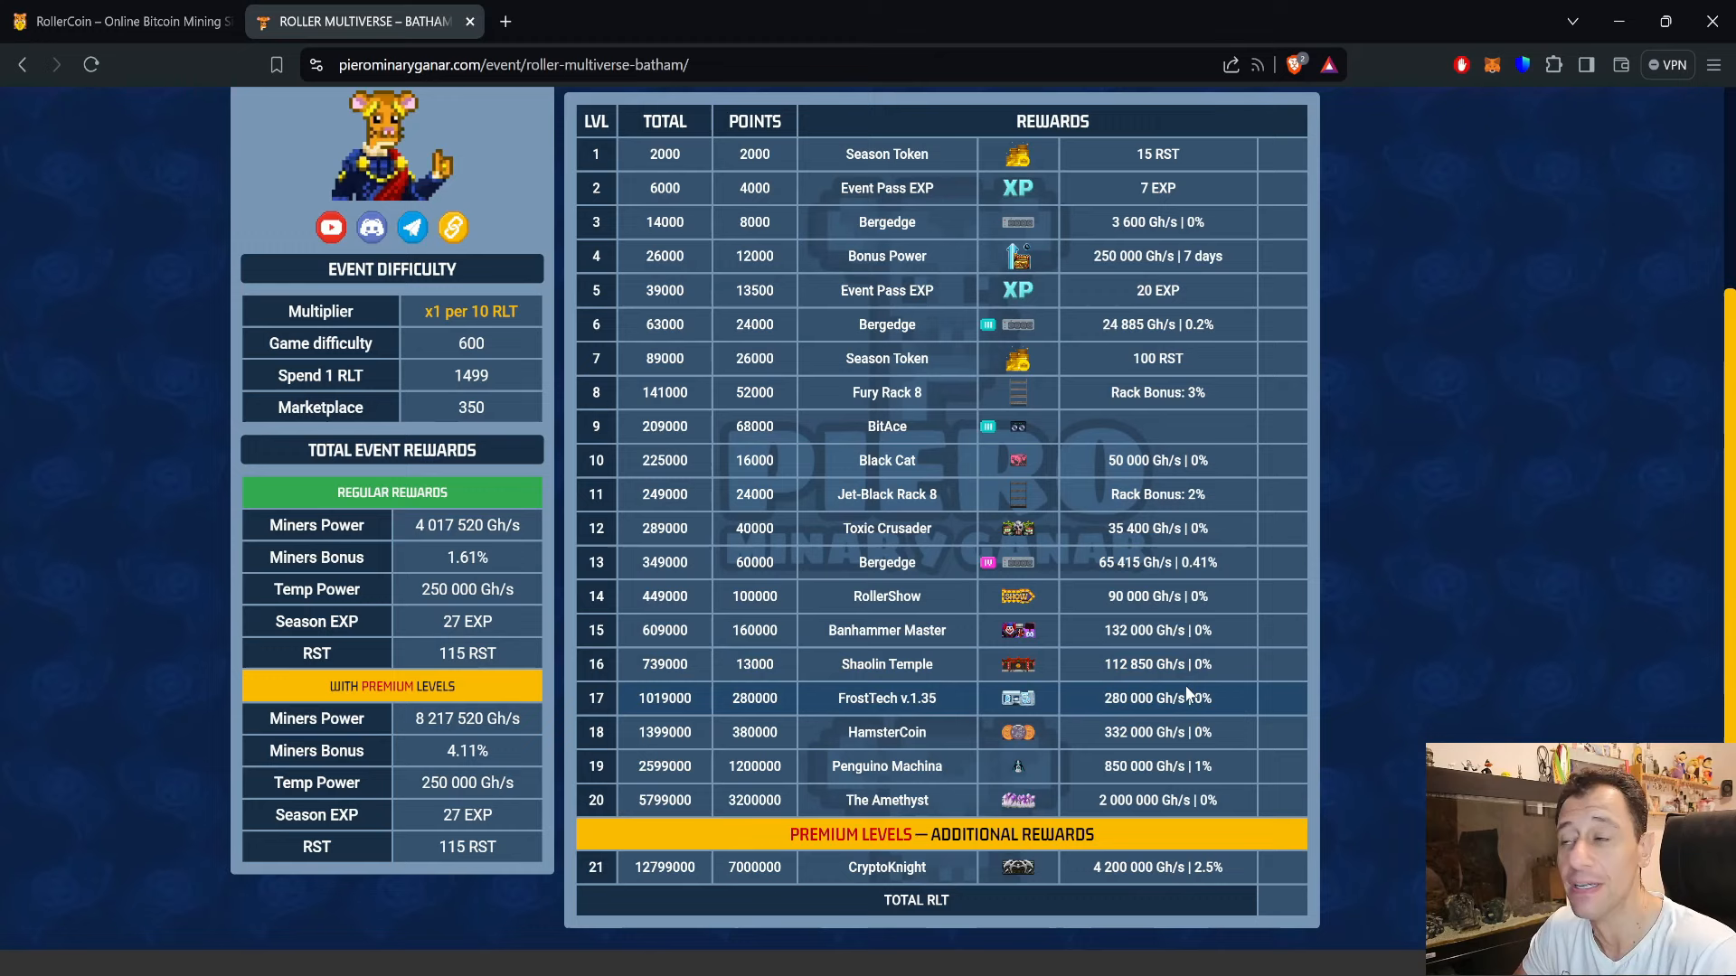
{"action": "mouse_move", "coordinate": [1179, 695]}
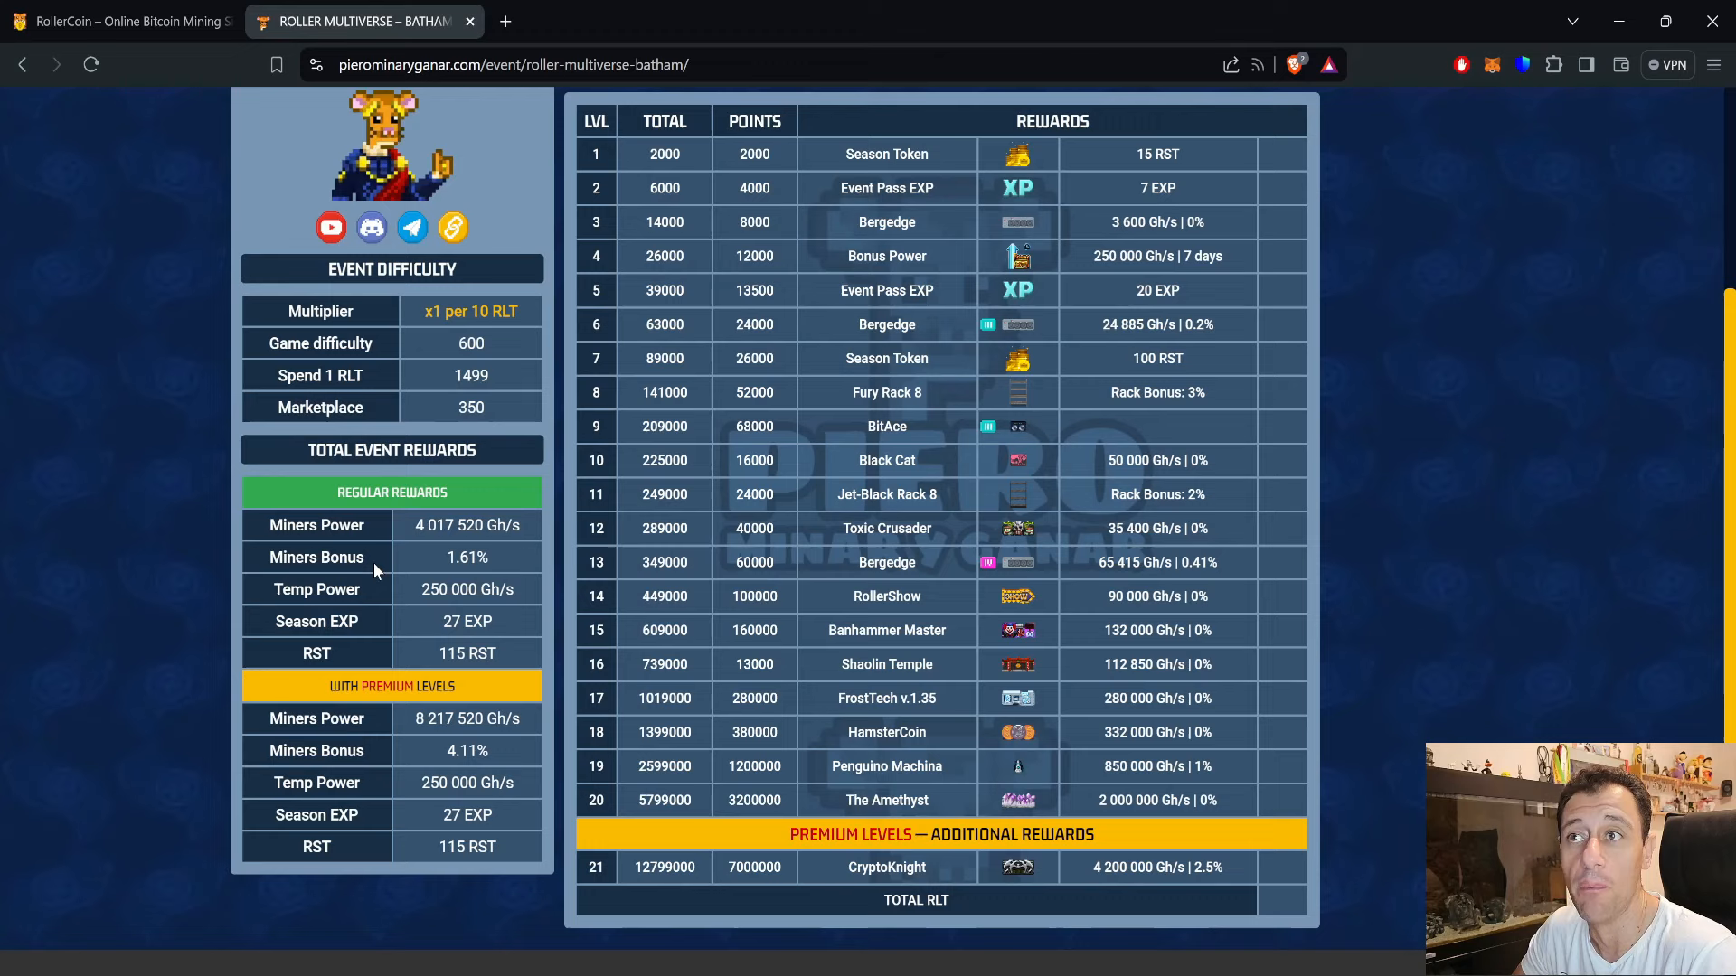
{"action": "mouse_move", "coordinate": [389, 579]}
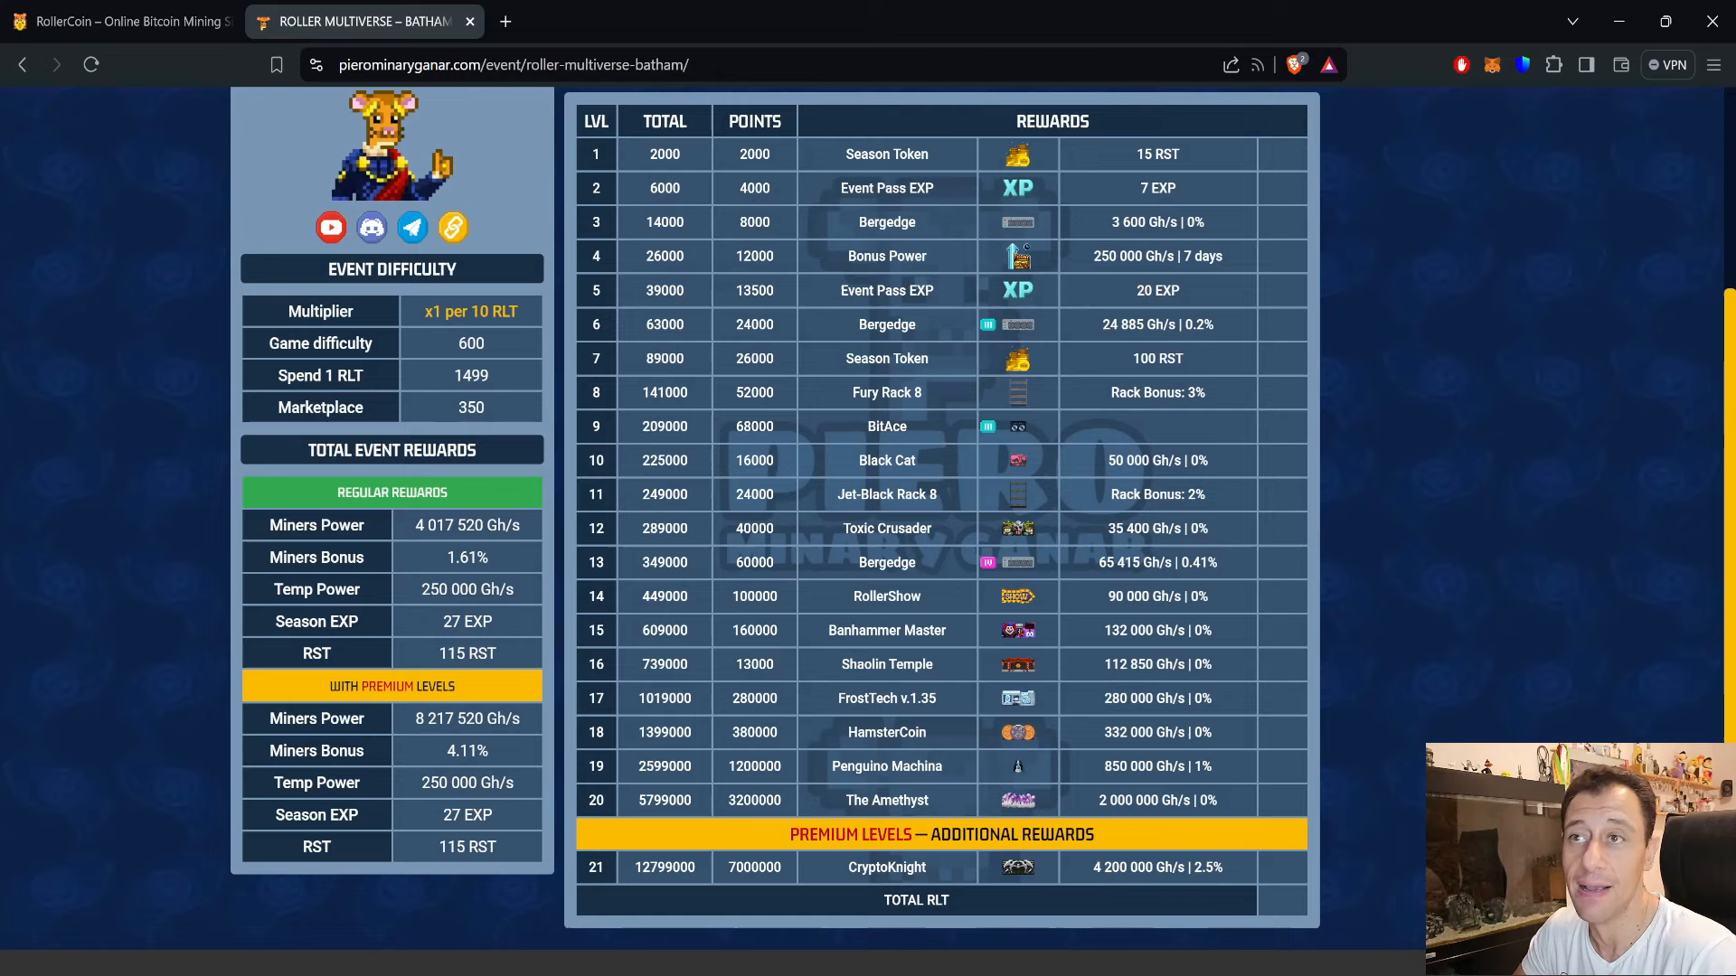
{"action": "mouse_move", "coordinate": [792, 503]}
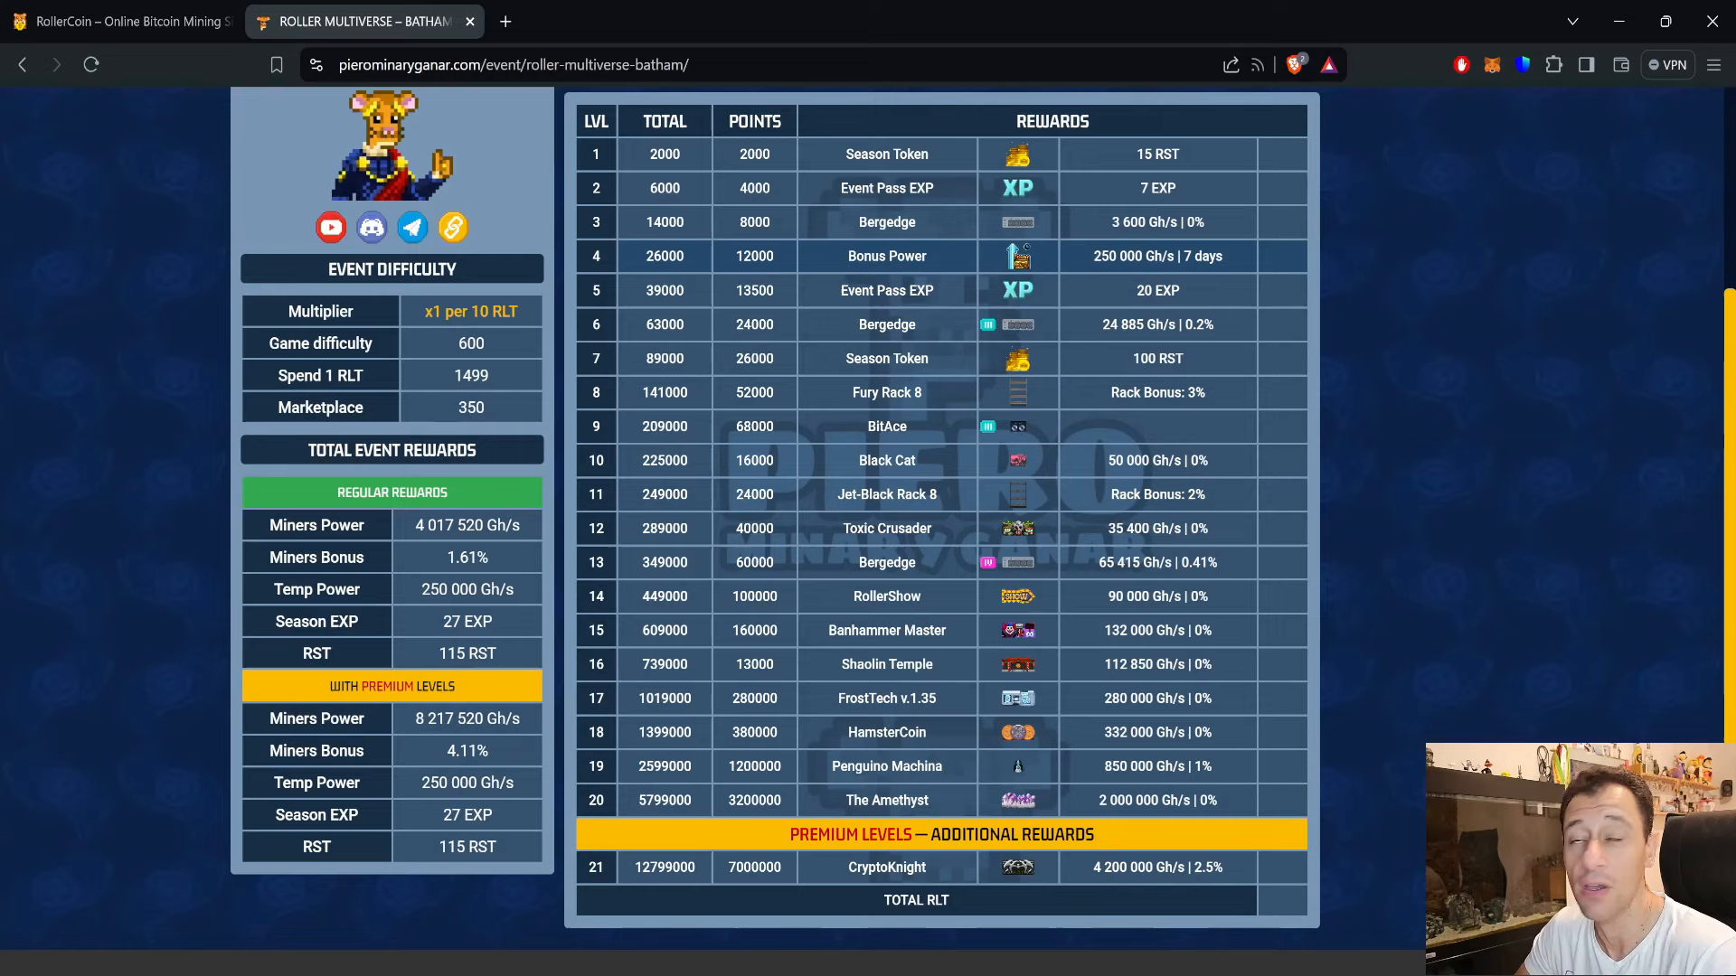
{"action": "mouse_move", "coordinate": [1184, 279]}
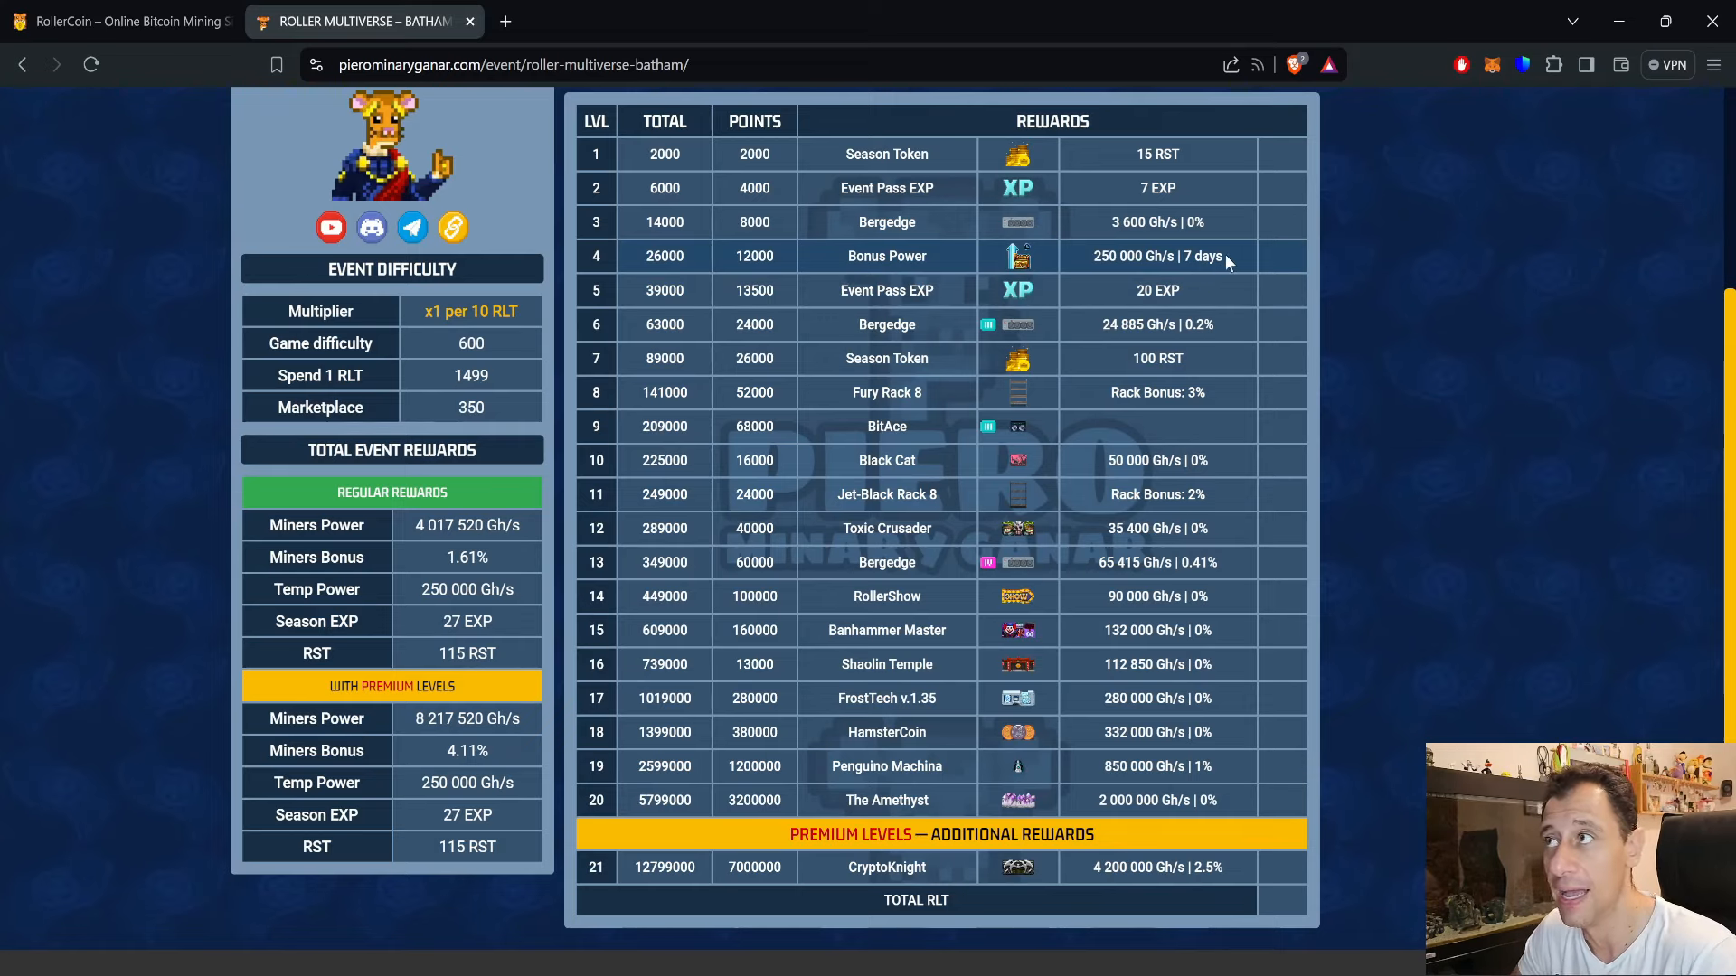
{"action": "mouse_move", "coordinate": [1226, 252]}
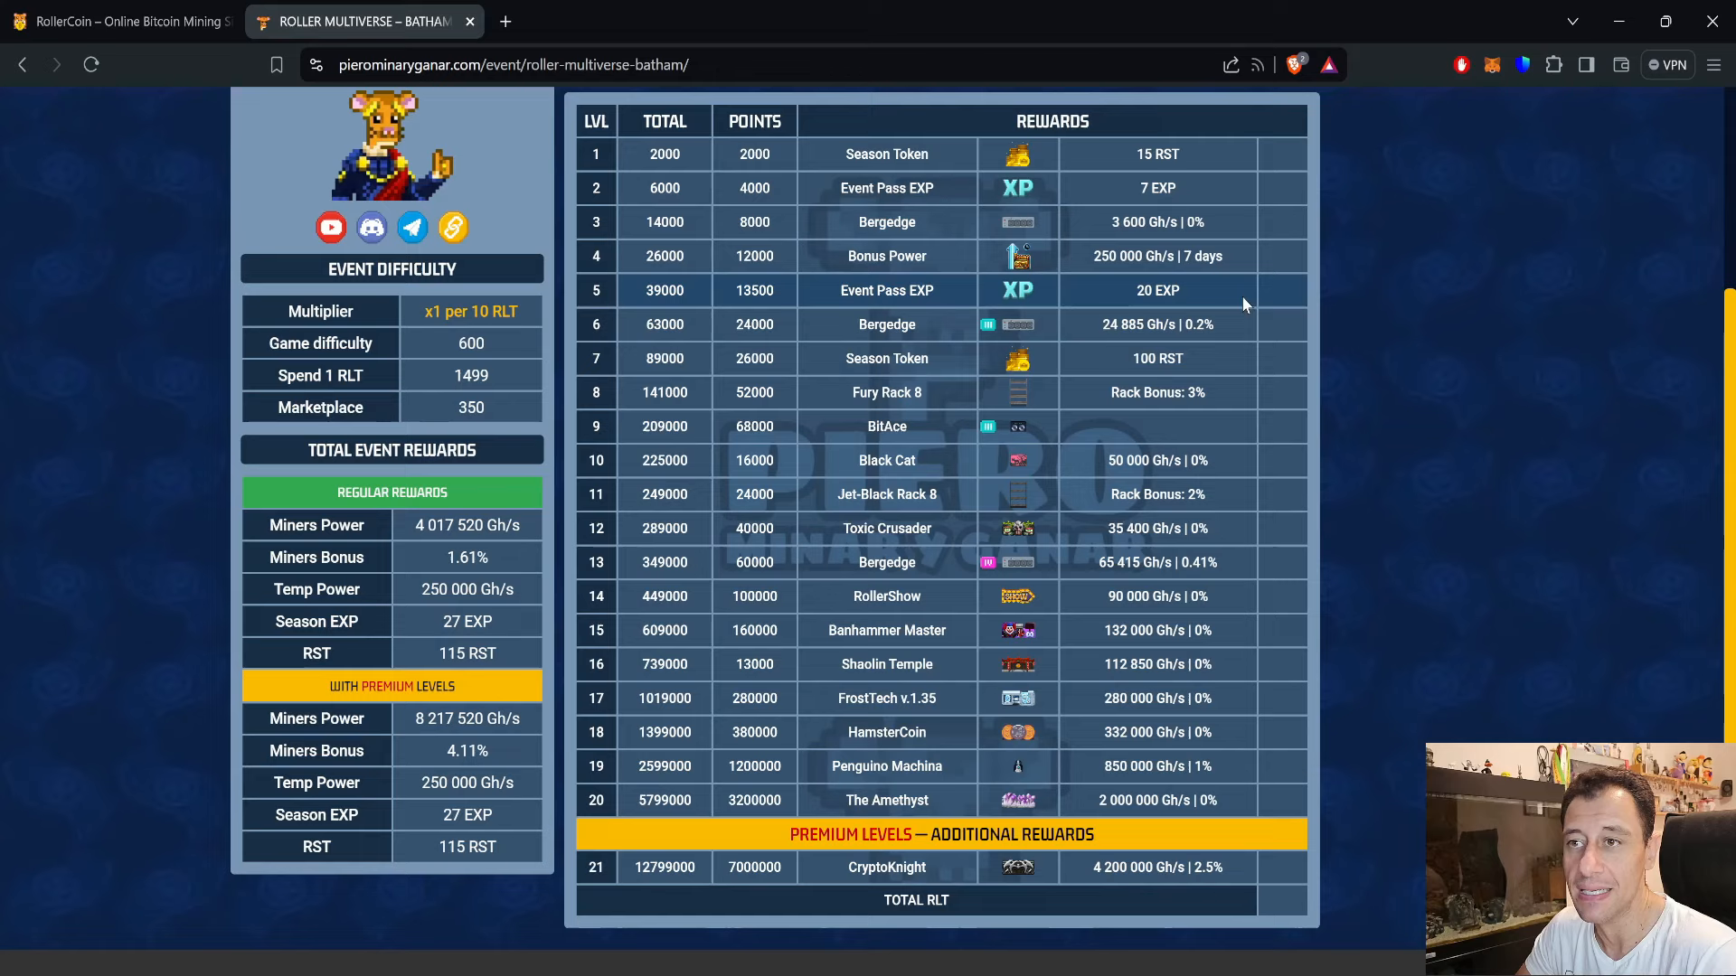
{"action": "mouse_move", "coordinate": [1328, 283]}
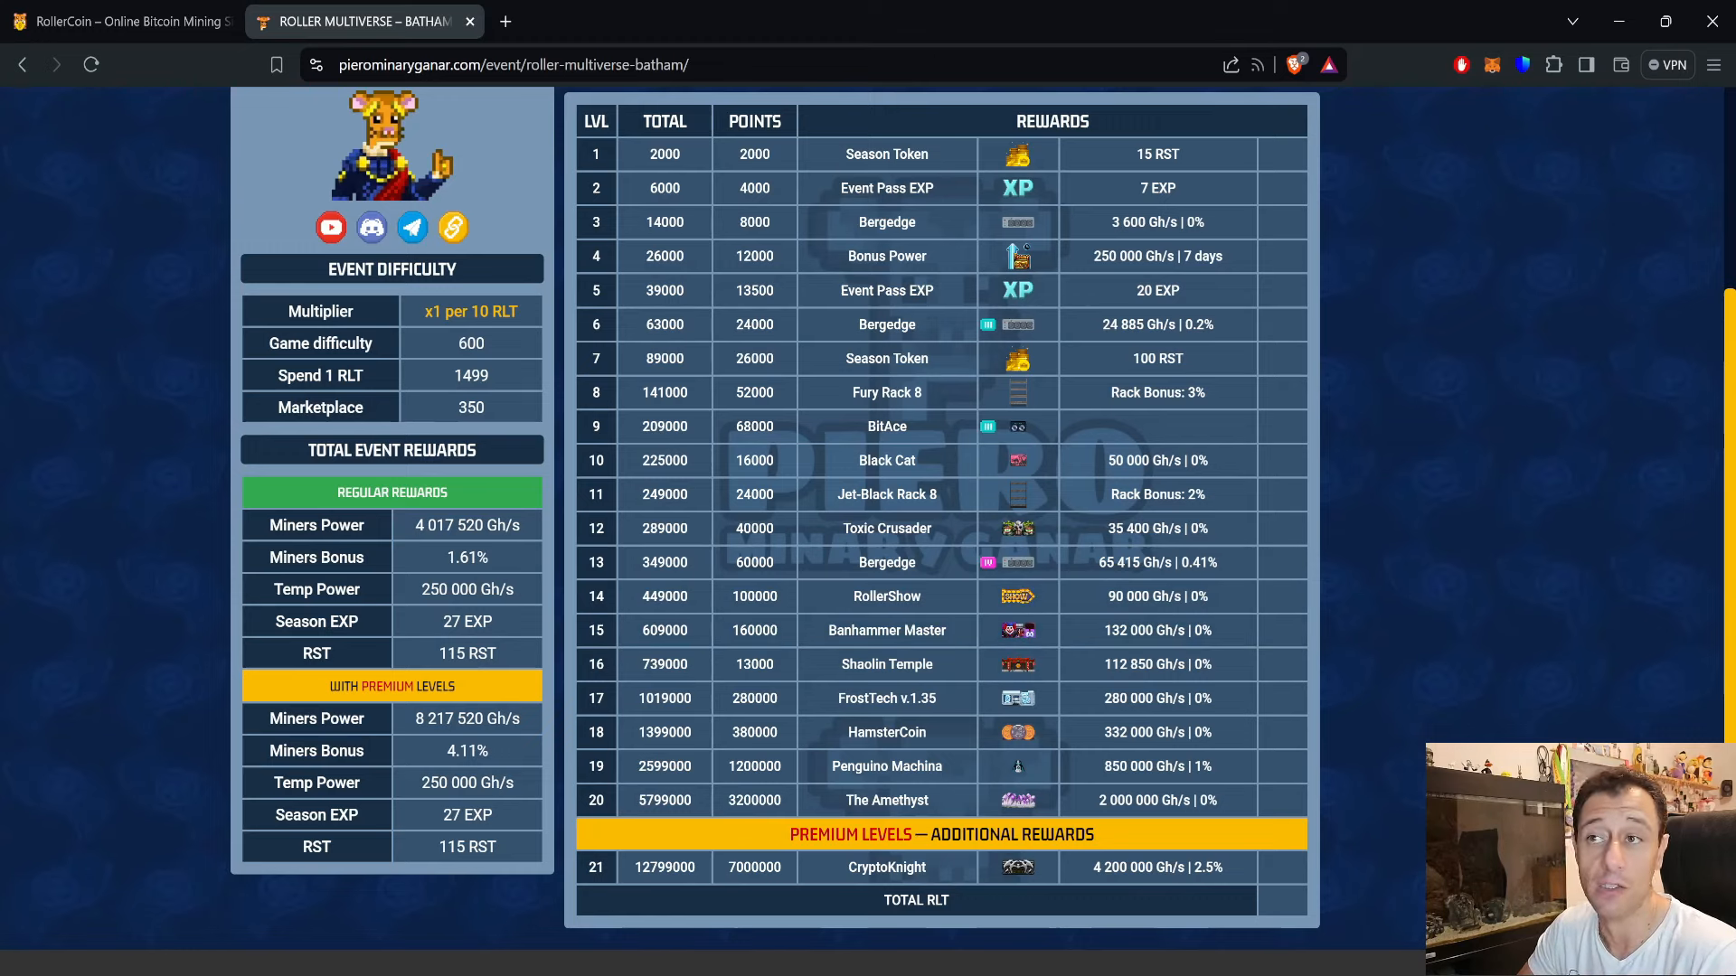
{"action": "mouse_move", "coordinate": [385, 771]}
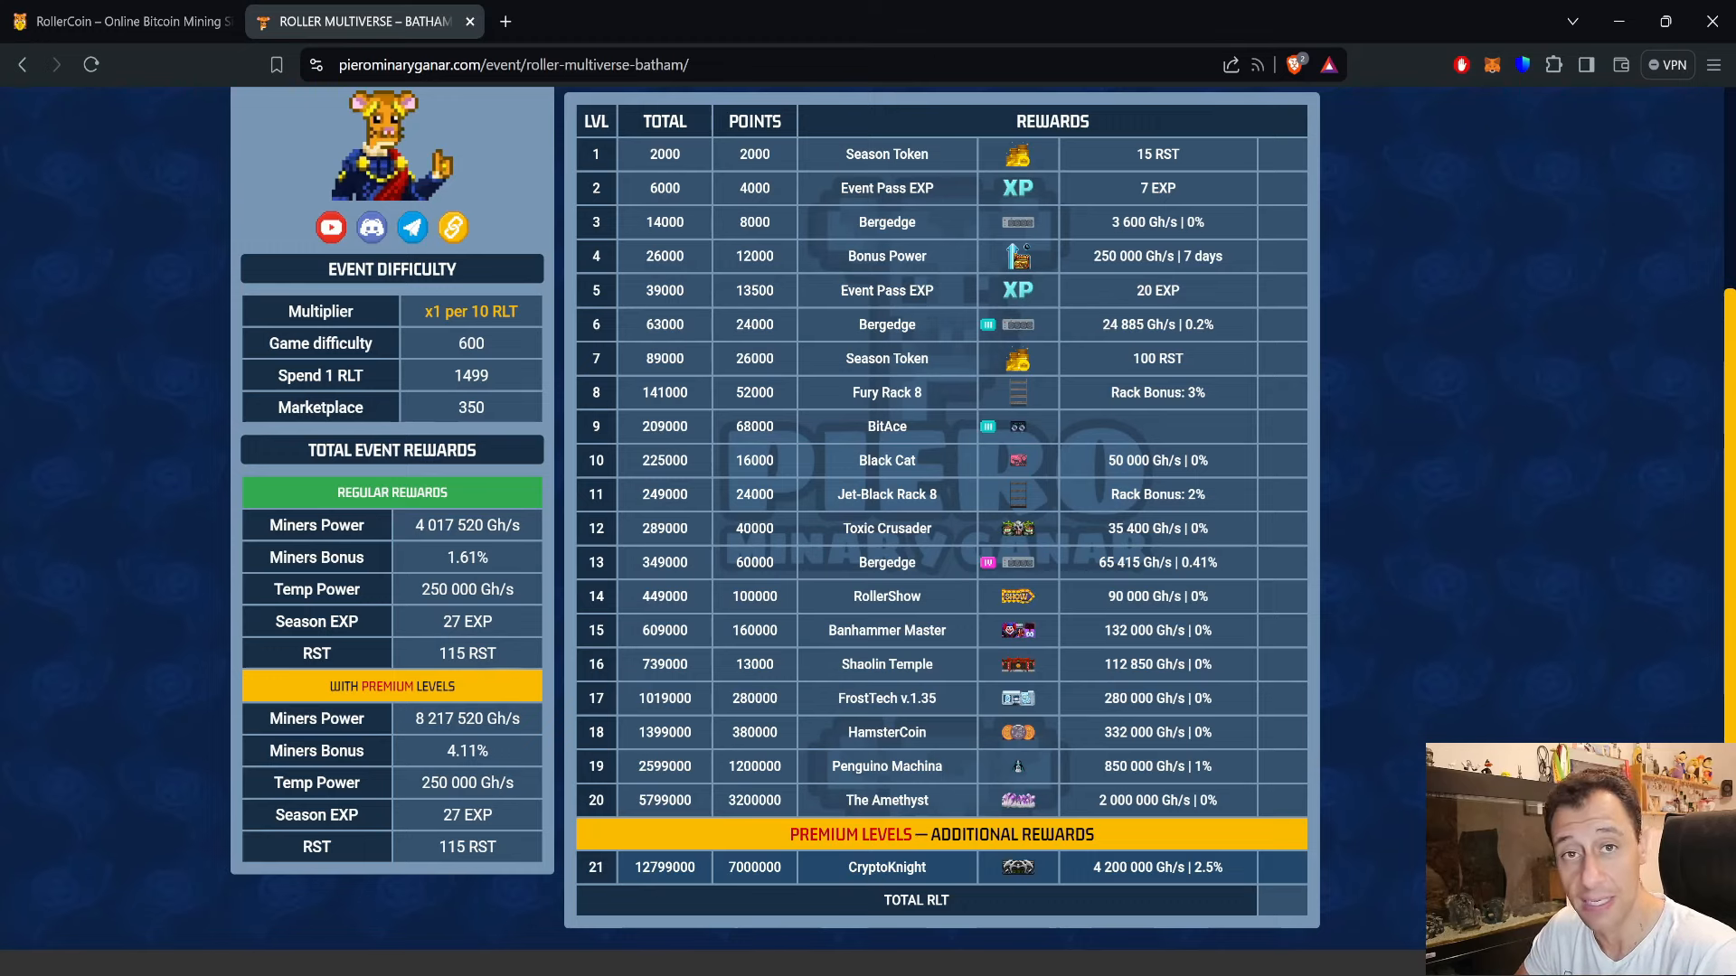
{"action": "mouse_move", "coordinate": [892, 882]}
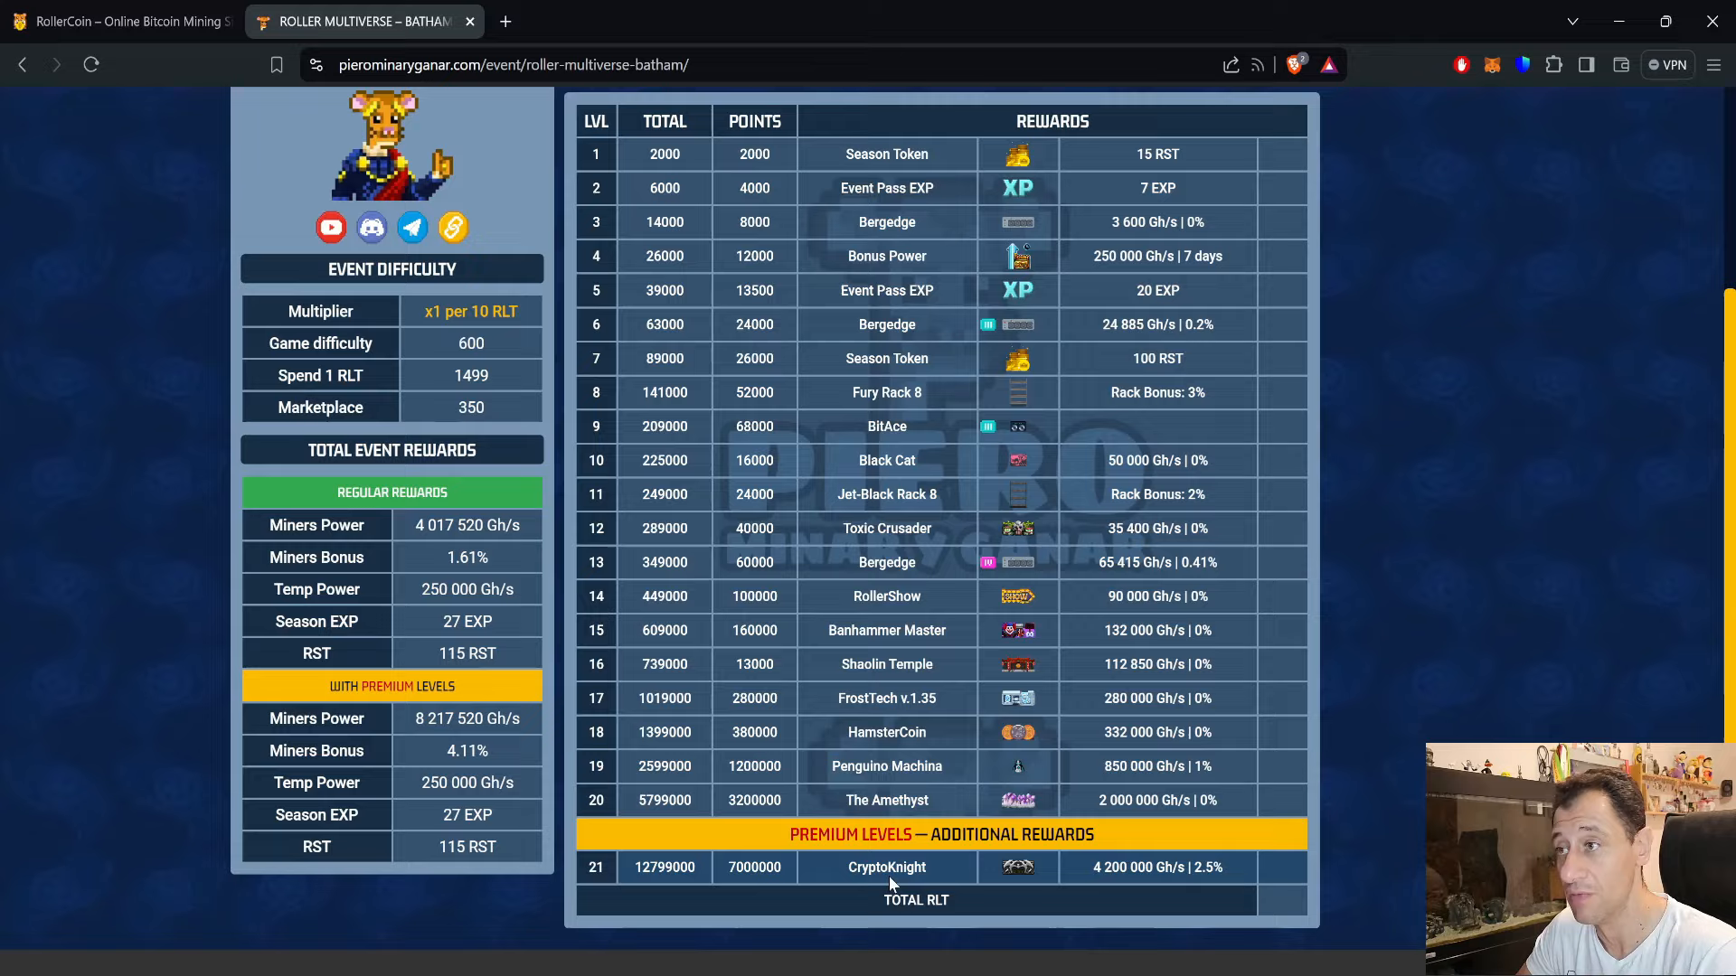
Step: Return to the RollerCoin game tab from the Batham rewards guide
{"action": "left_click", "coordinate": [122, 21]}
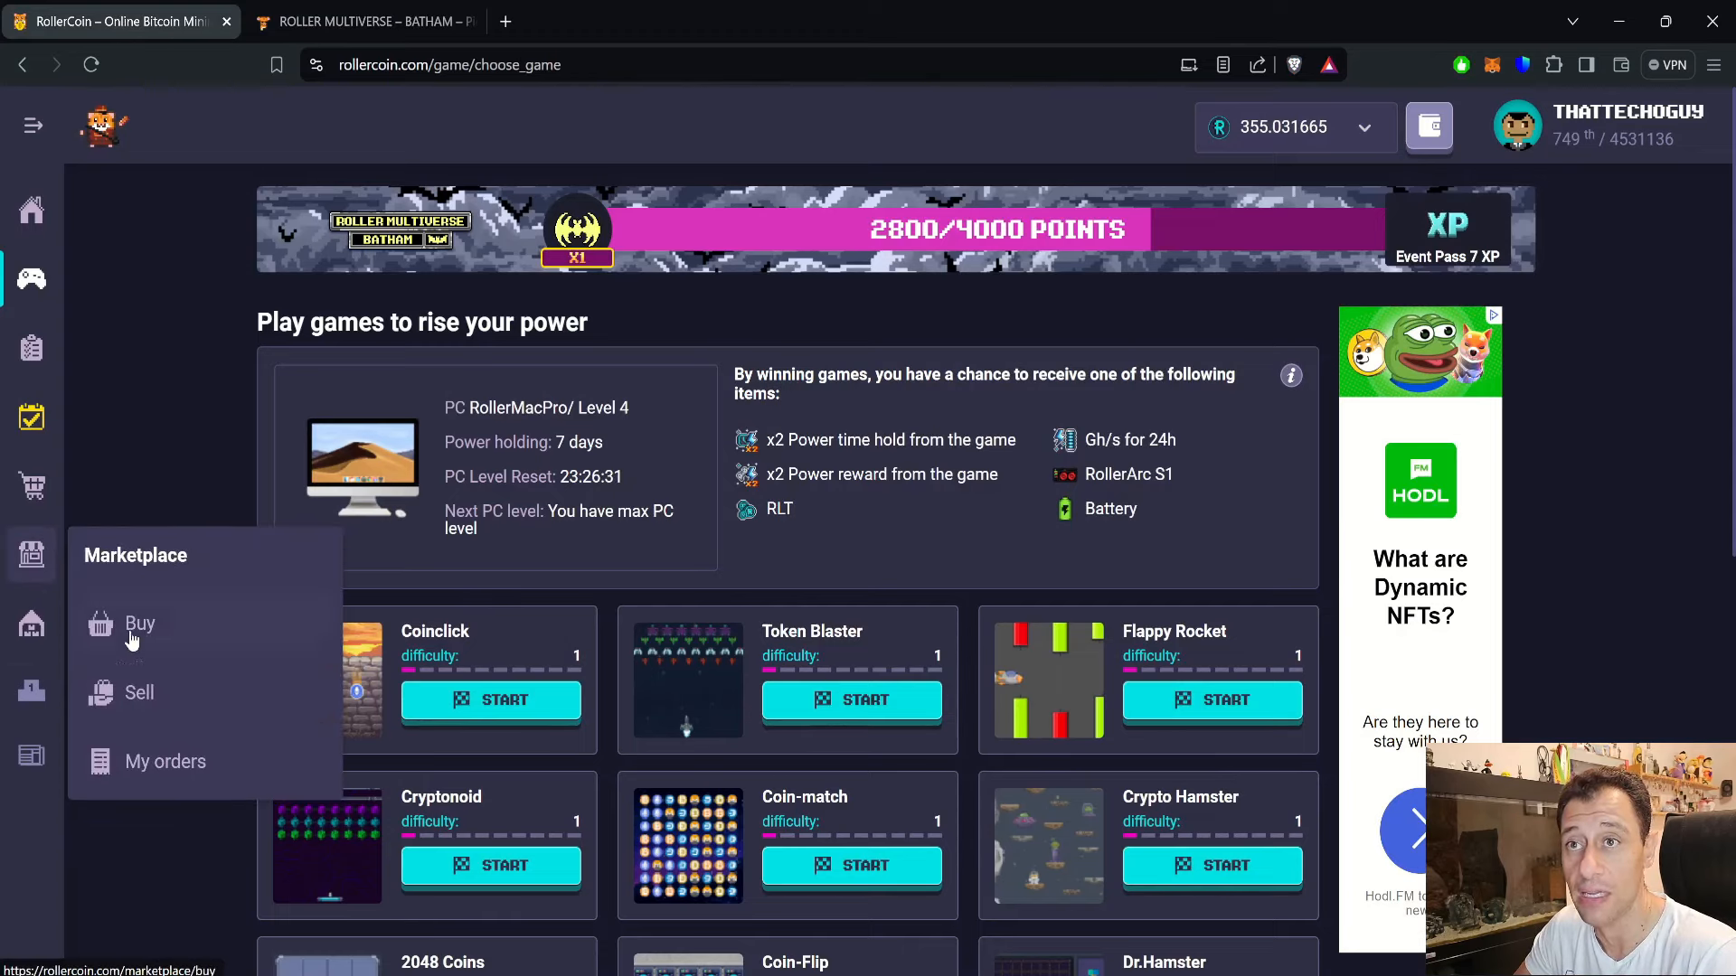
Step: Search the Marketplace Buy listings for 'cryptokn' to find the CryptoKnight offer
{"action": "left_click", "coordinate": [139, 623]}
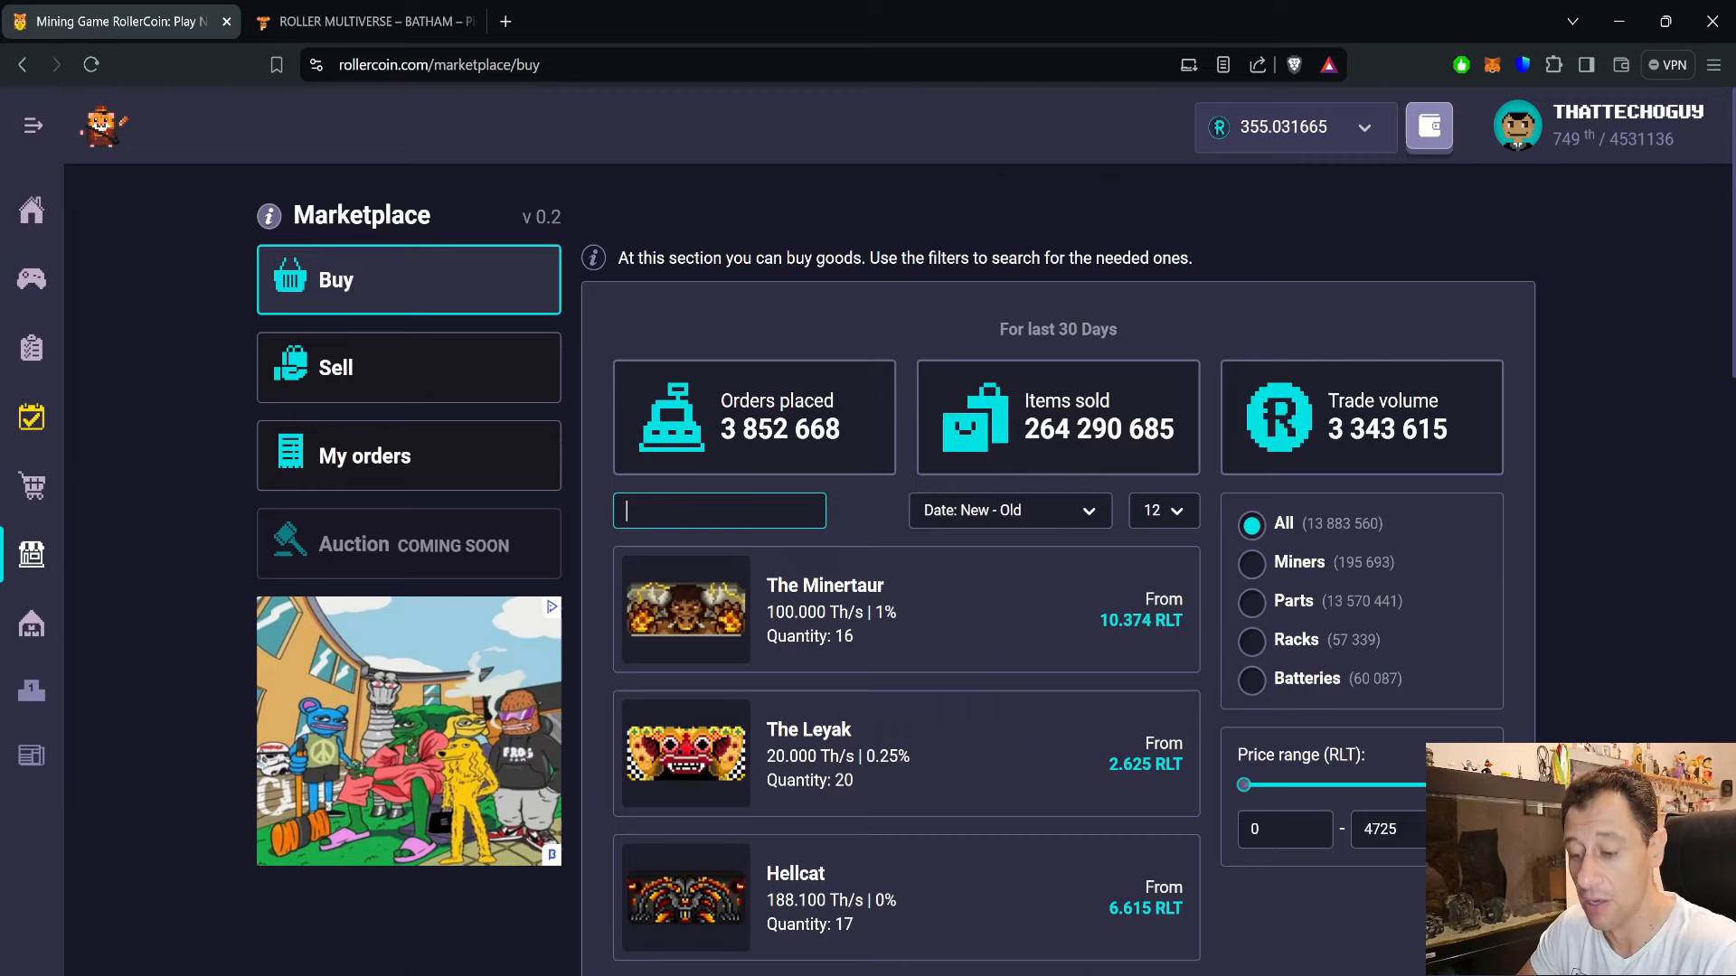
{"action": "type", "text": "cryptoknigh"}
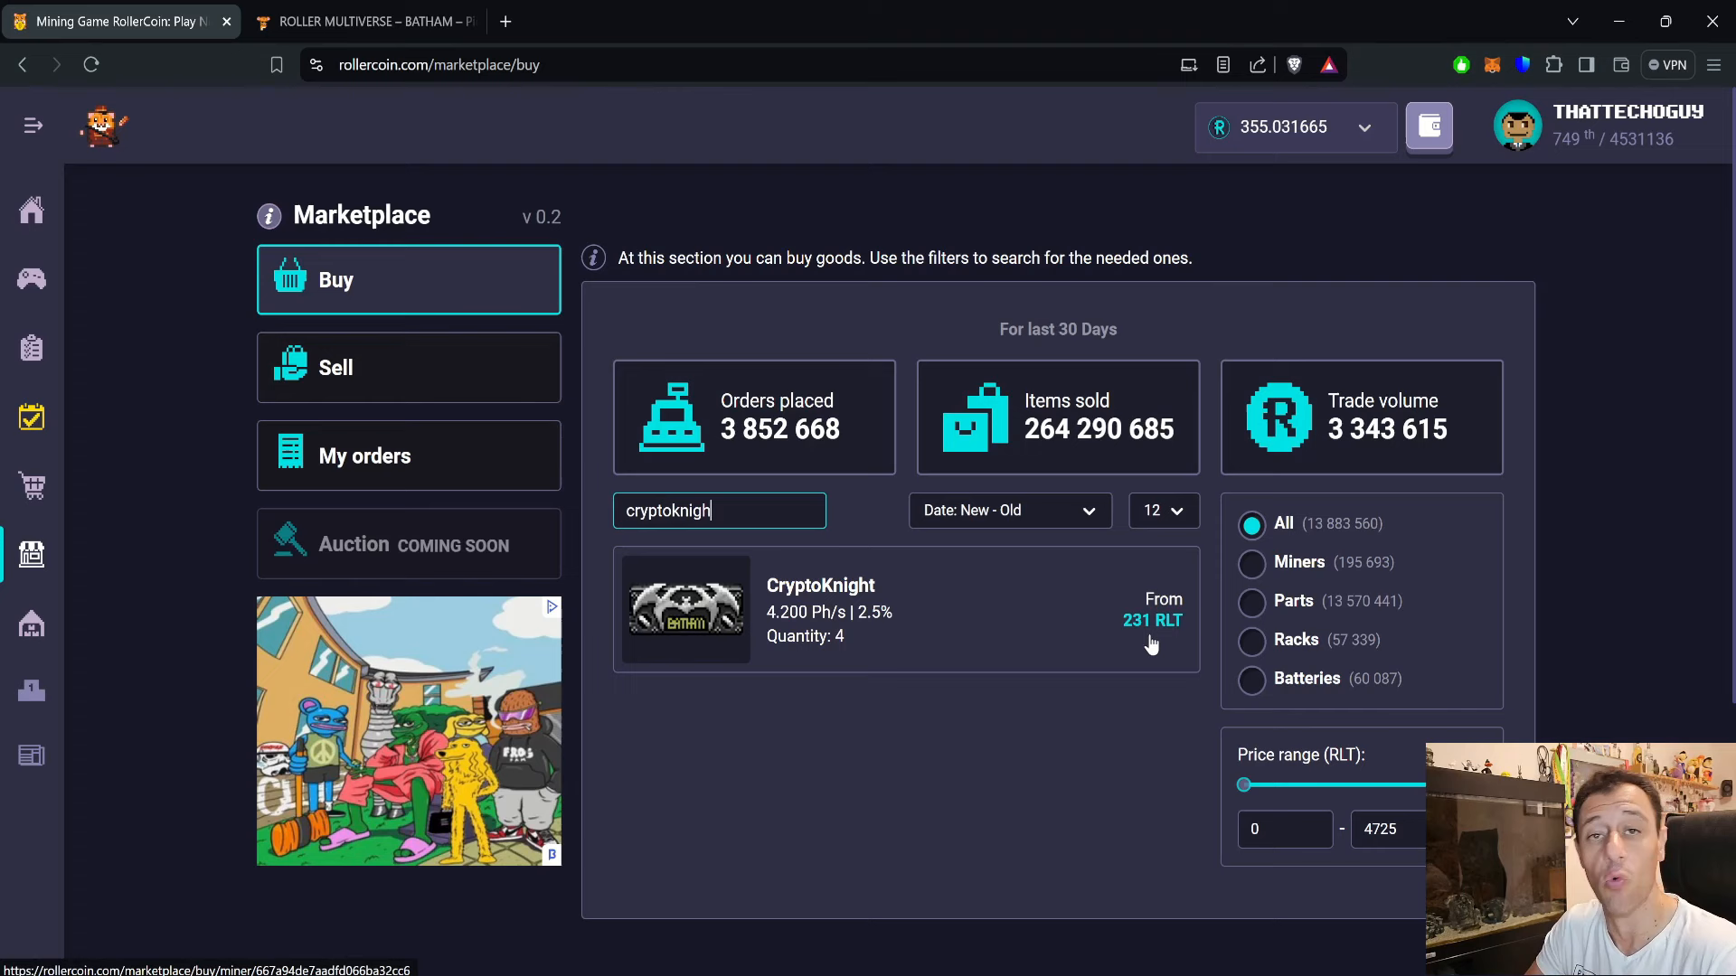
{"action": "mouse_move", "coordinate": [841, 647]}
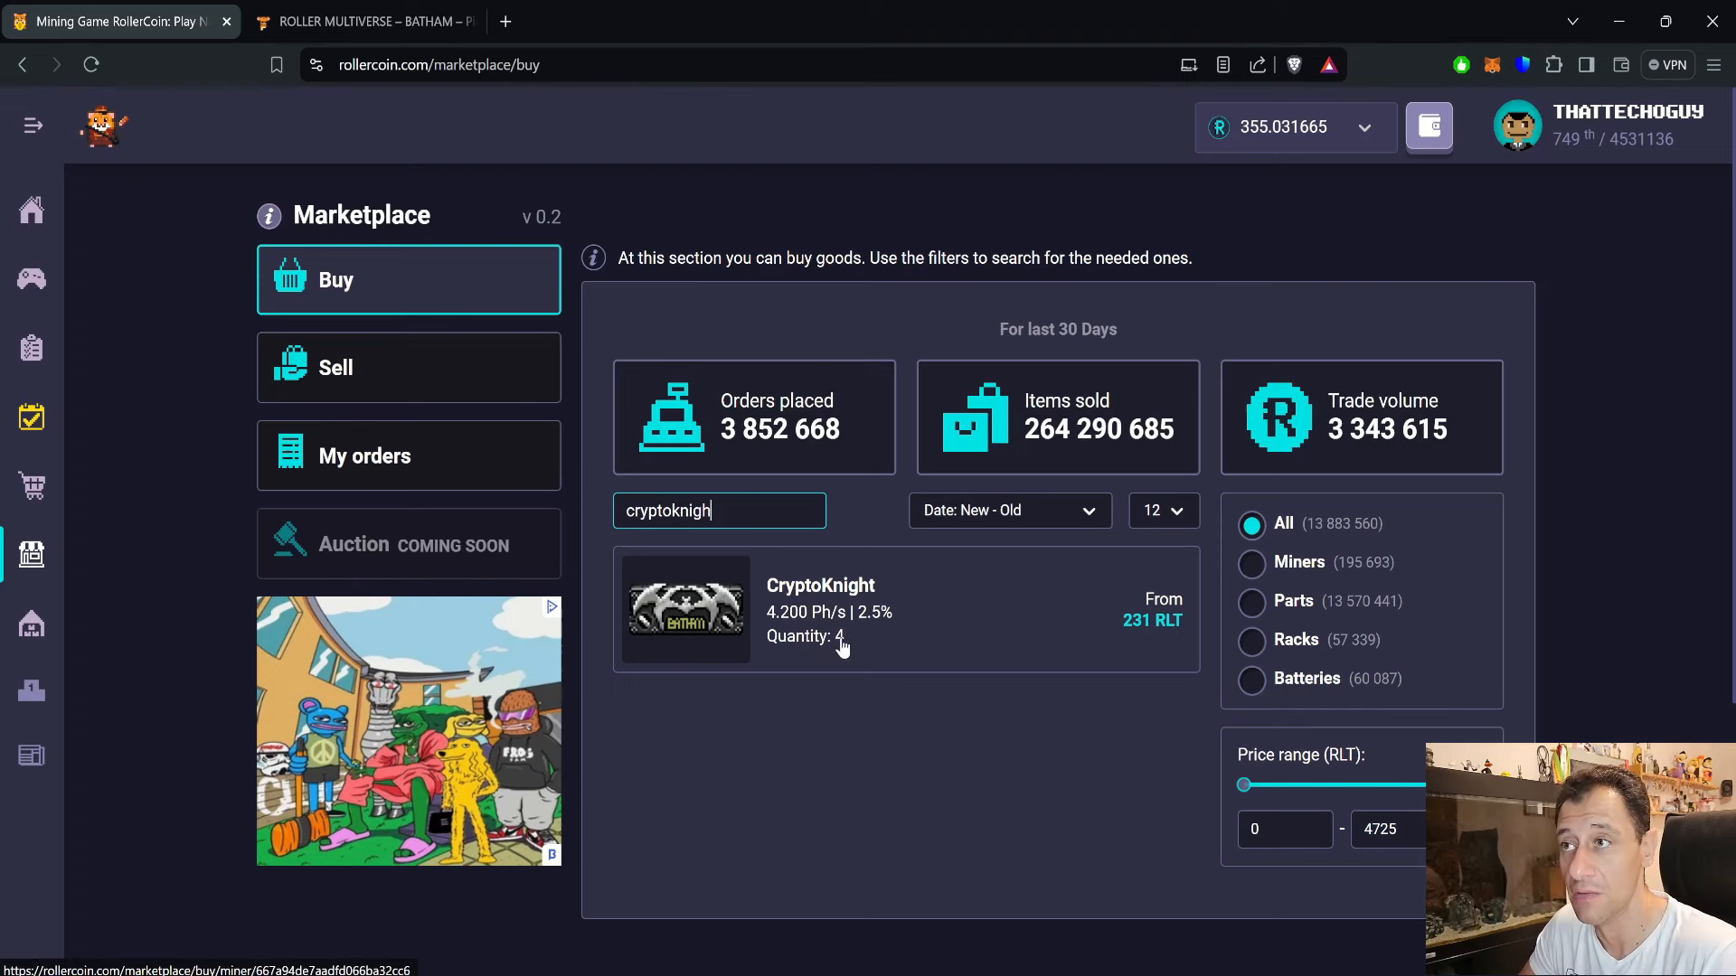
{"action": "mouse_move", "coordinate": [861, 615]}
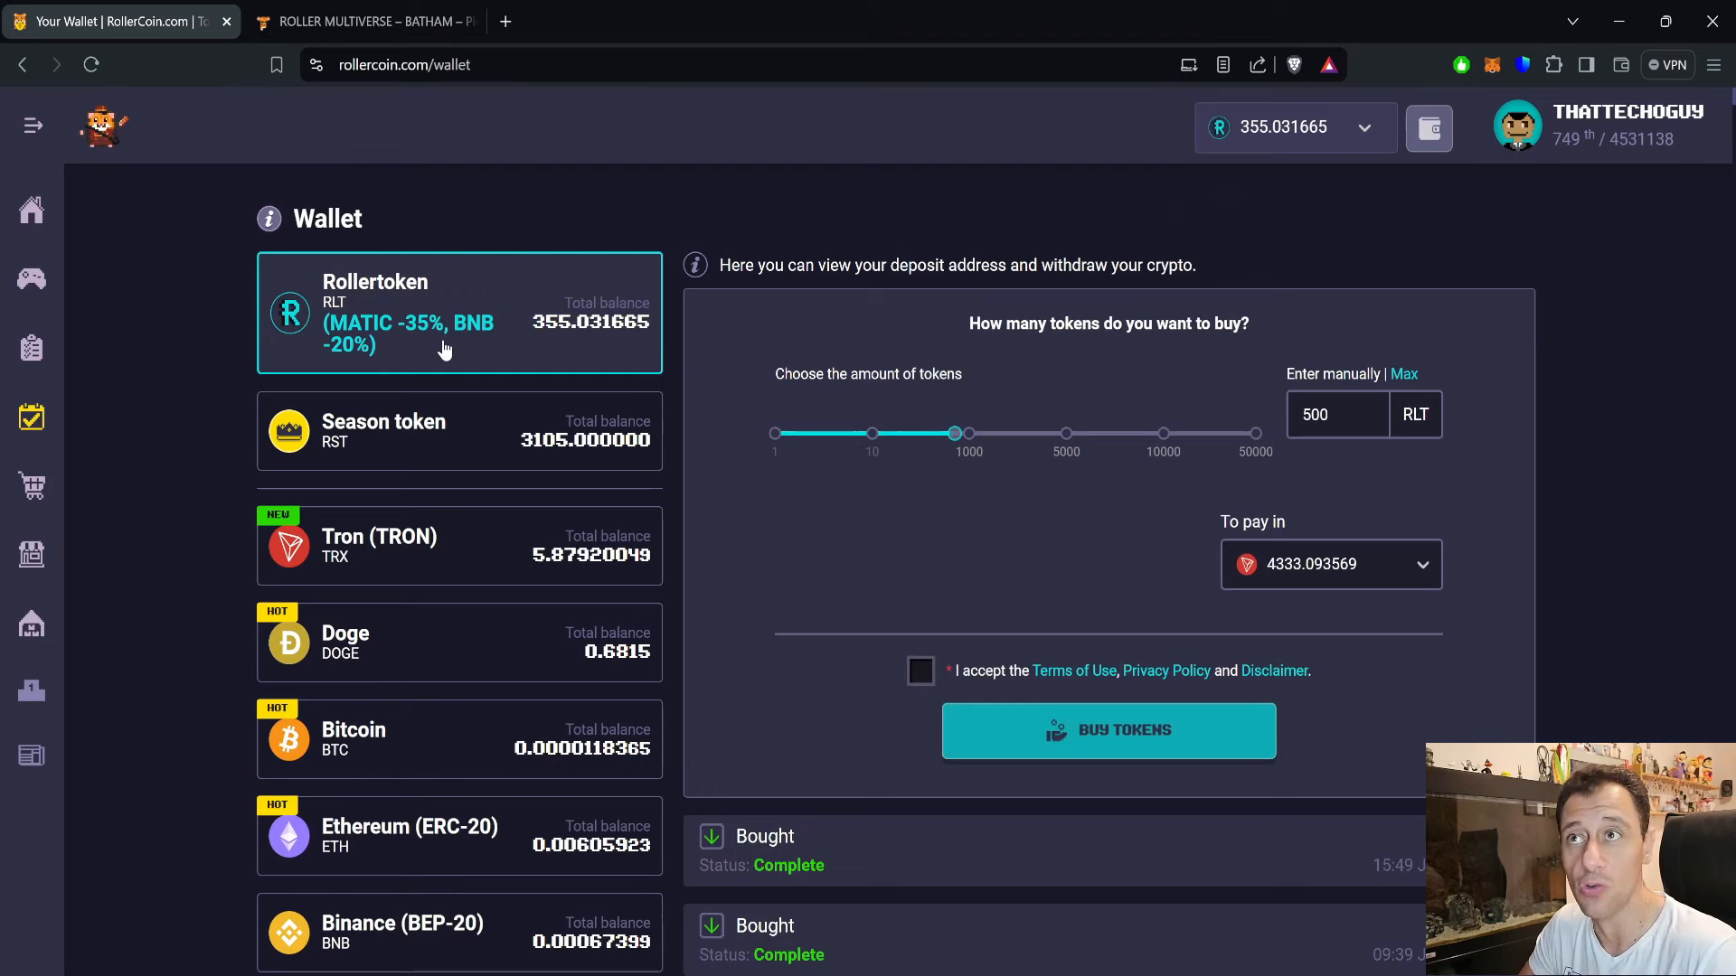
{"action": "mouse_move", "coordinate": [745, 462]}
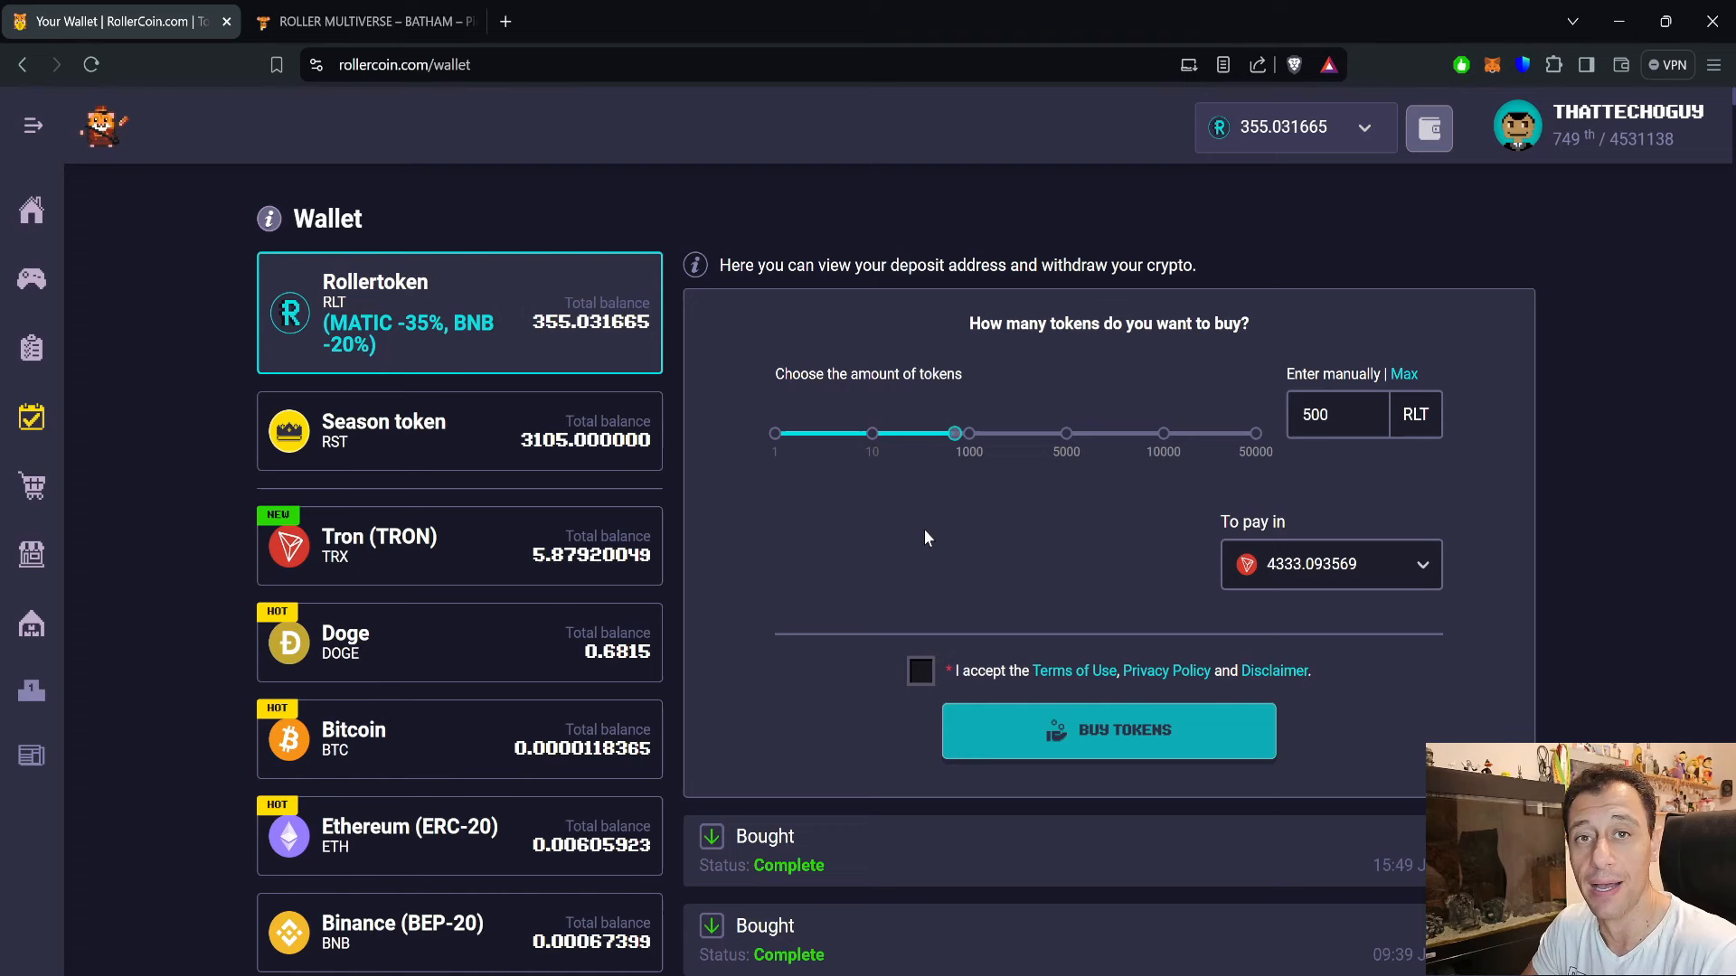
{"action": "mouse_move", "coordinate": [927, 527]}
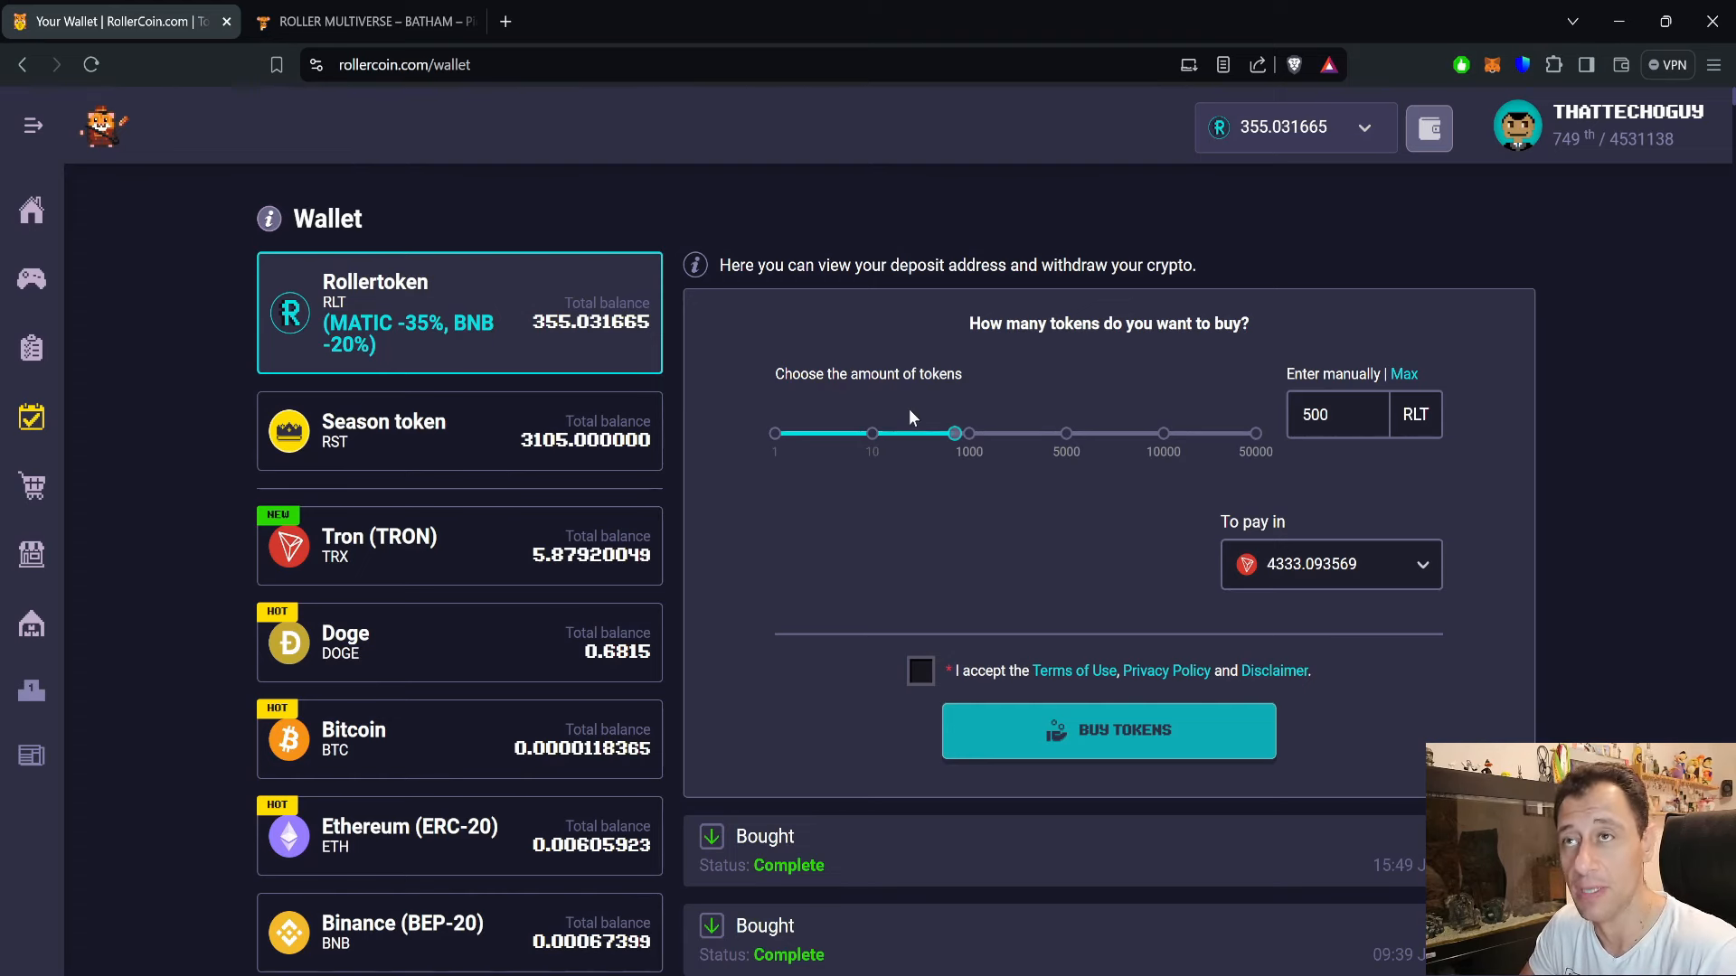
{"action": "mouse_move", "coordinate": [983, 436]}
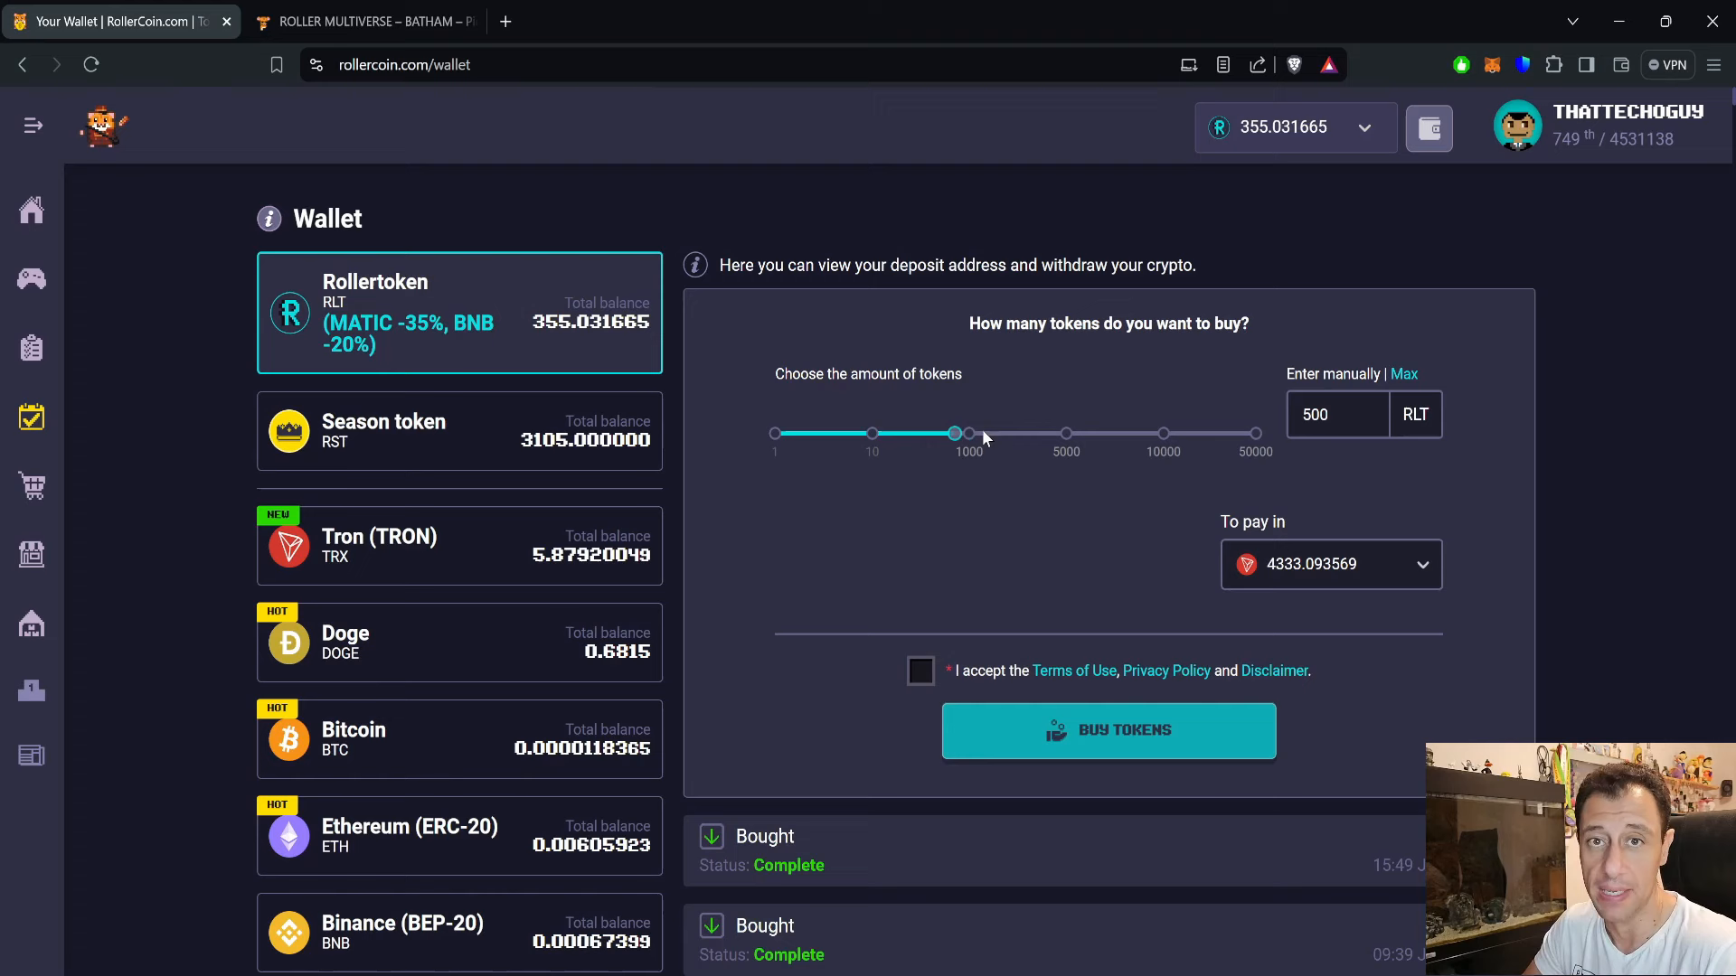
{"action": "mouse_move", "coordinate": [971, 432]}
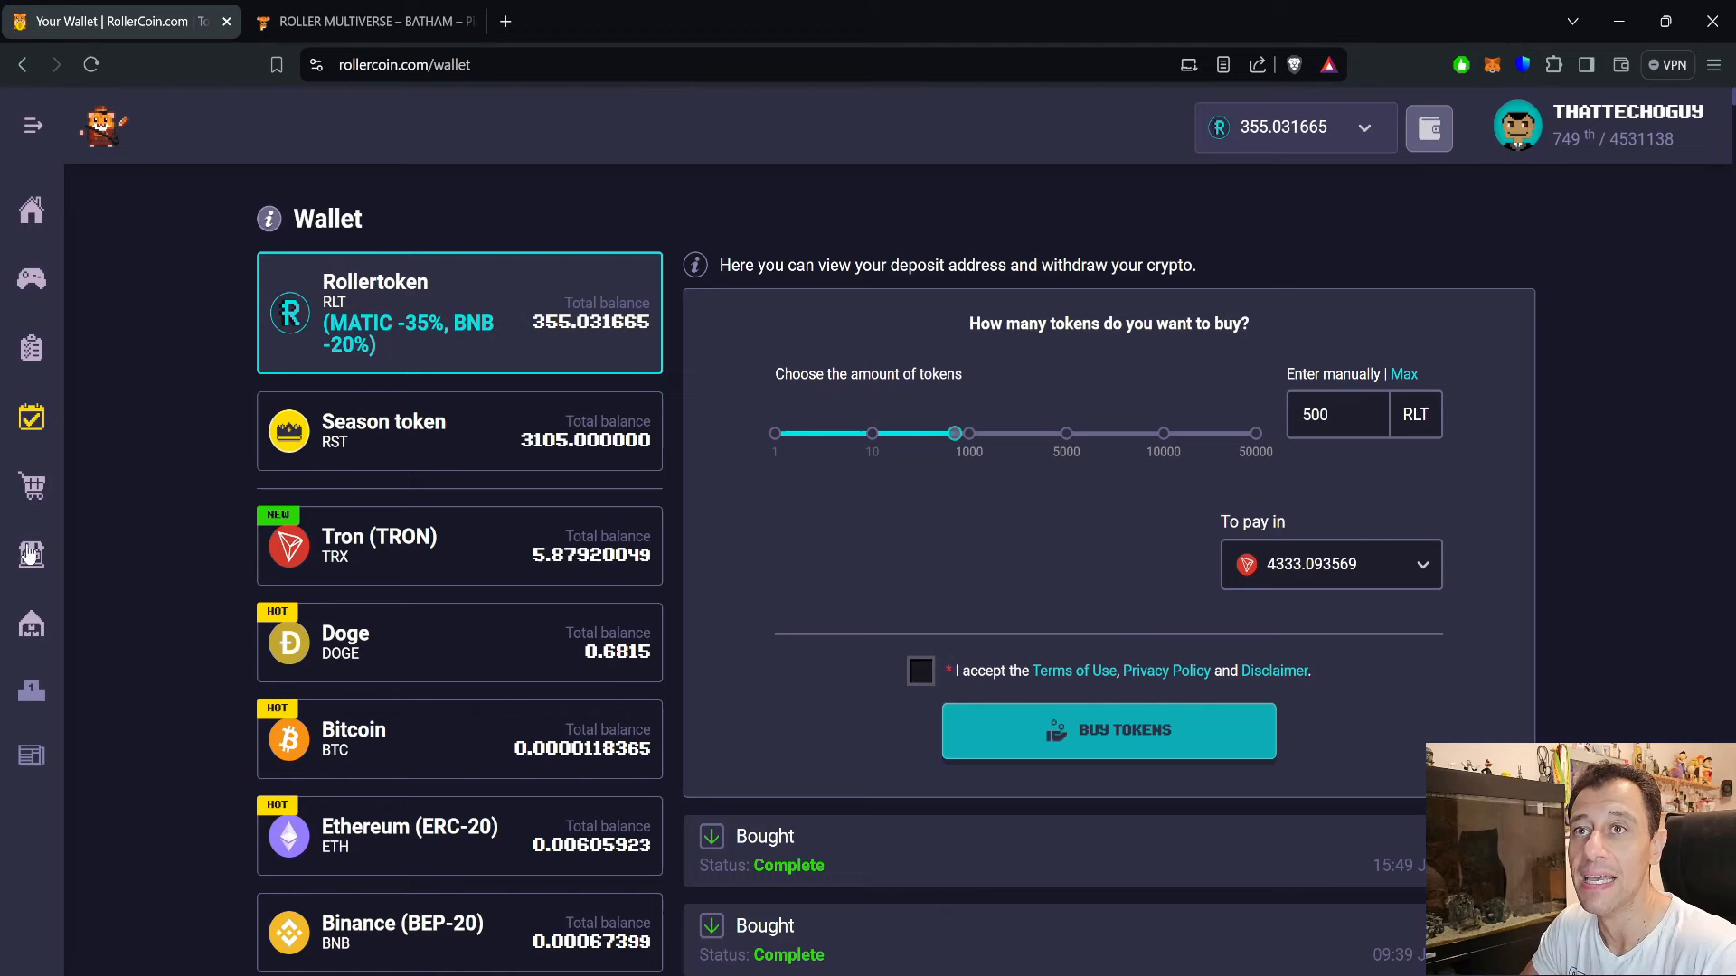
Step: Expand the Store section from the wallet's Rollertoken purchase panel
{"action": "left_click", "coordinate": [31, 487]}
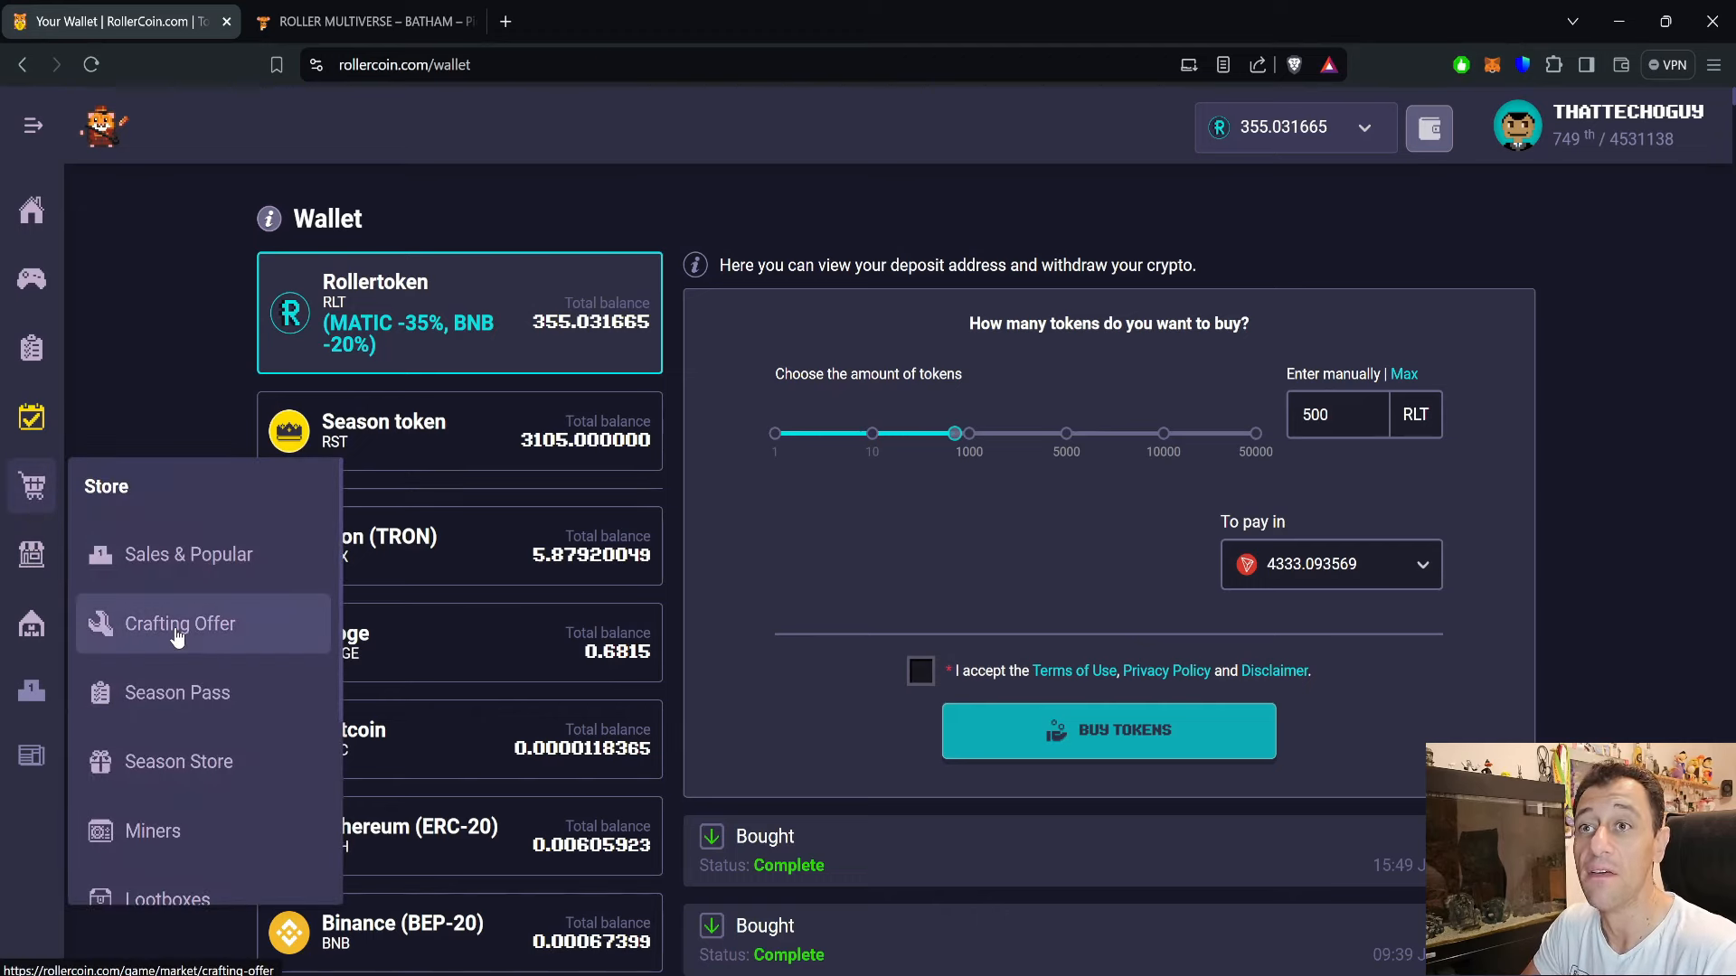
Step: Review the Great Final Craft offer for Ballon Rollerd'Or, then return to the game home
{"action": "left_click", "coordinate": [179, 623]}
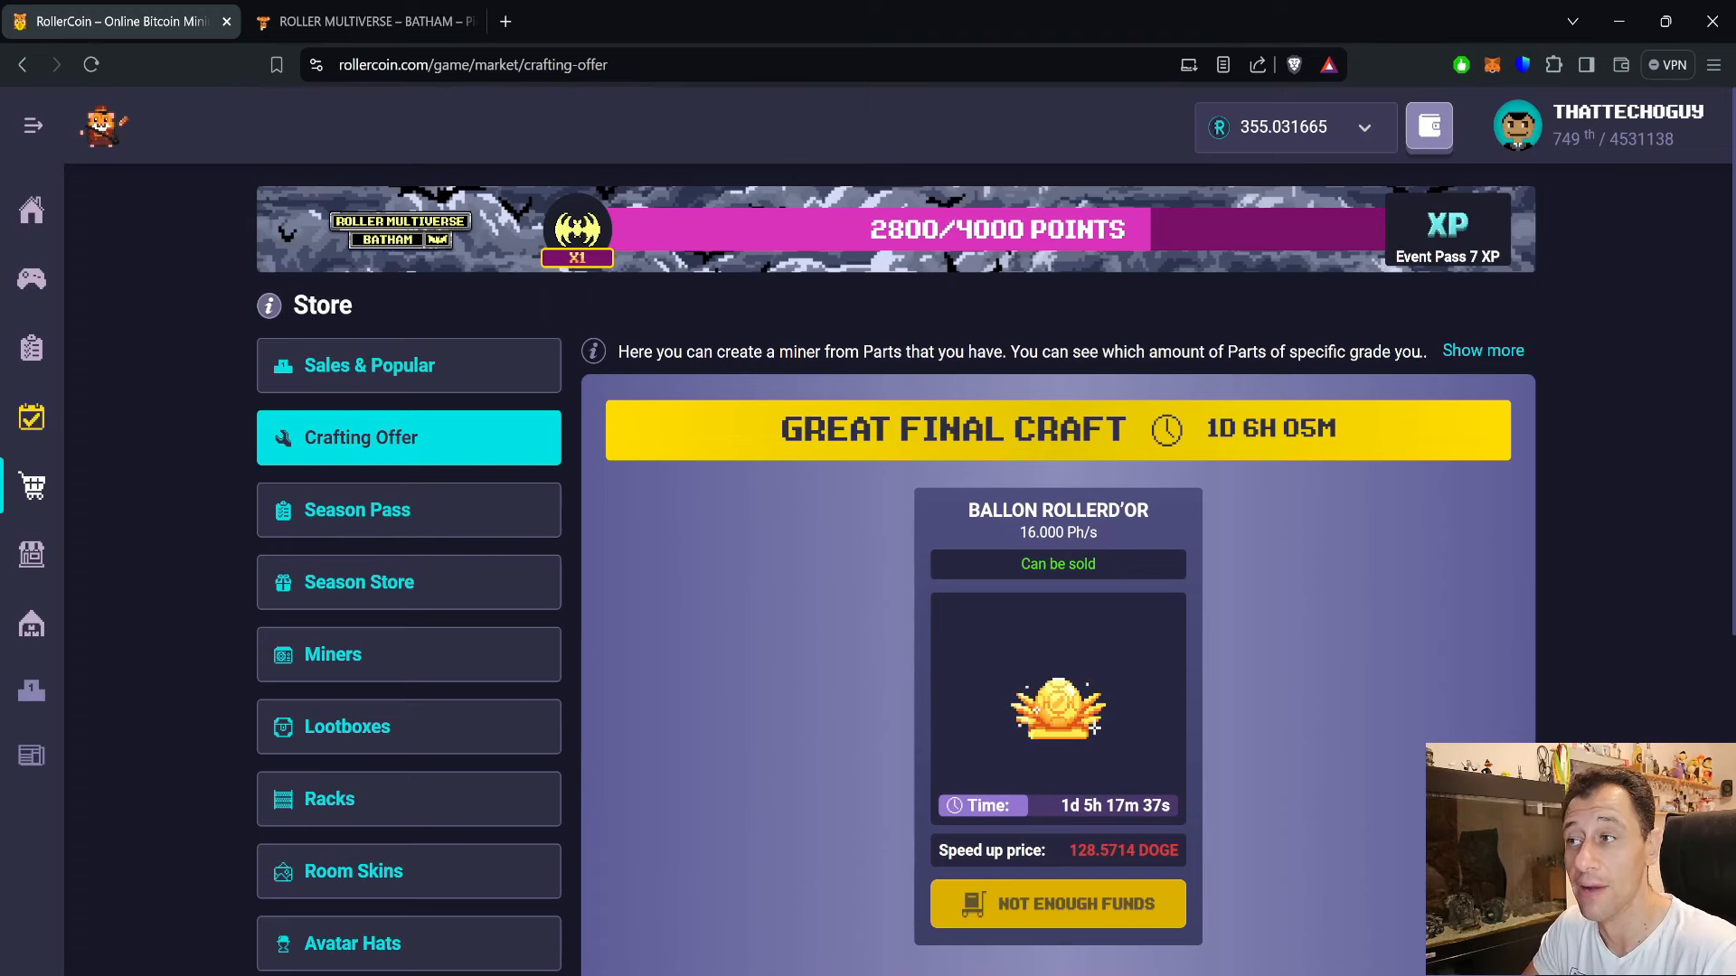
{"action": "mouse_move", "coordinate": [1214, 611]}
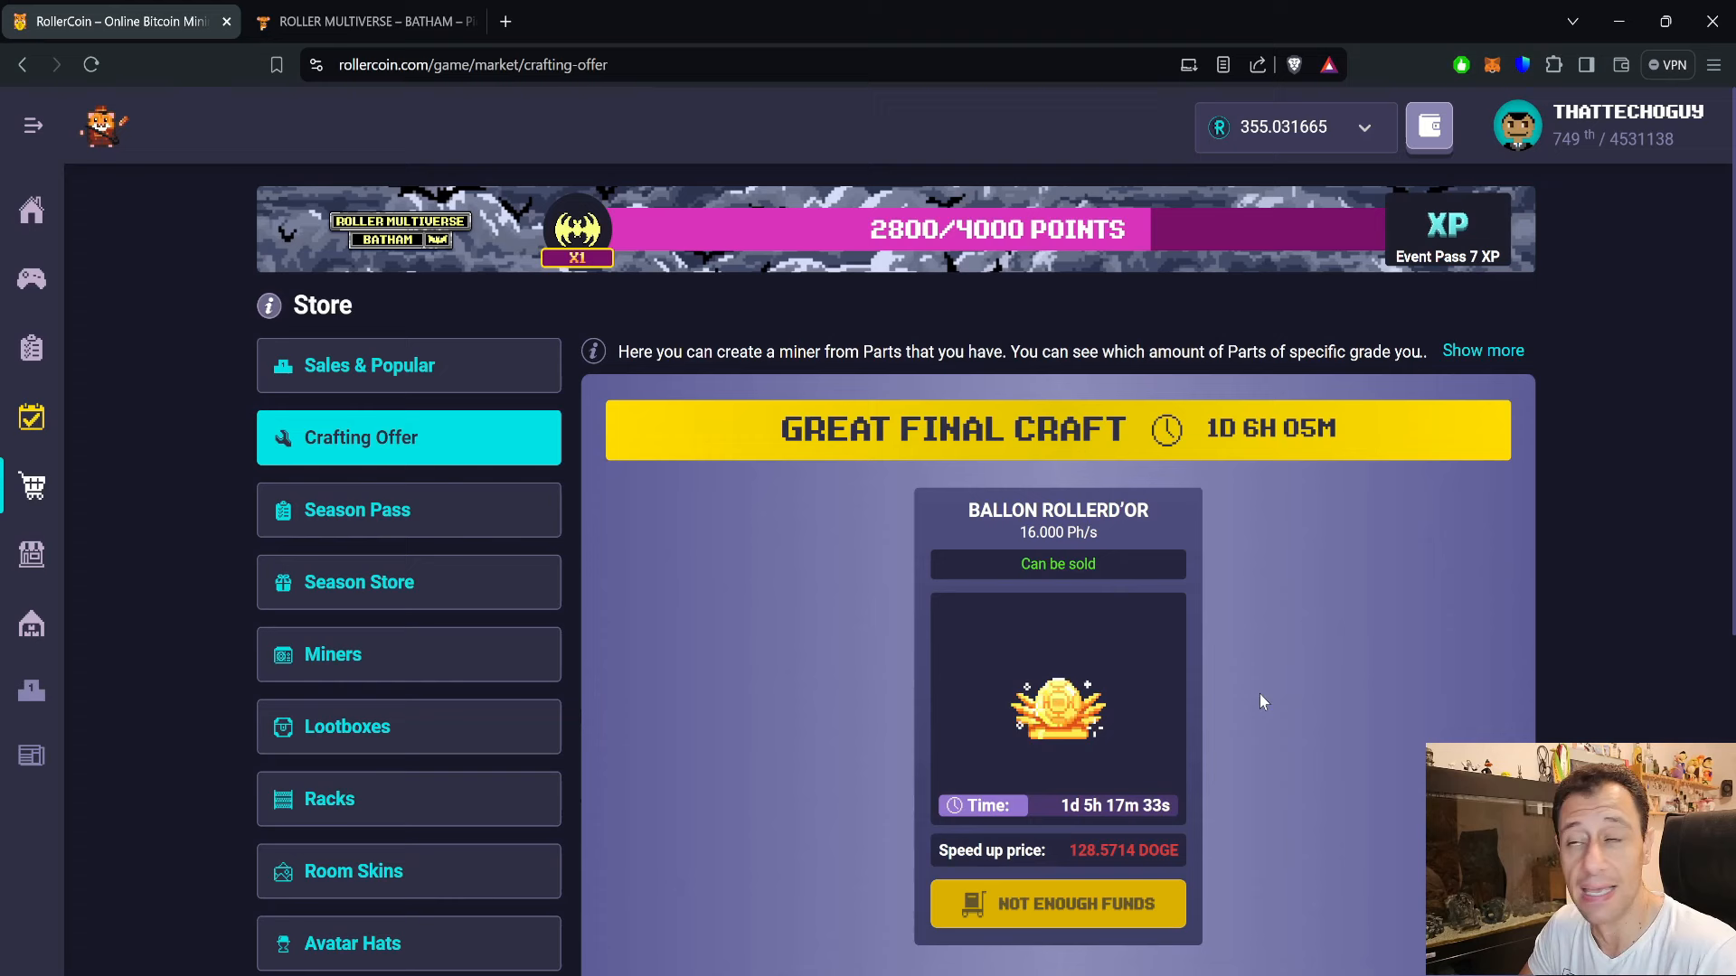
{"action": "mouse_move", "coordinate": [1298, 707]}
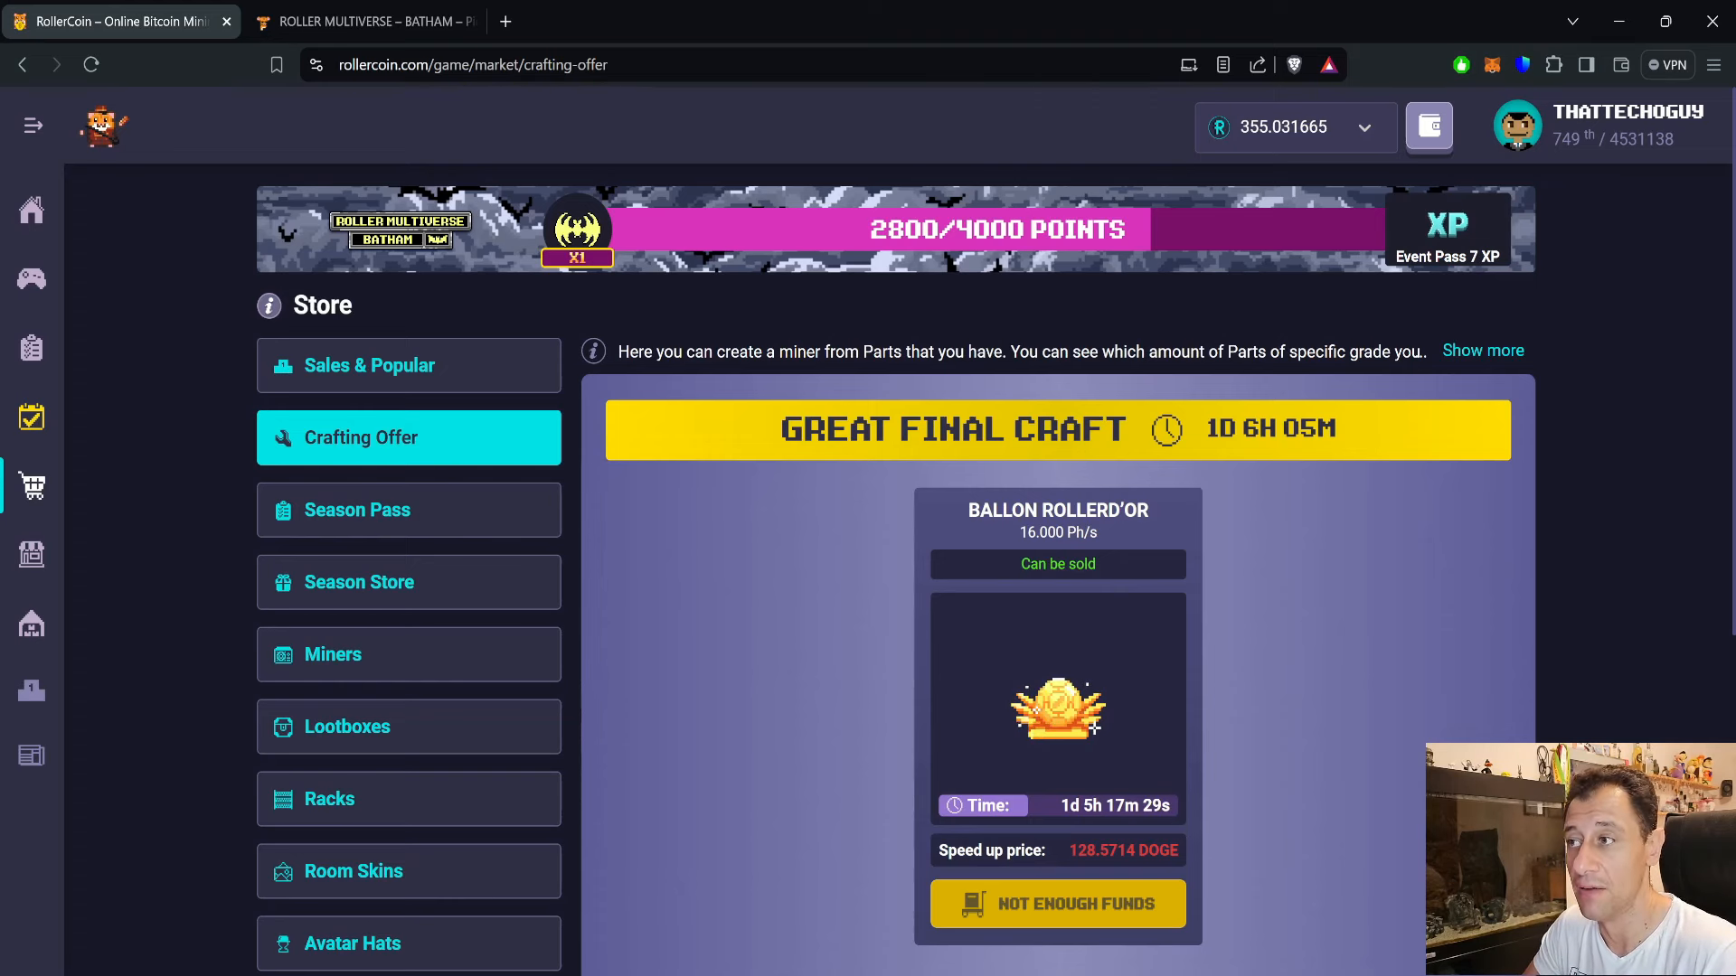
{"action": "mouse_move", "coordinate": [1310, 766]}
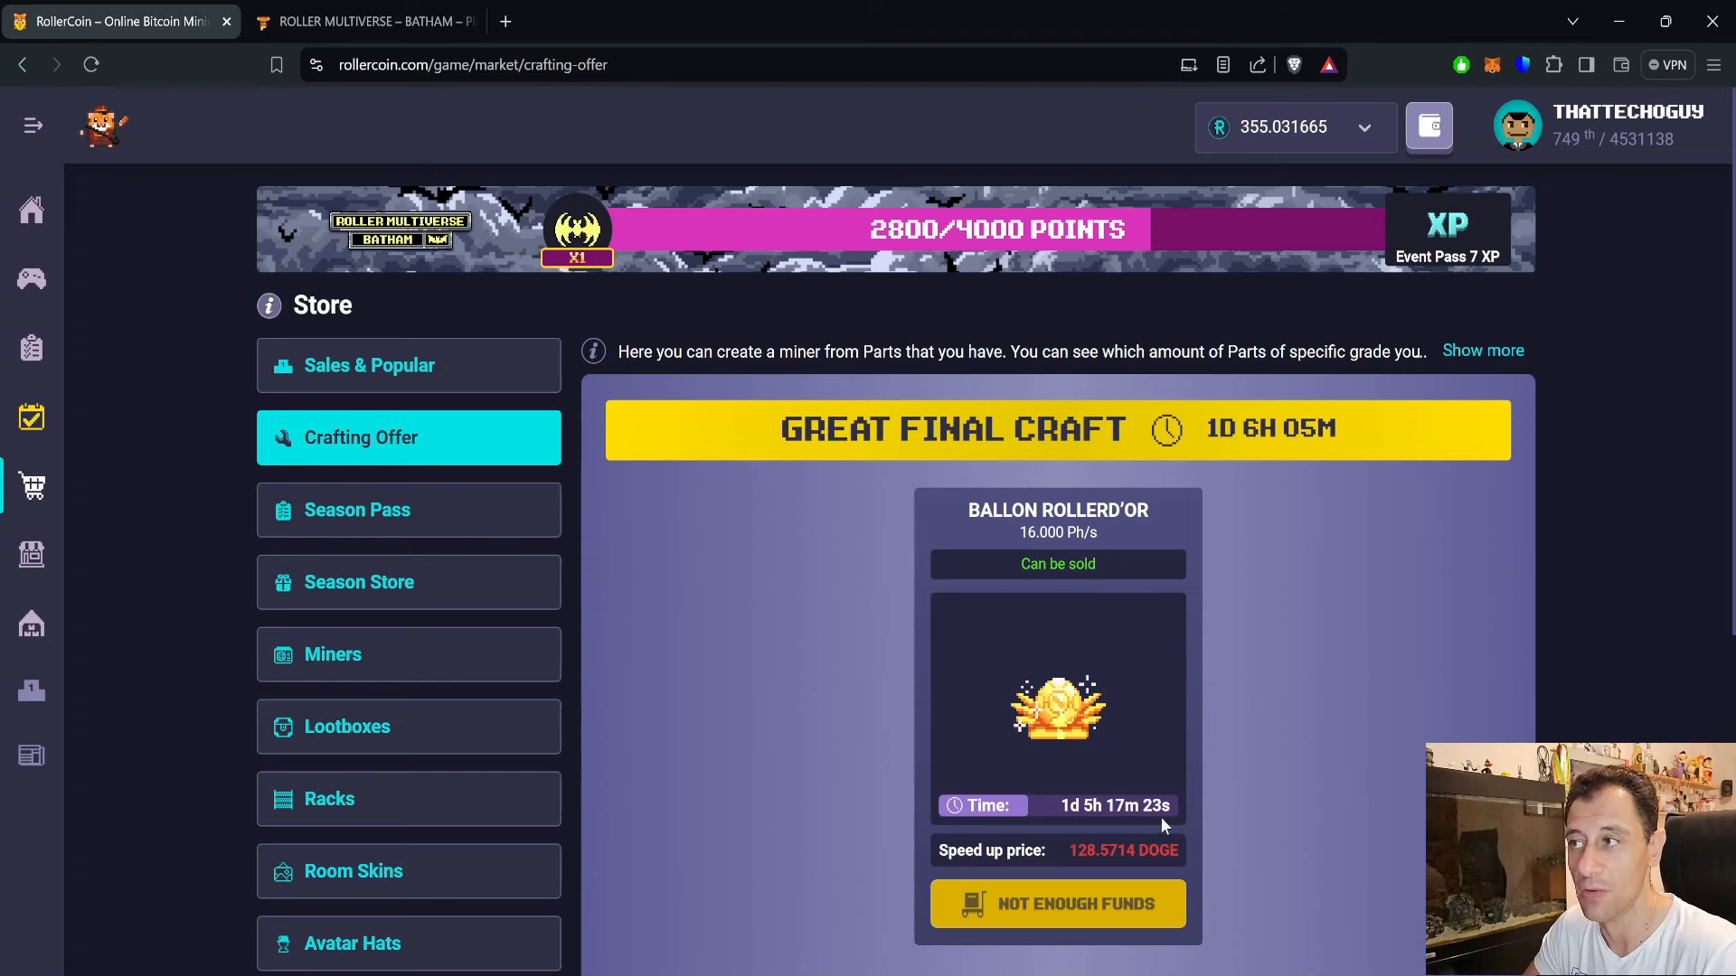
{"action": "mouse_move", "coordinate": [1242, 728]}
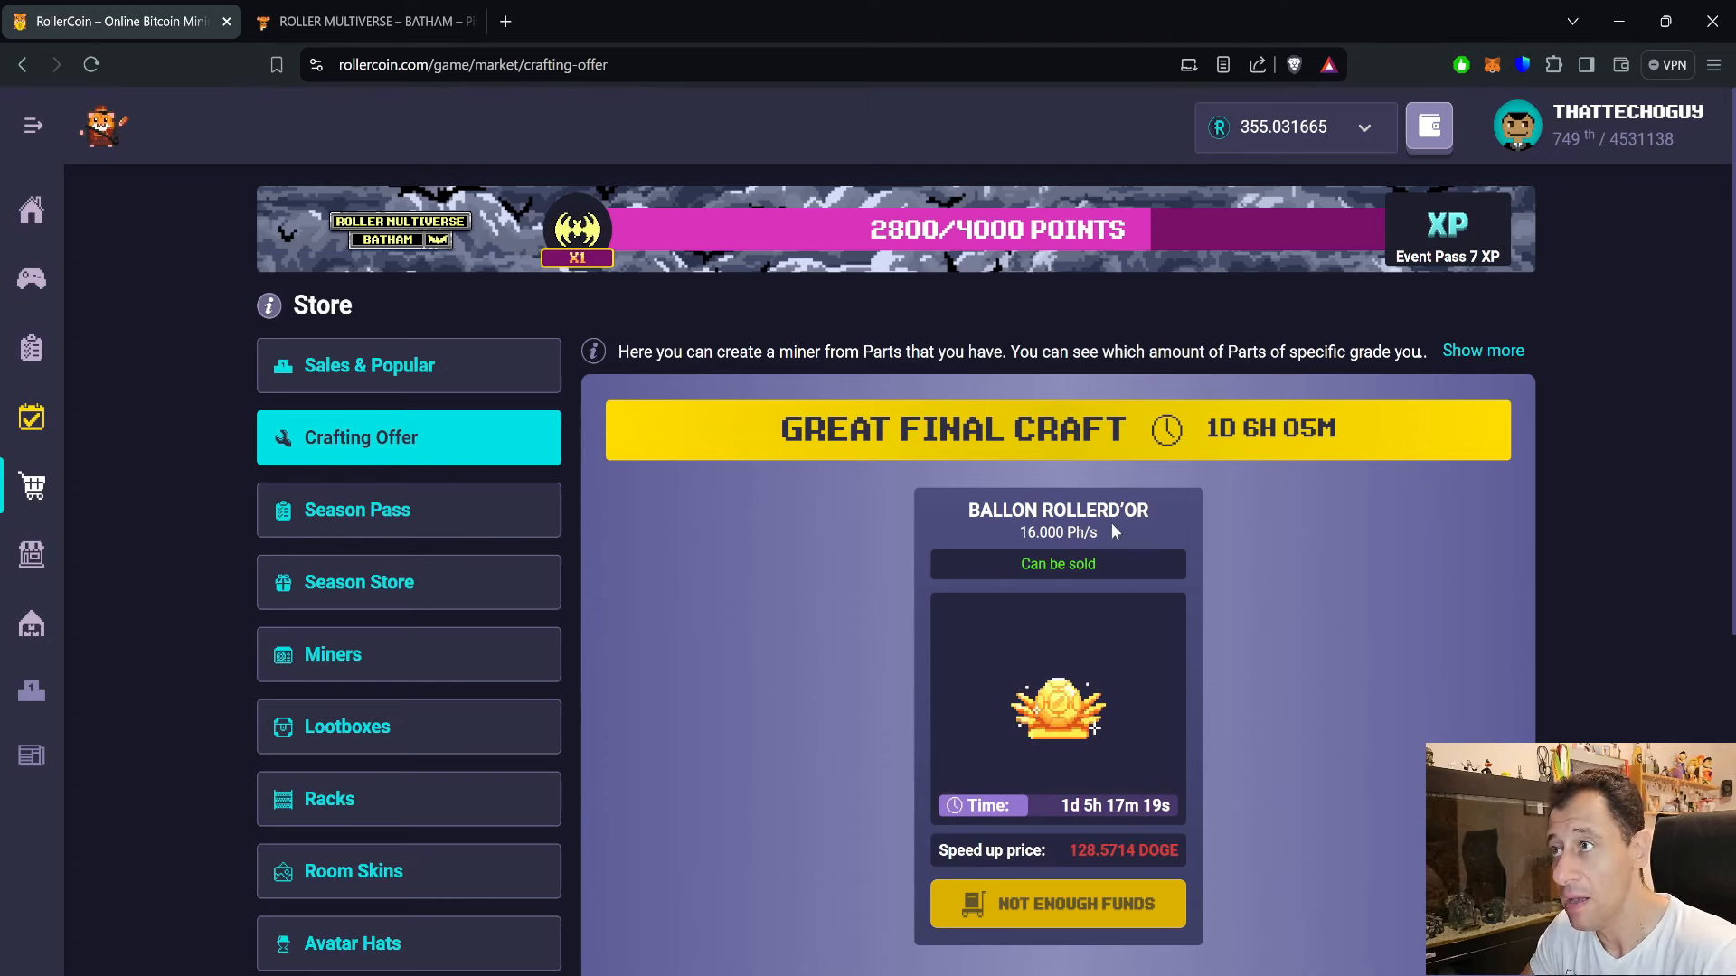
{"action": "mouse_move", "coordinate": [1102, 596]}
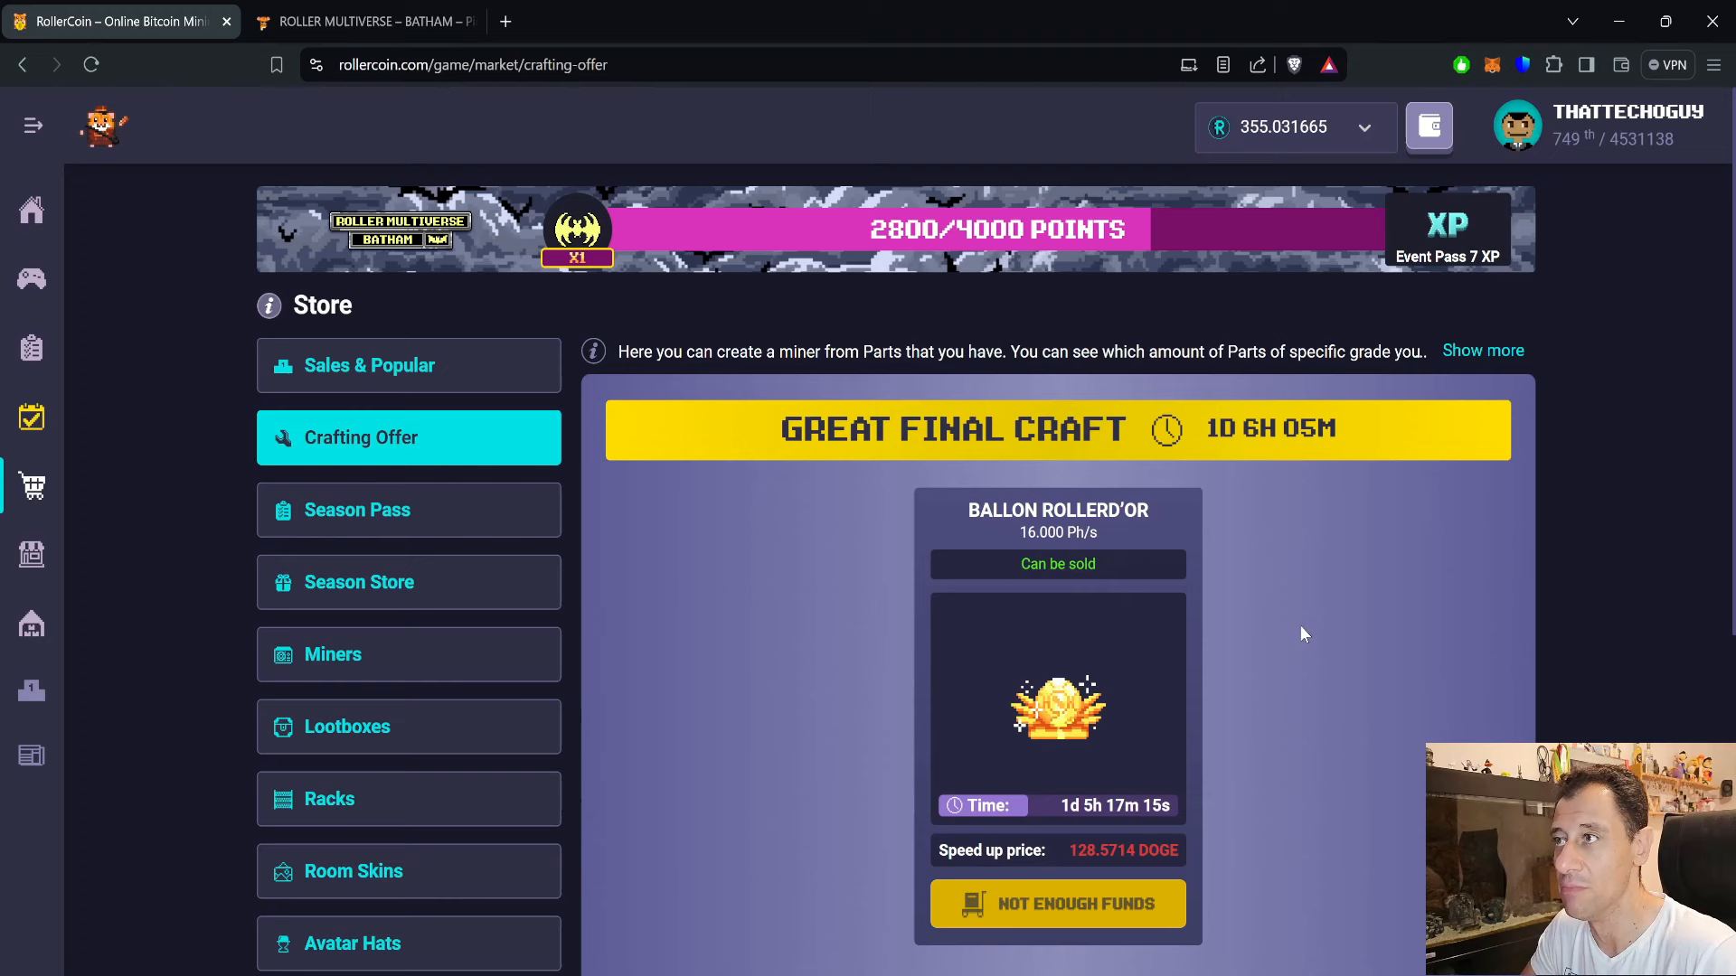
{"action": "mouse_move", "coordinate": [1286, 646]}
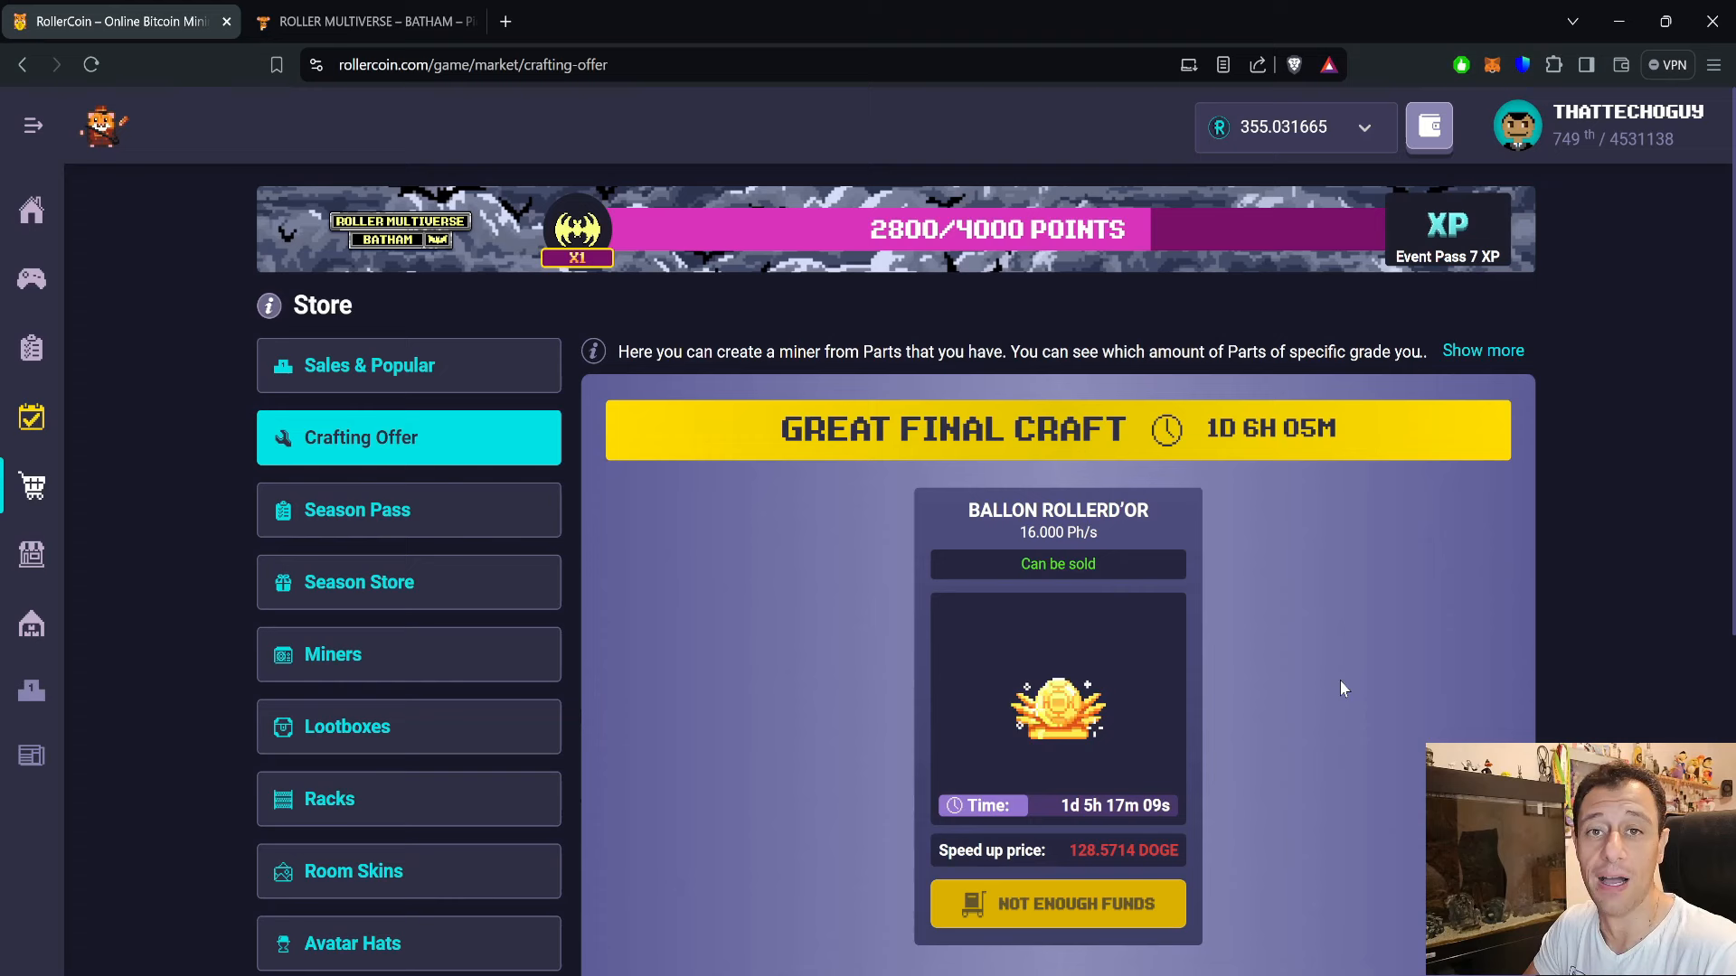
{"action": "mouse_move", "coordinate": [1336, 667]}
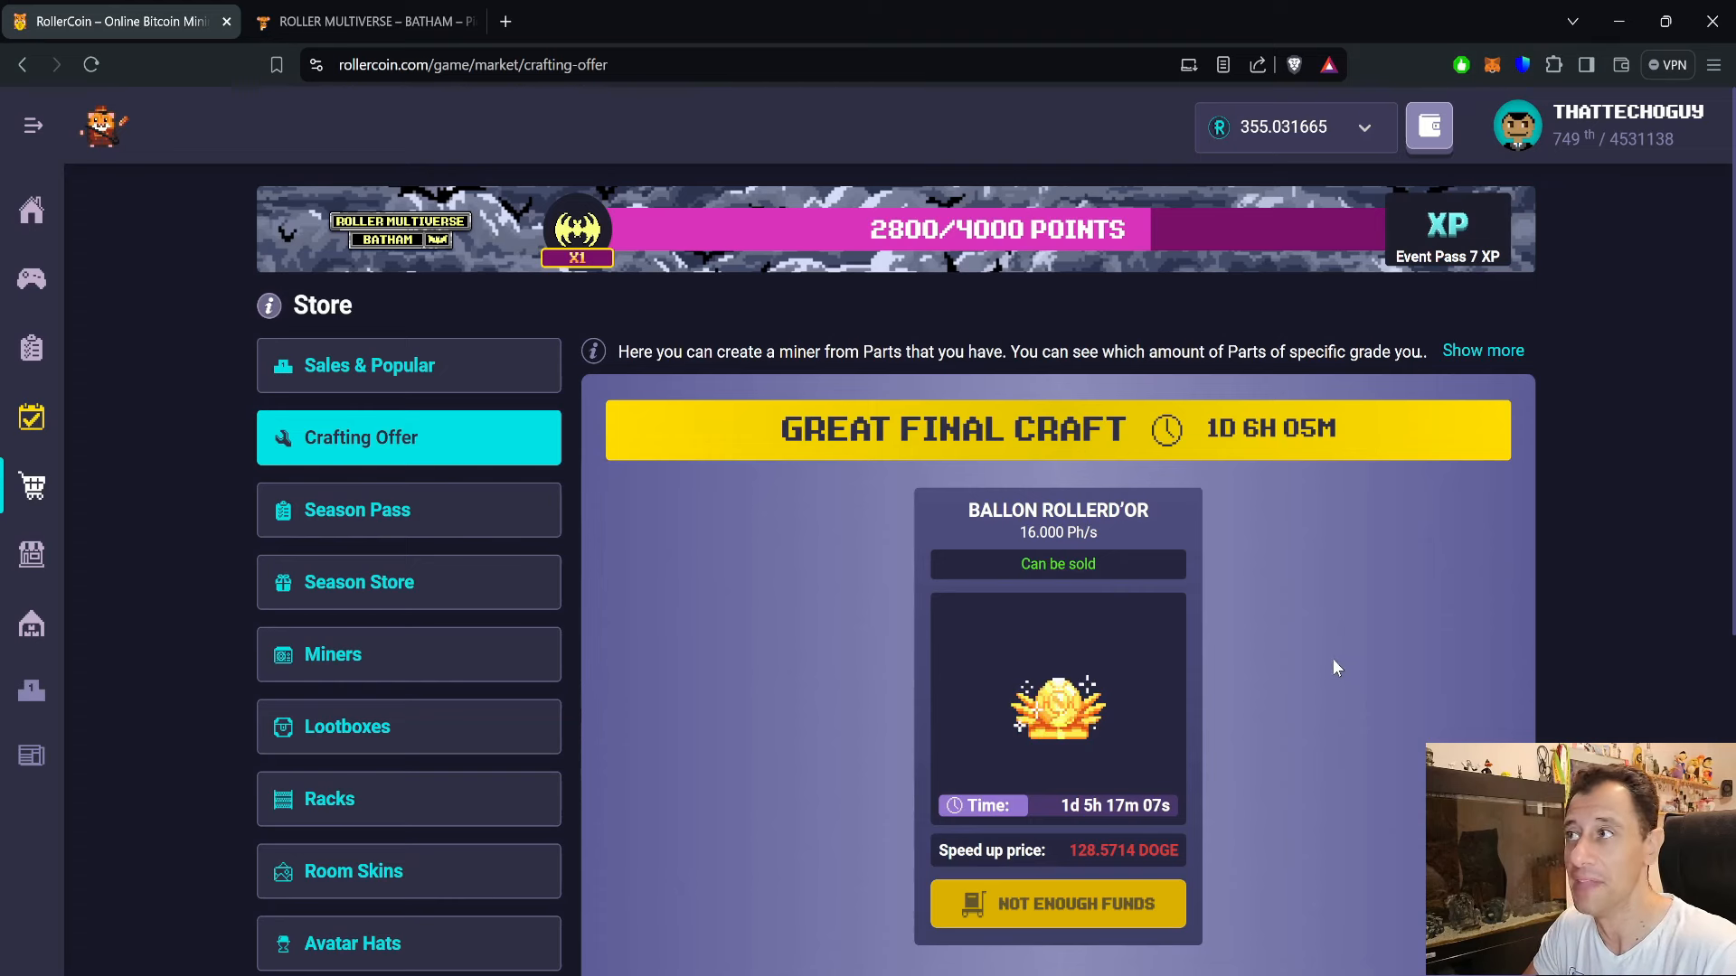
{"action": "mouse_move", "coordinate": [1378, 660]}
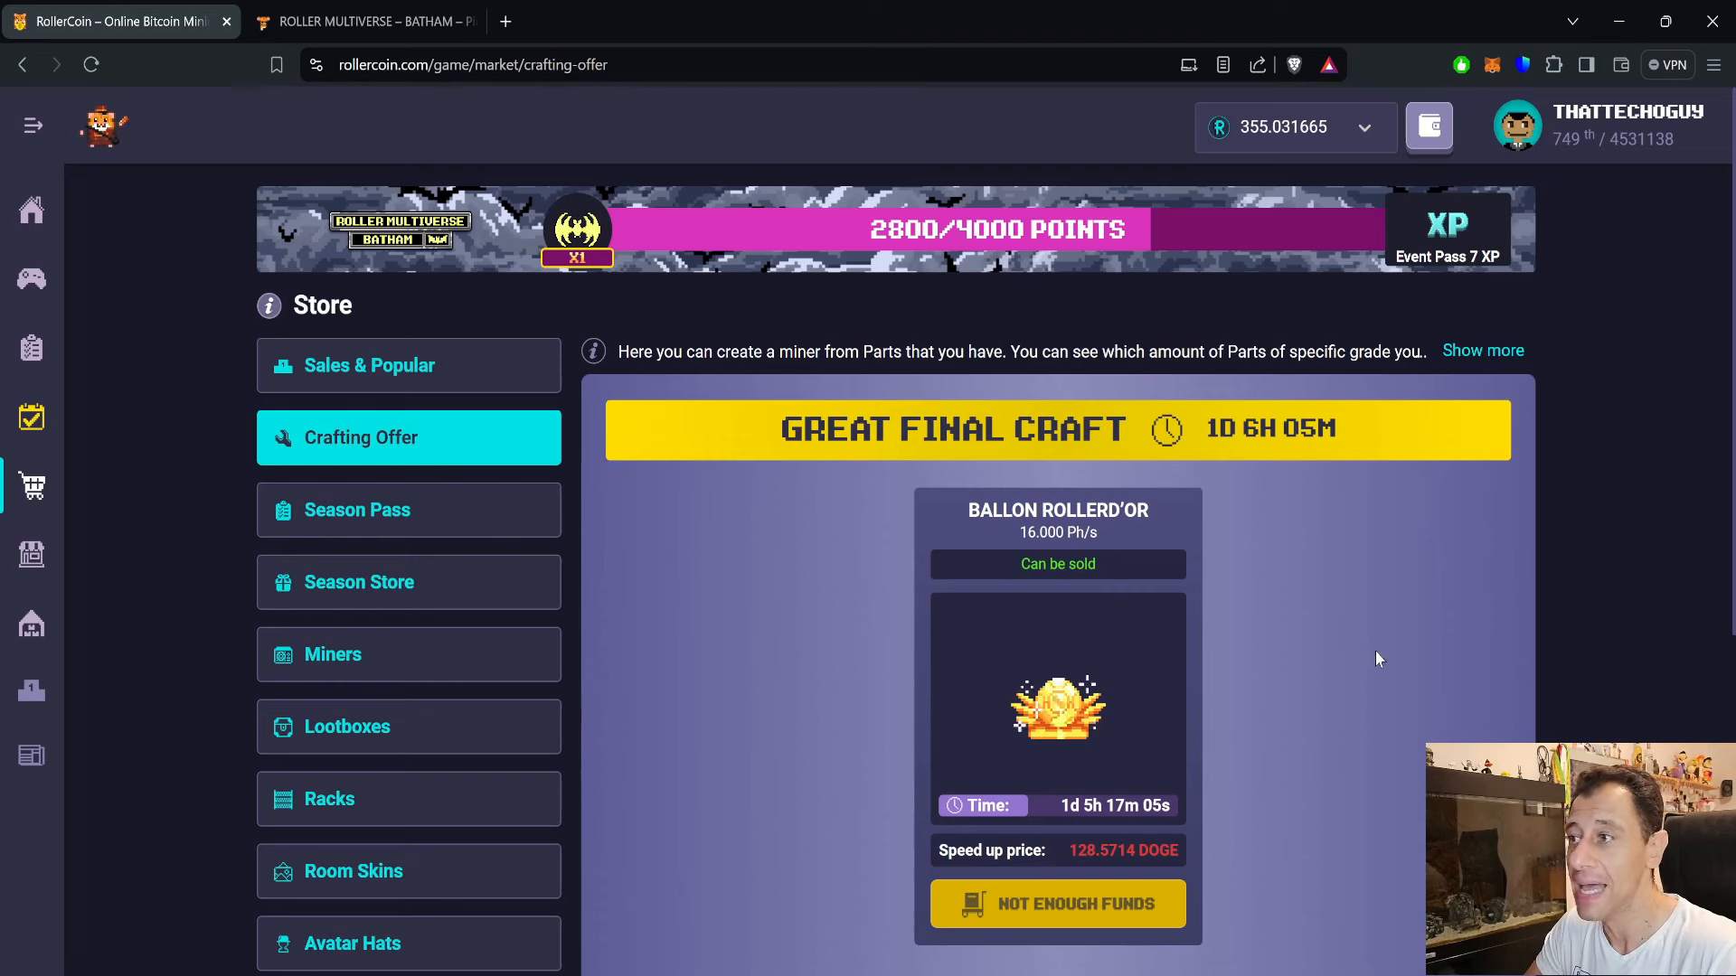
{"action": "mouse_move", "coordinate": [1211, 415]}
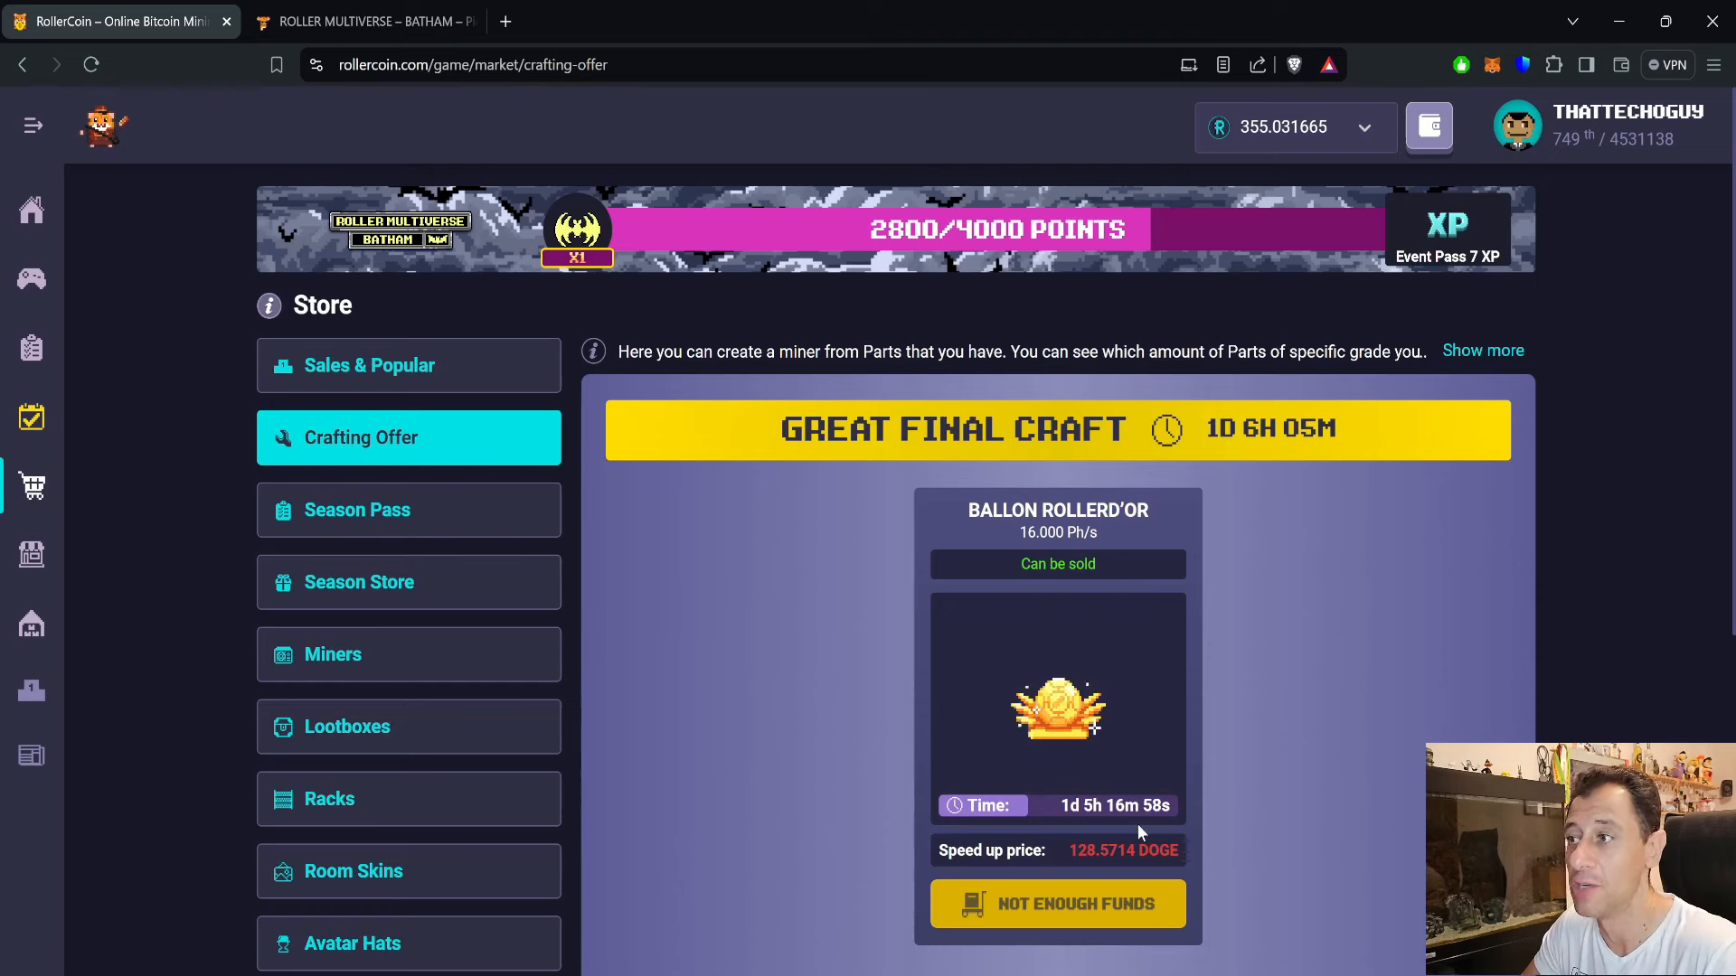
{"action": "mouse_move", "coordinate": [1328, 818]}
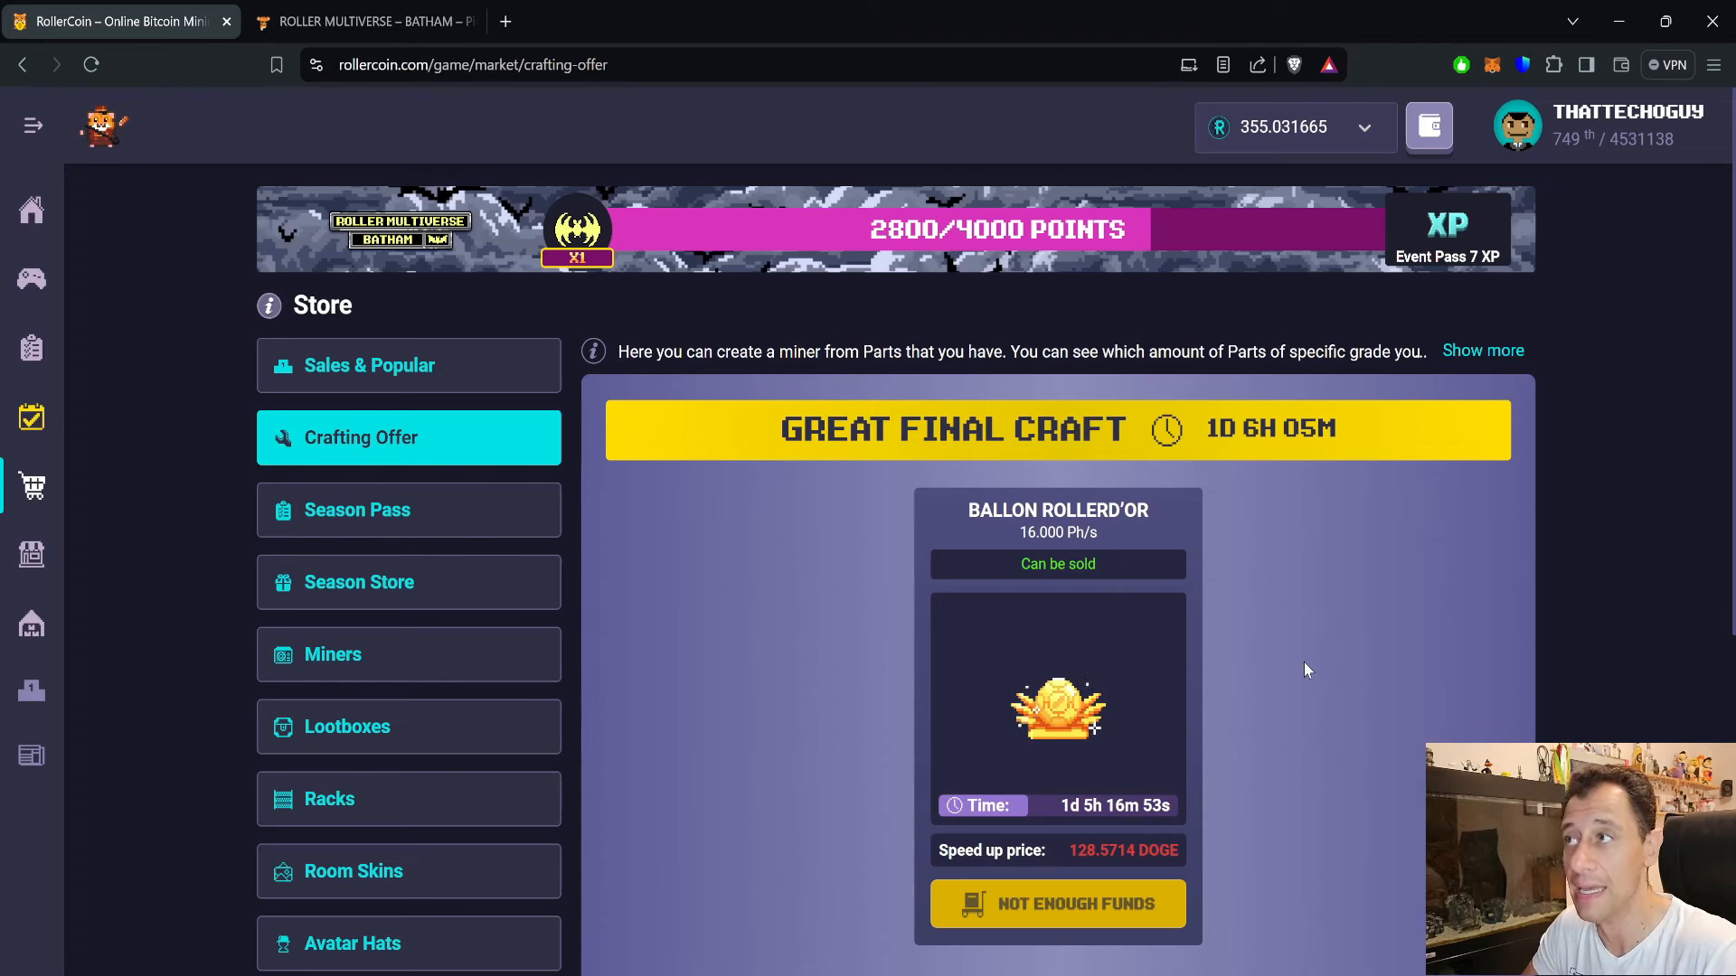
{"action": "mouse_move", "coordinate": [1298, 586]}
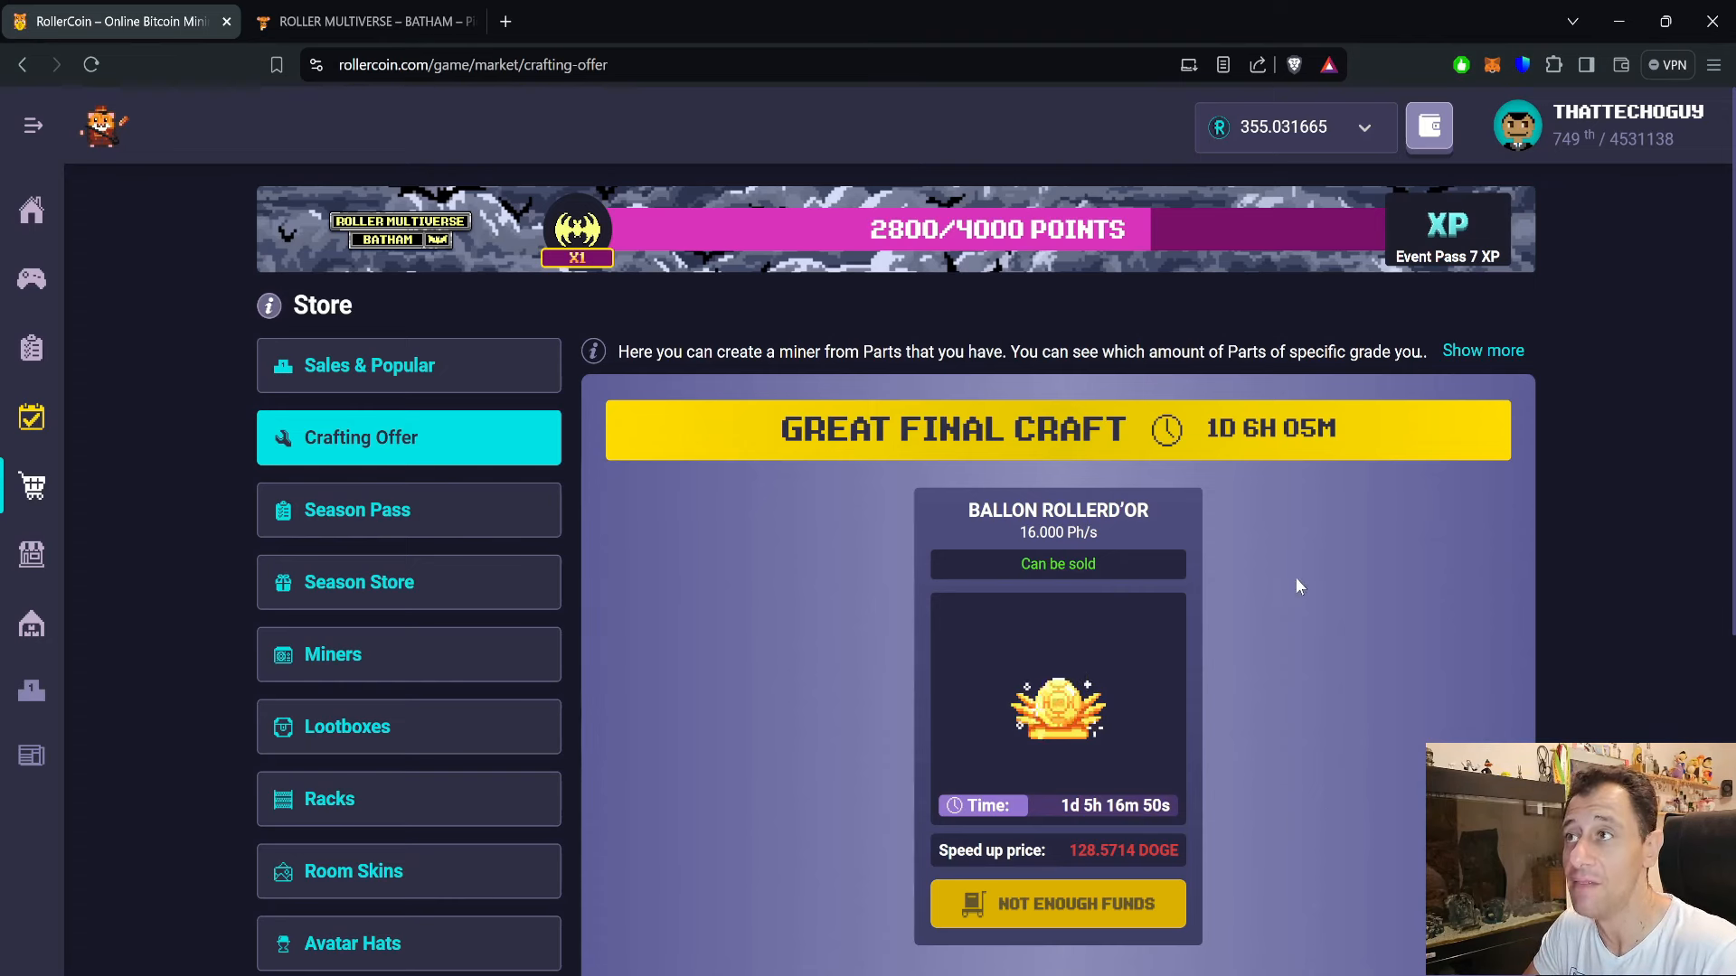
{"action": "mouse_move", "coordinate": [1307, 792]}
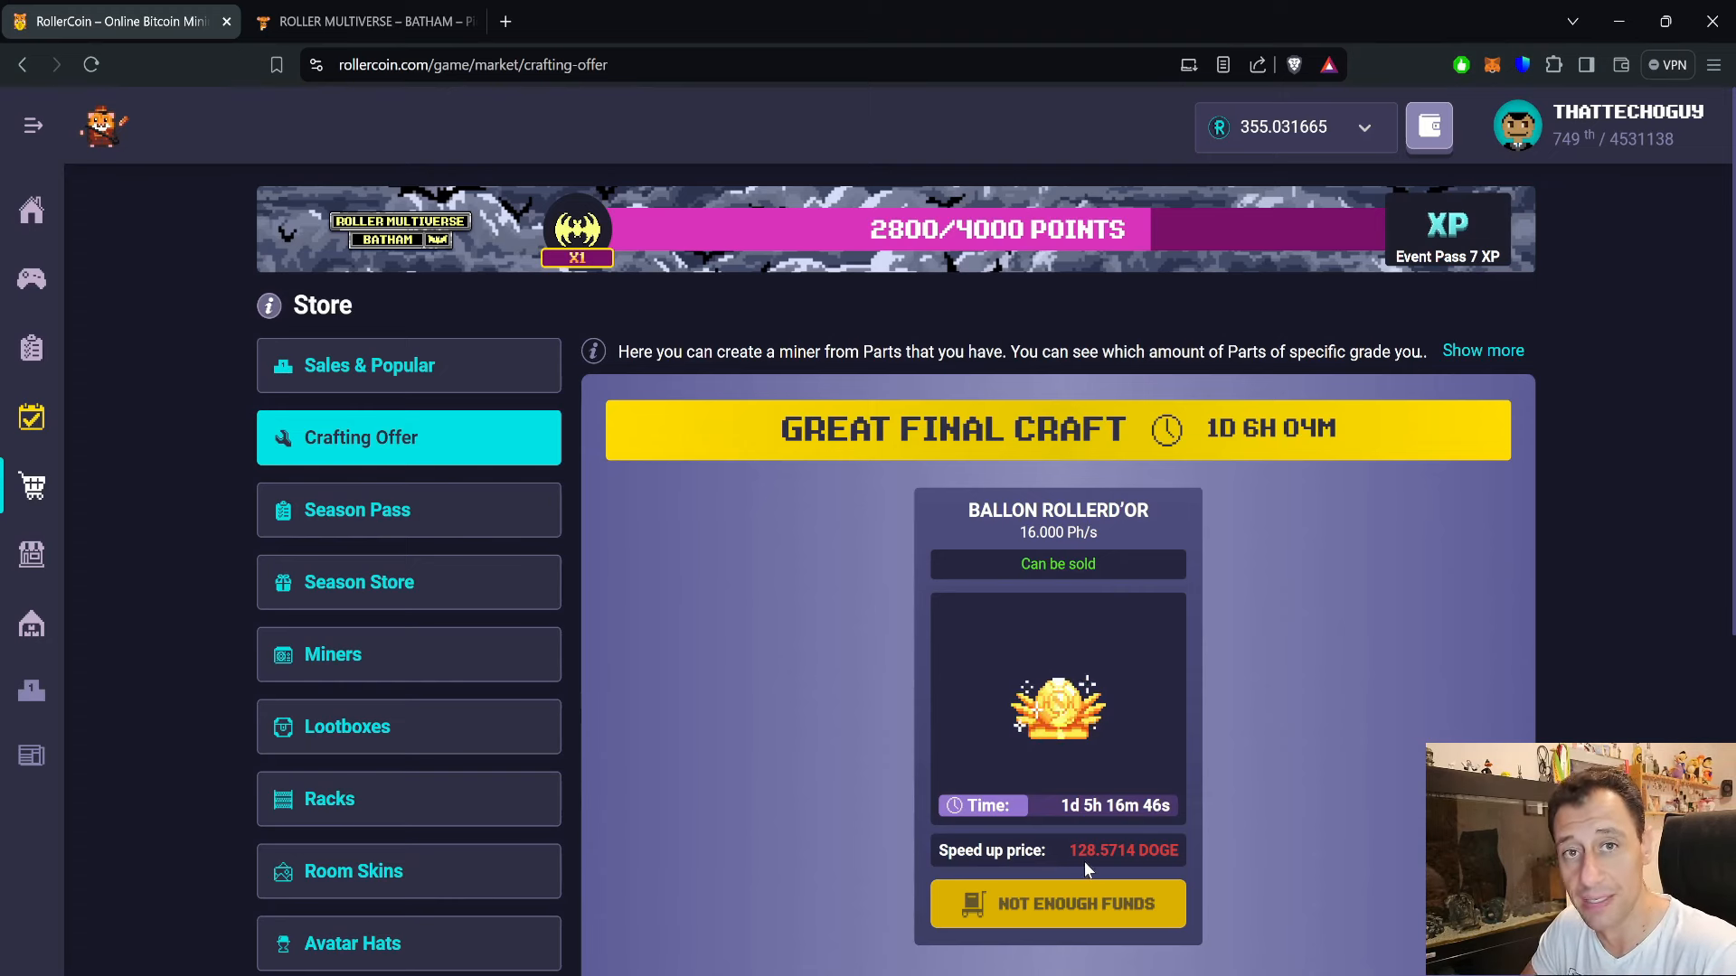
{"action": "mouse_move", "coordinate": [1060, 859]}
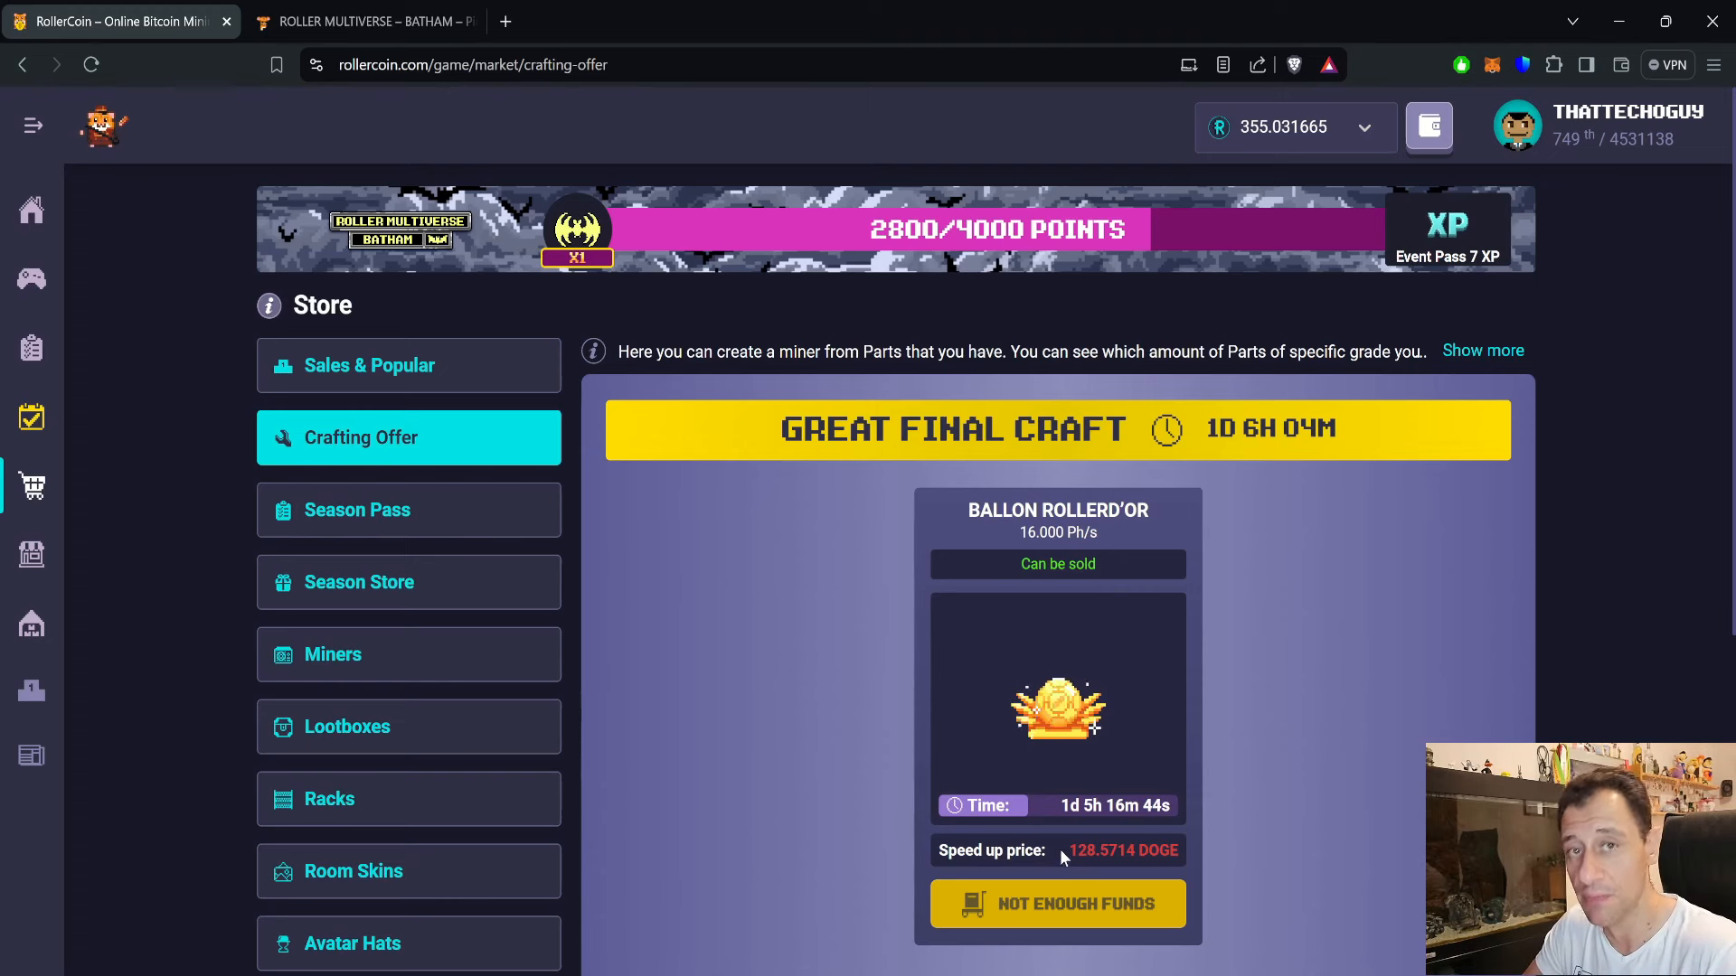
{"action": "mouse_move", "coordinate": [1155, 605]}
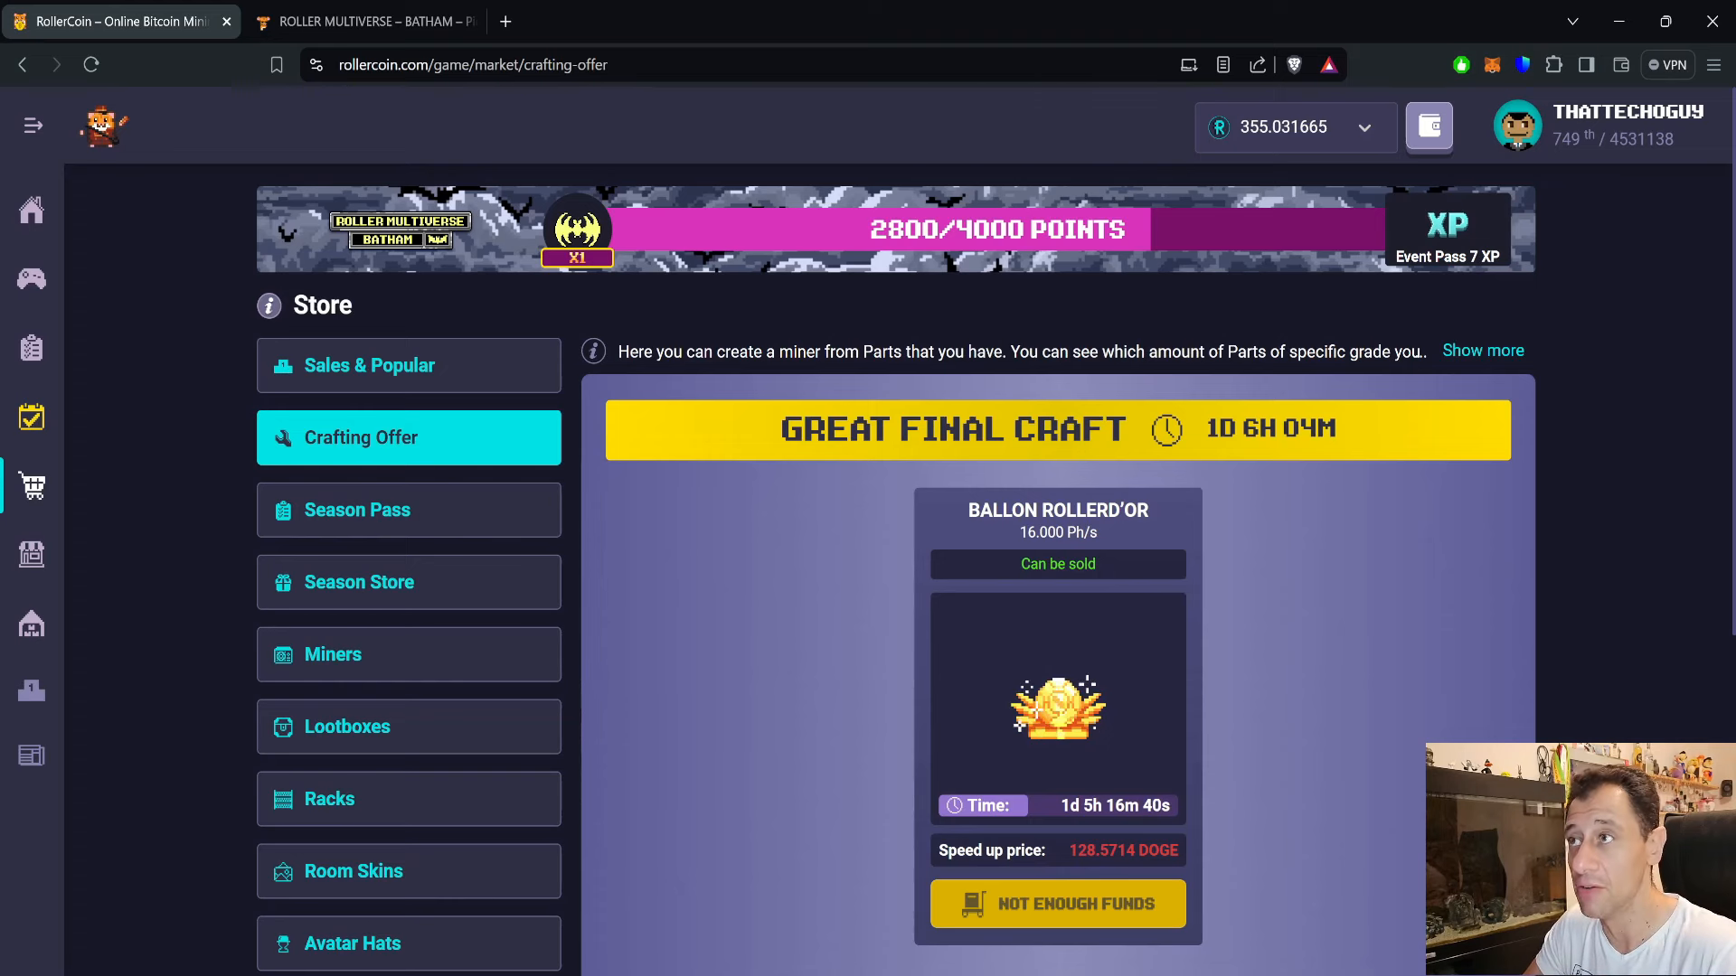
{"action": "mouse_move", "coordinate": [1227, 612]}
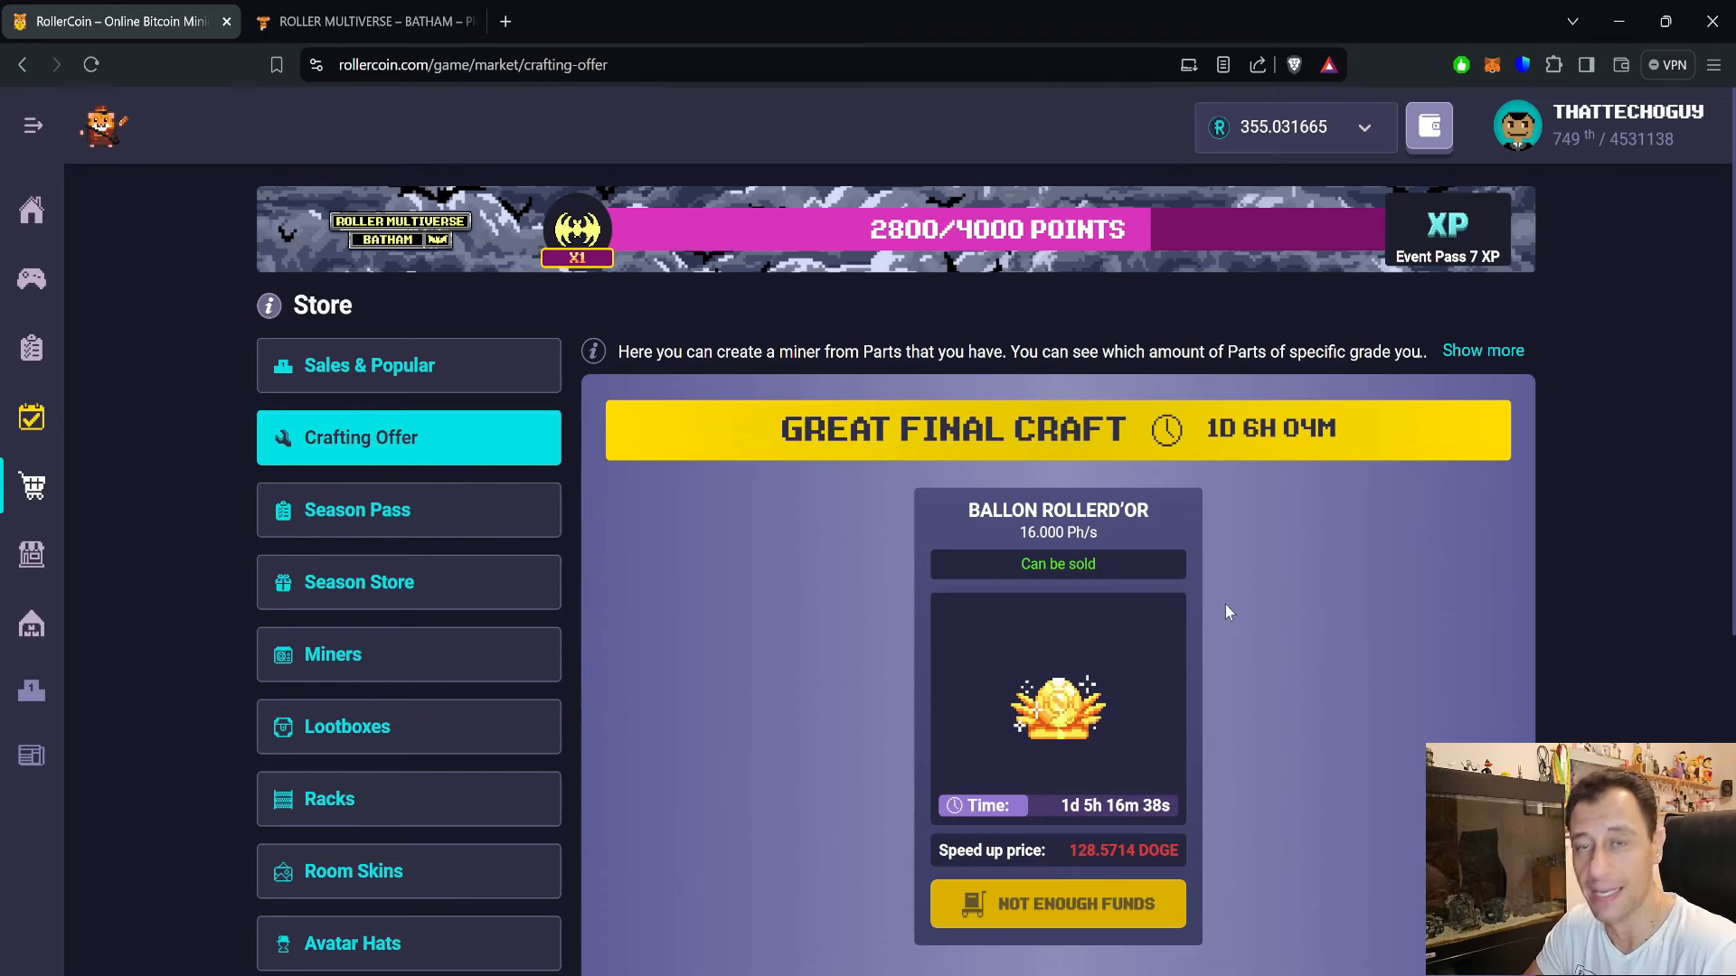
{"action": "mouse_move", "coordinate": [1297, 618]}
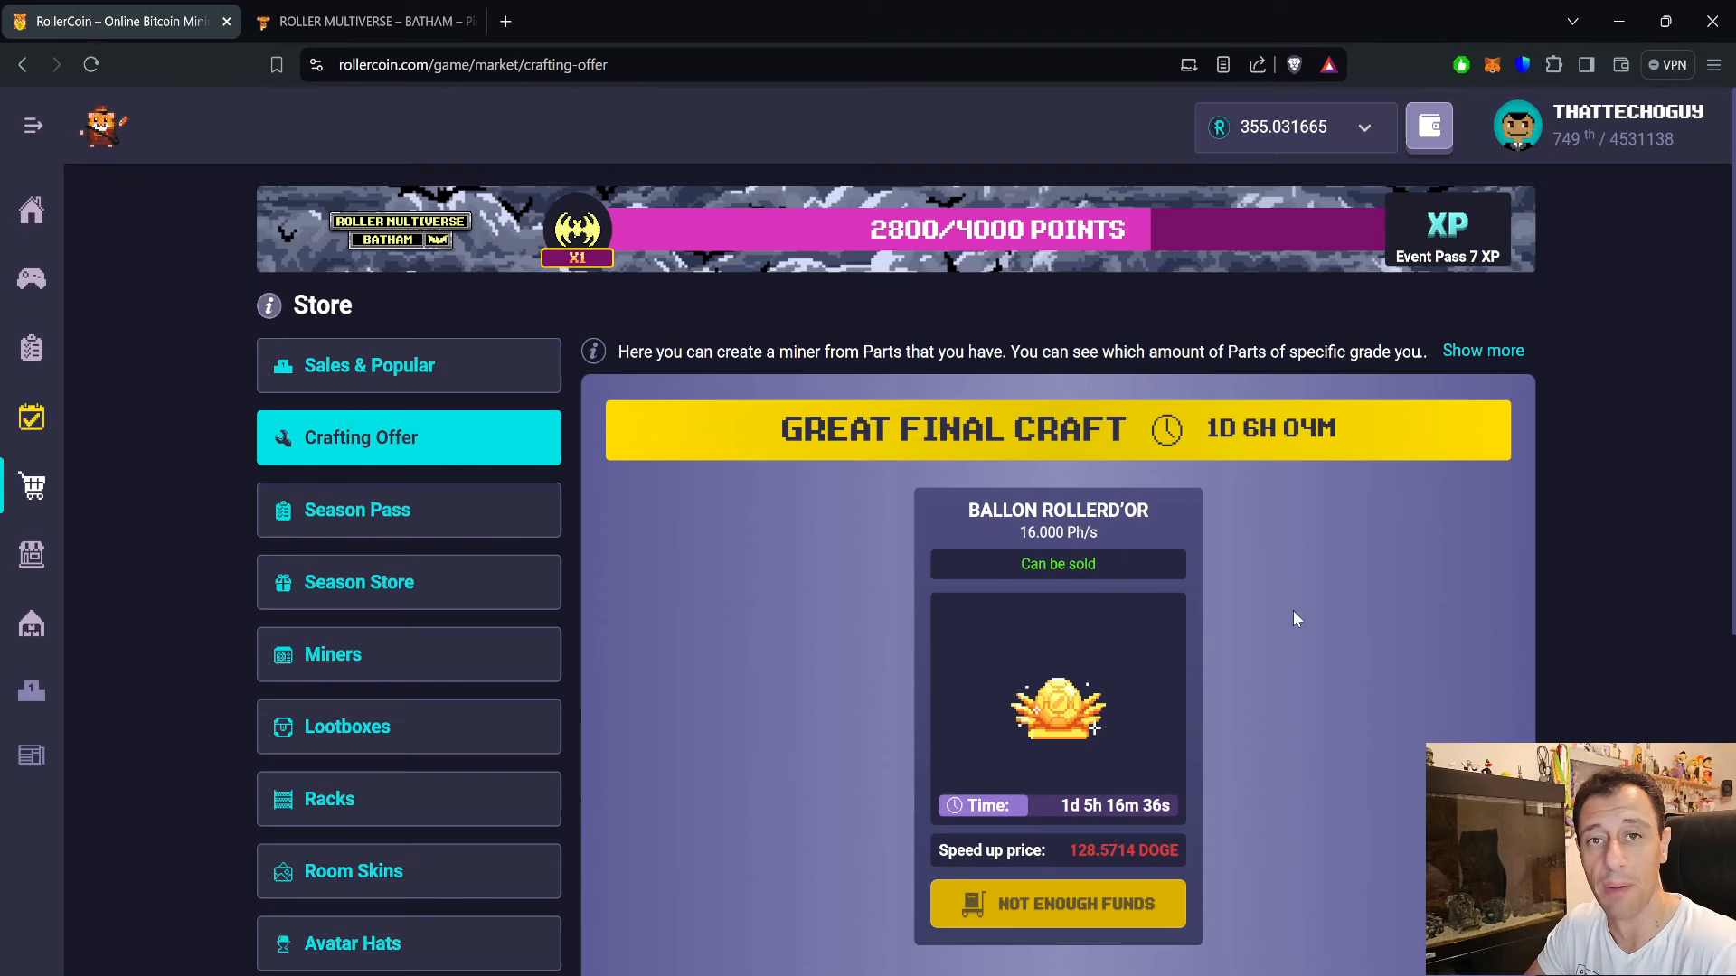
{"action": "mouse_move", "coordinate": [1221, 736]}
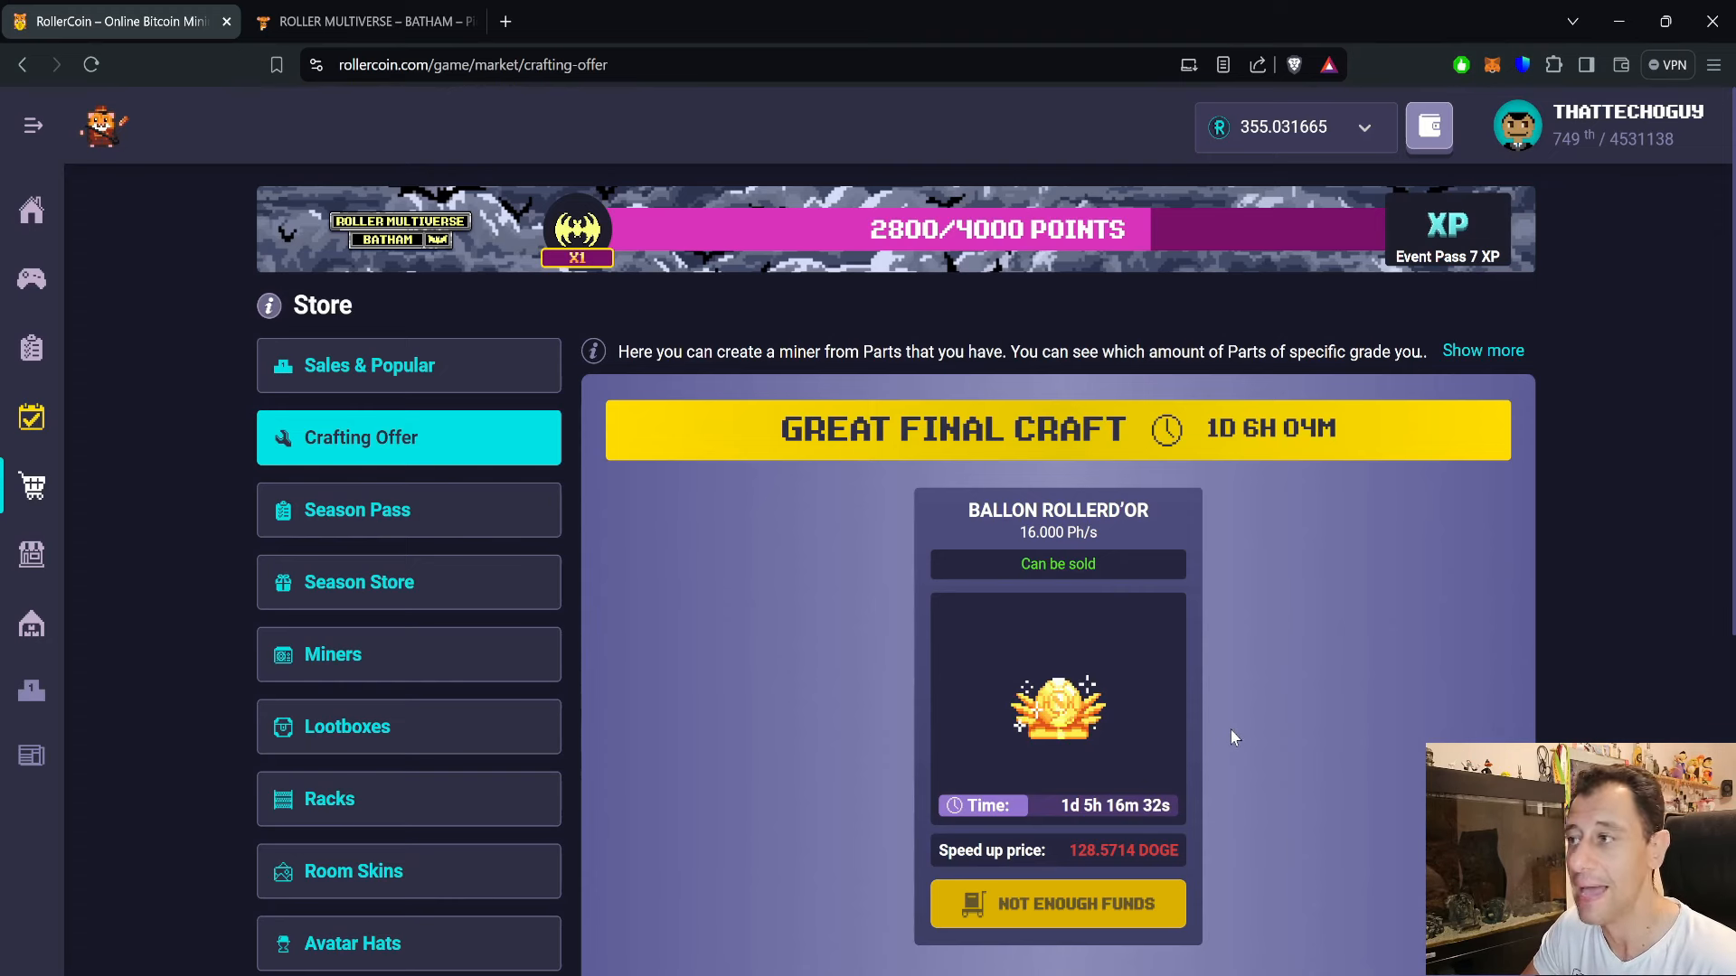
{"action": "mouse_move", "coordinate": [1248, 667]}
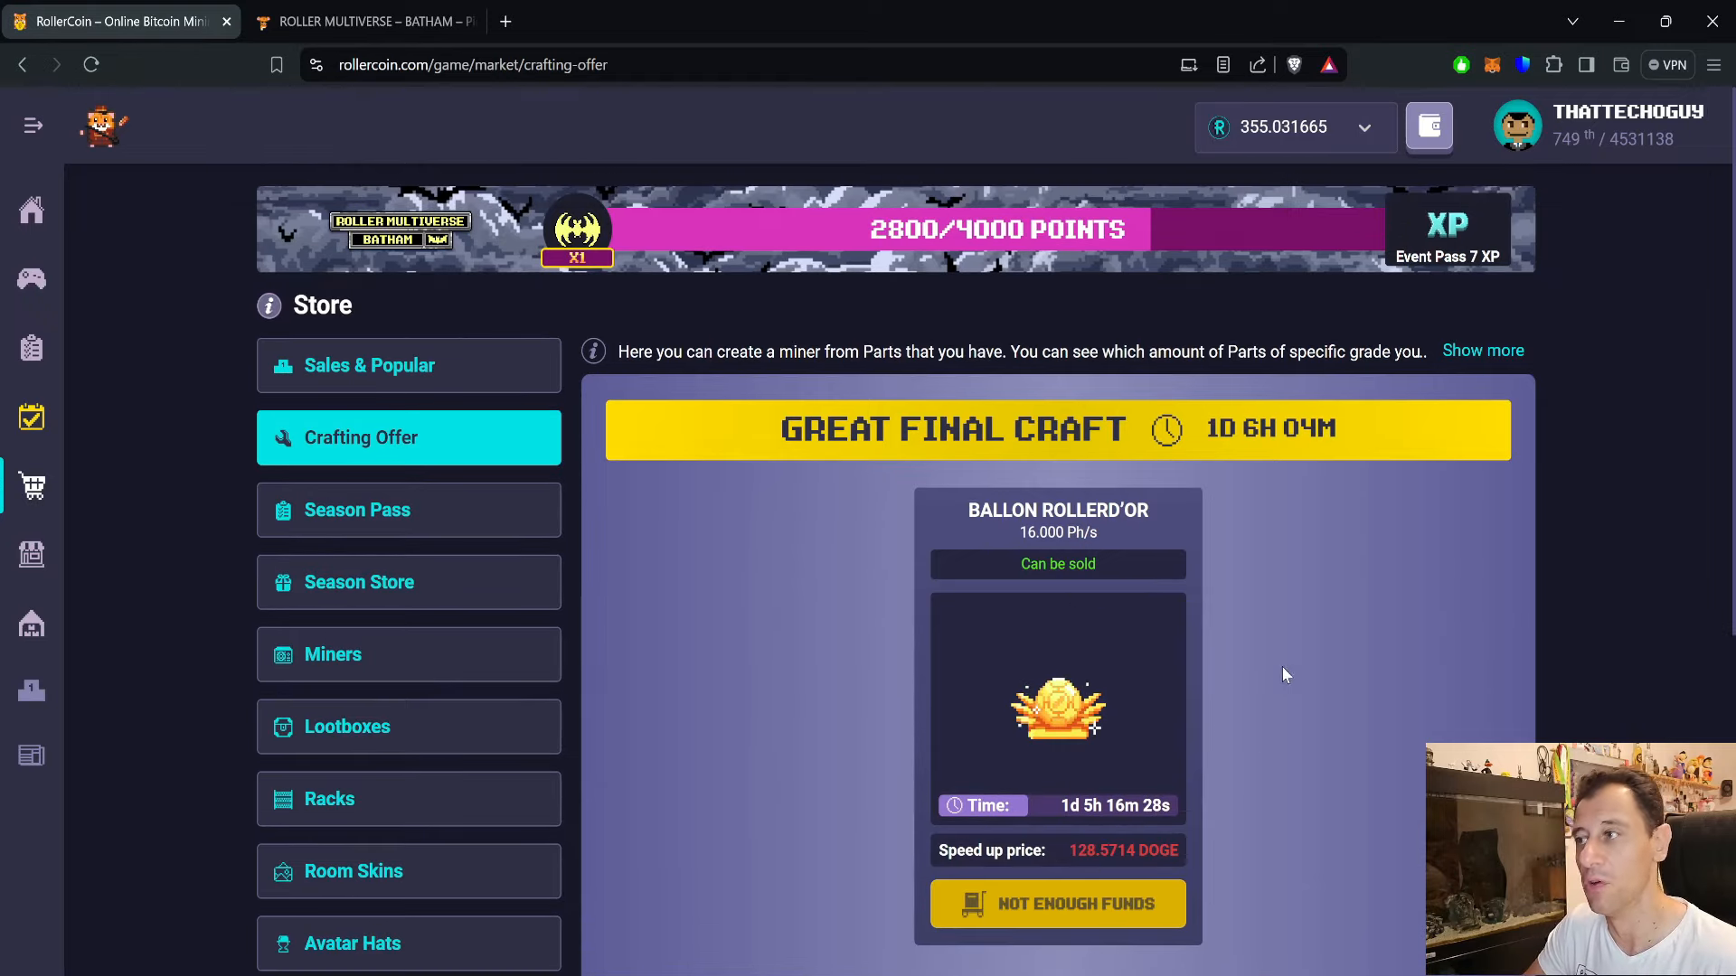
{"action": "mouse_move", "coordinate": [1333, 803]}
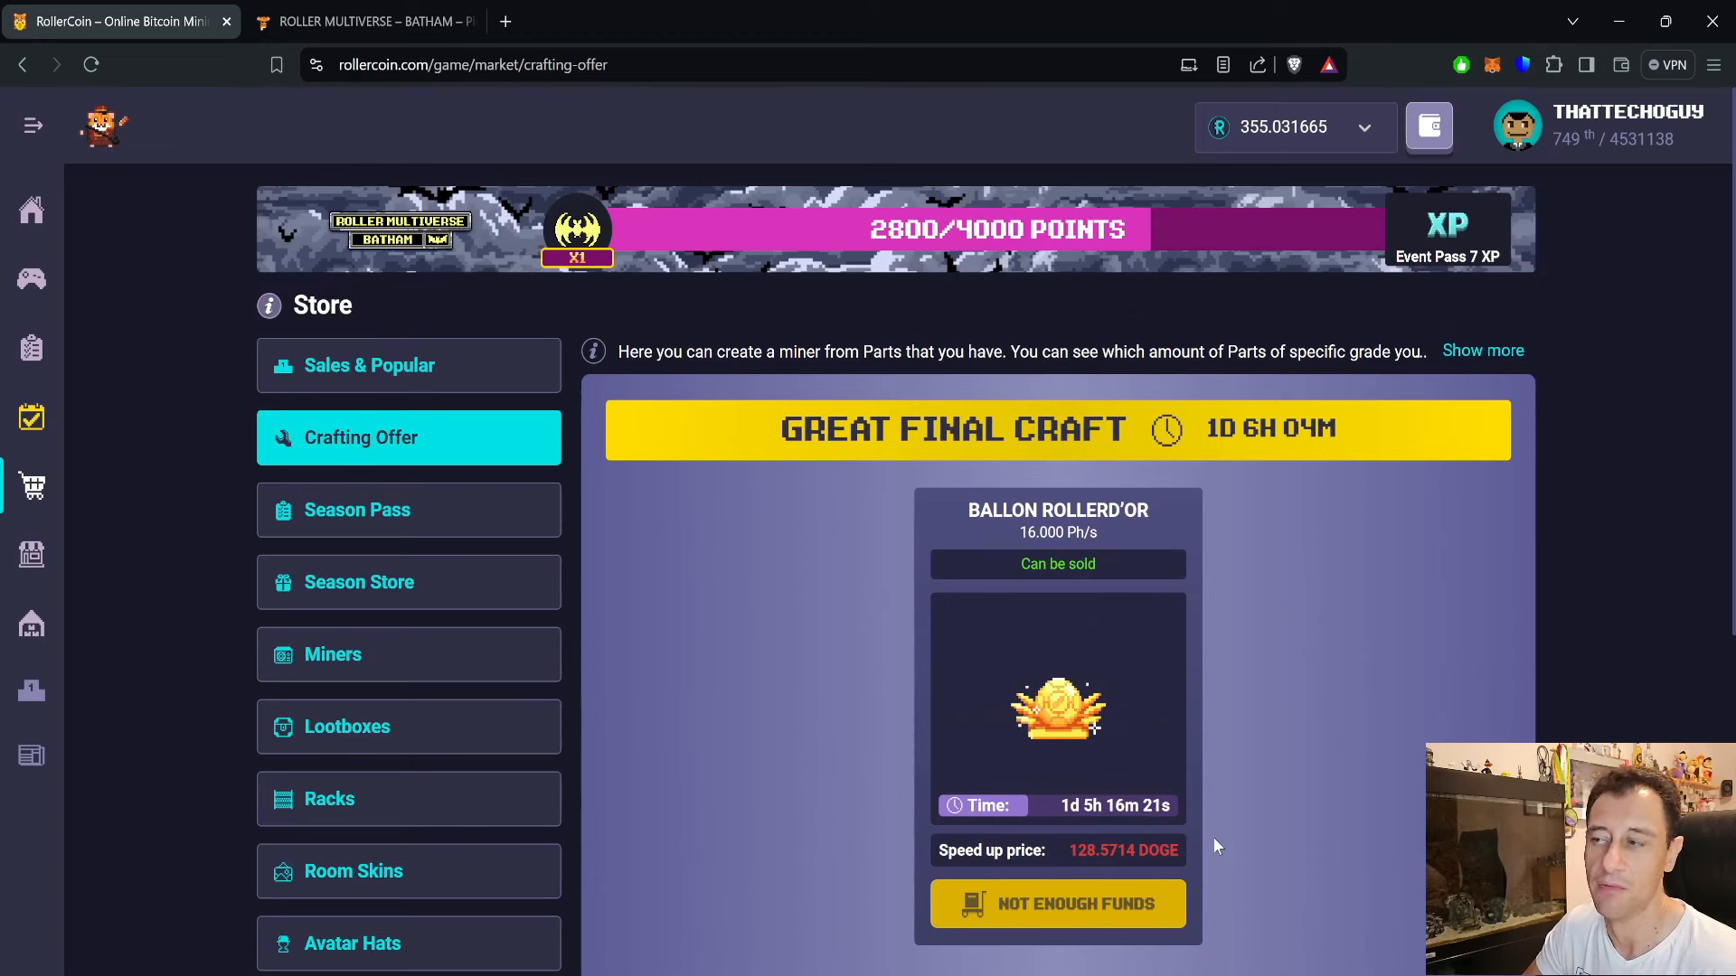
{"action": "mouse_move", "coordinate": [1232, 771]}
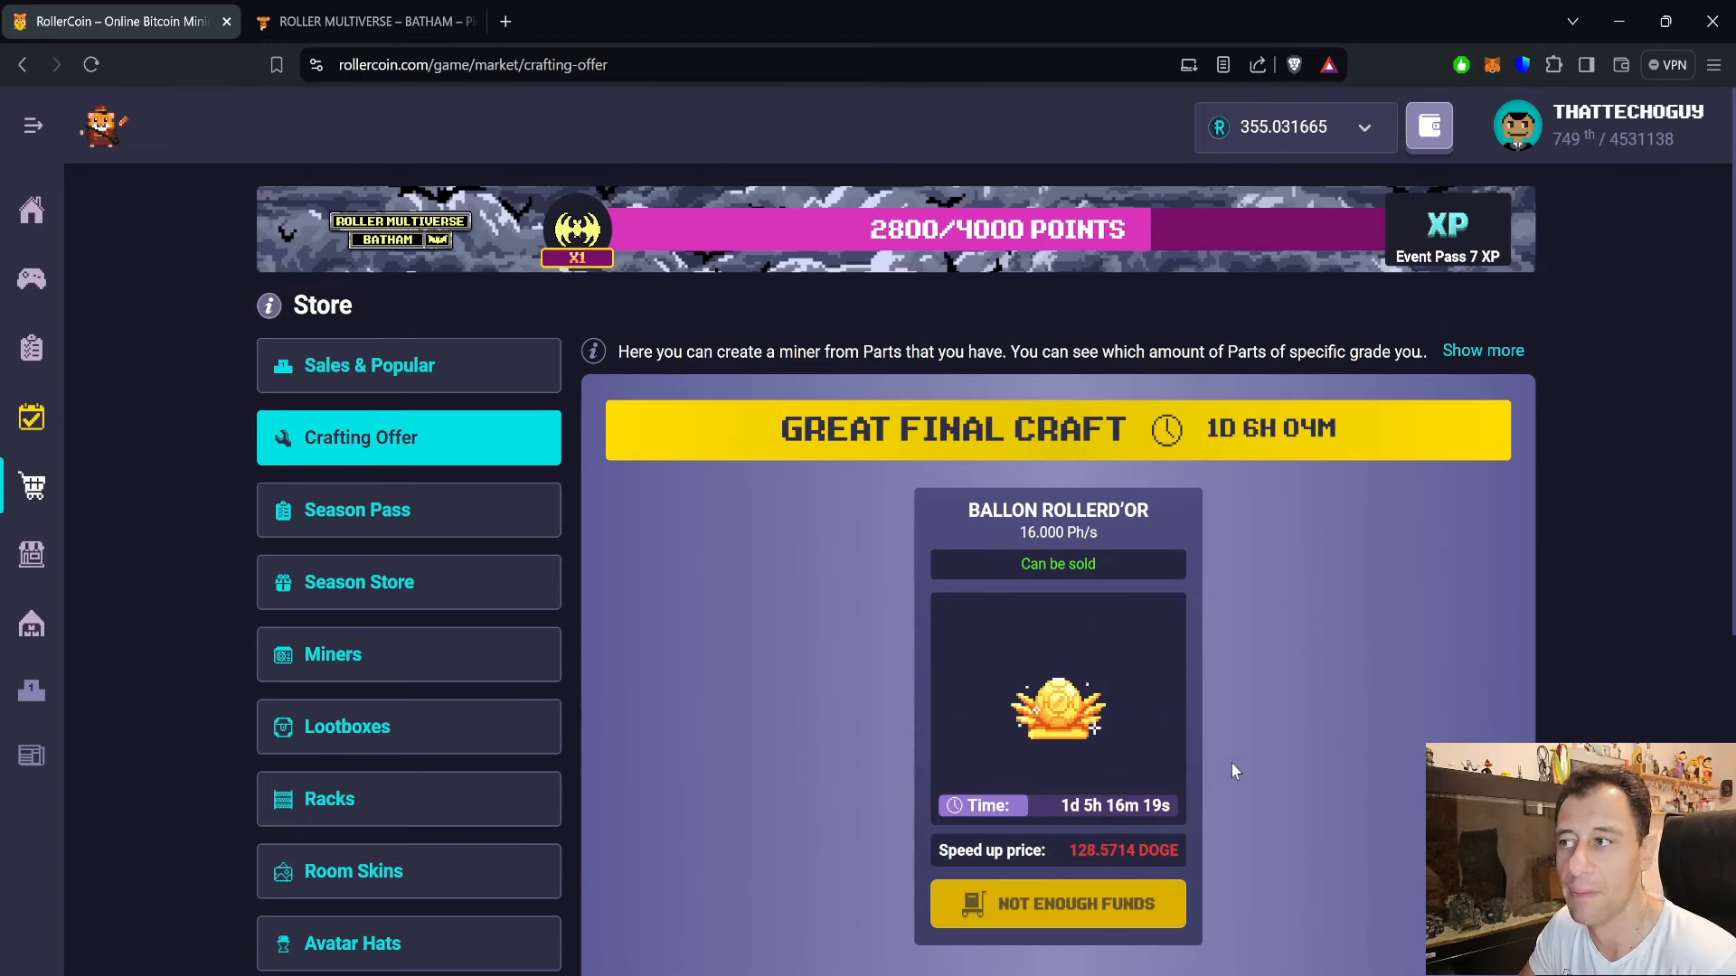
{"action": "mouse_move", "coordinate": [1206, 664]}
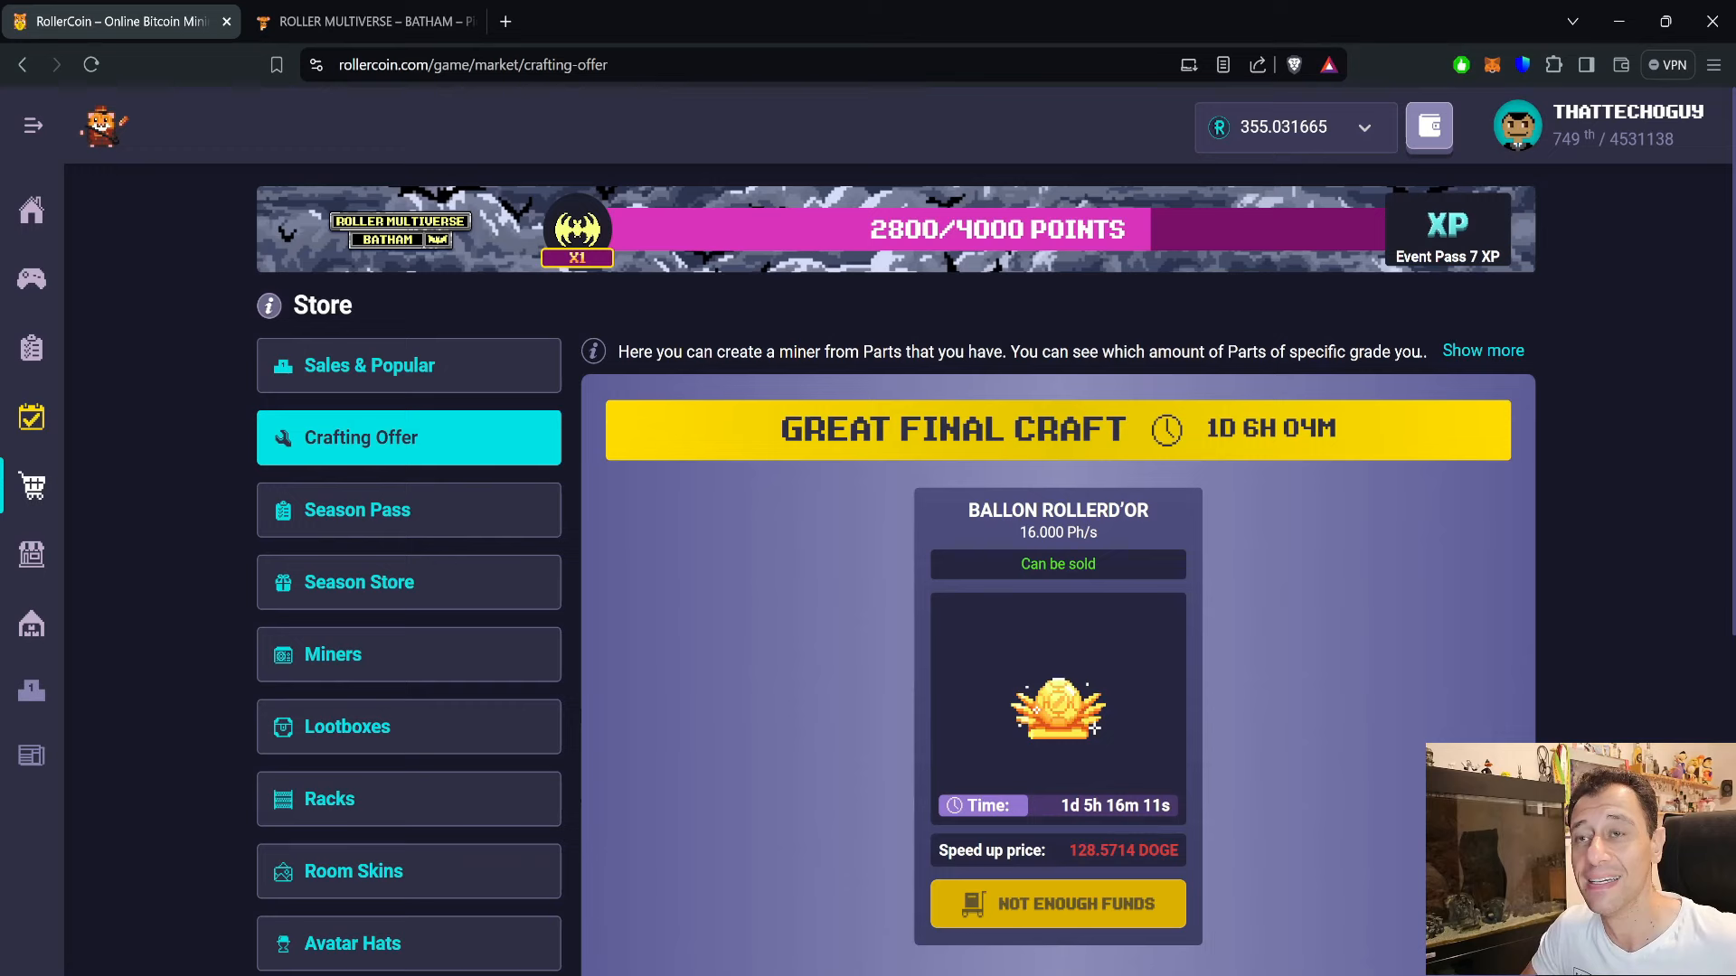
{"action": "mouse_move", "coordinate": [1185, 521]}
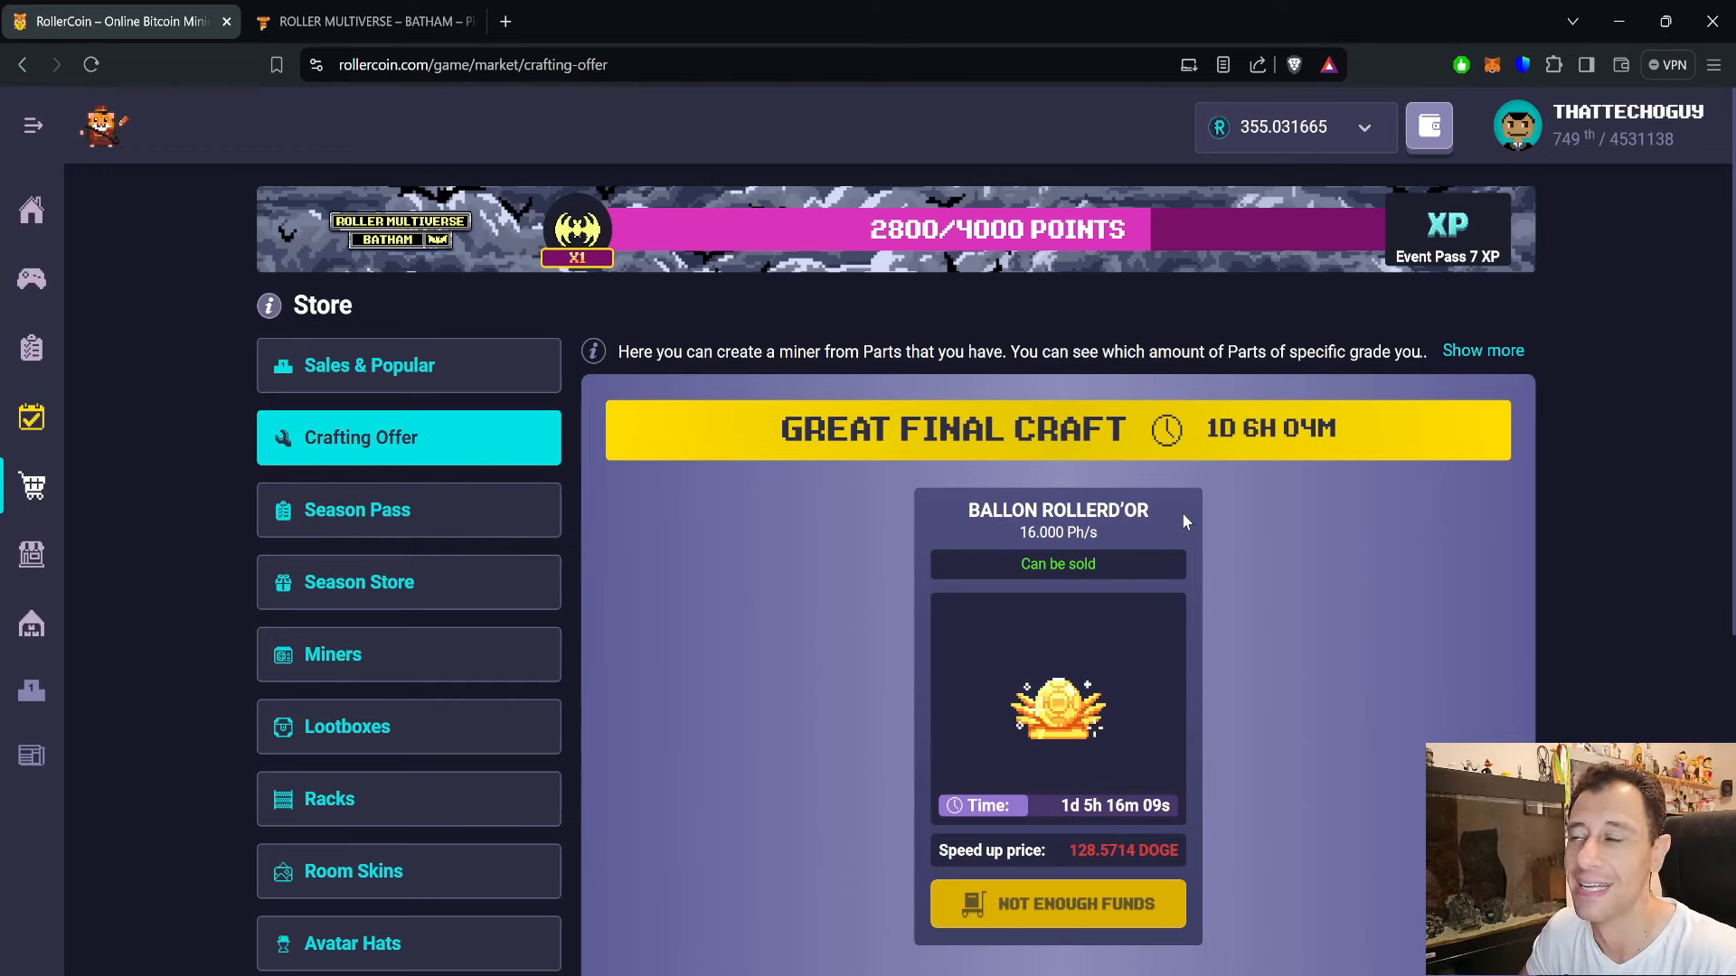
{"action": "mouse_move", "coordinate": [31, 211]}
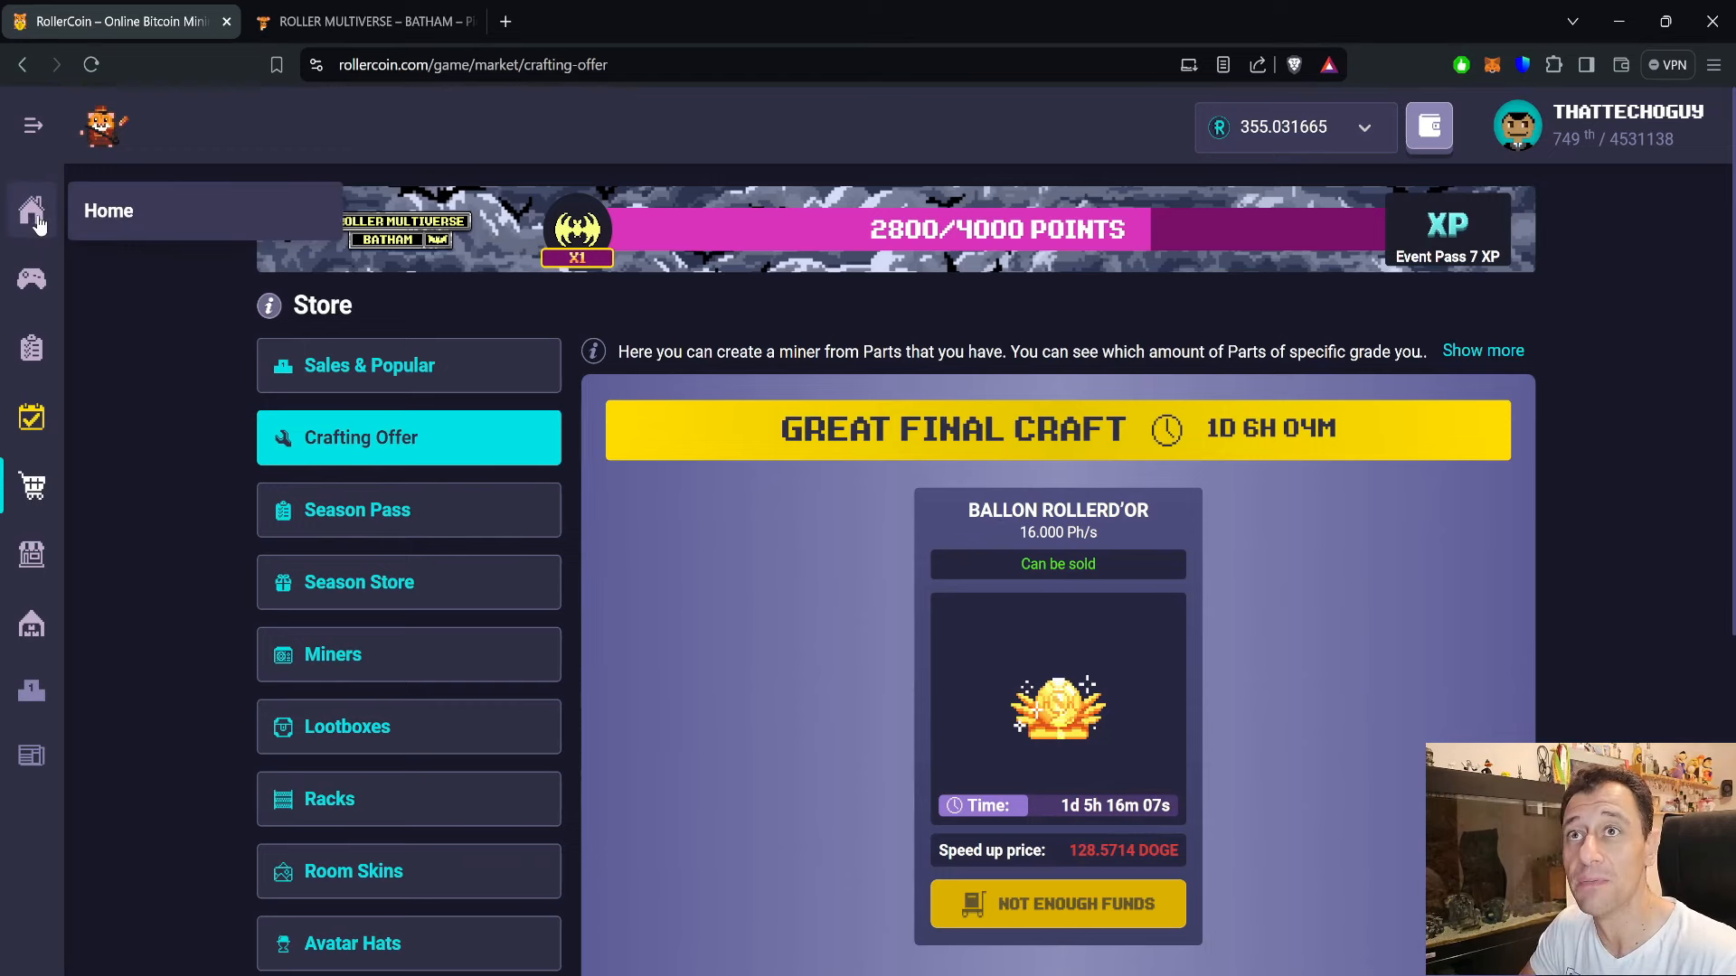
{"action": "left_click", "coordinate": [31, 211]}
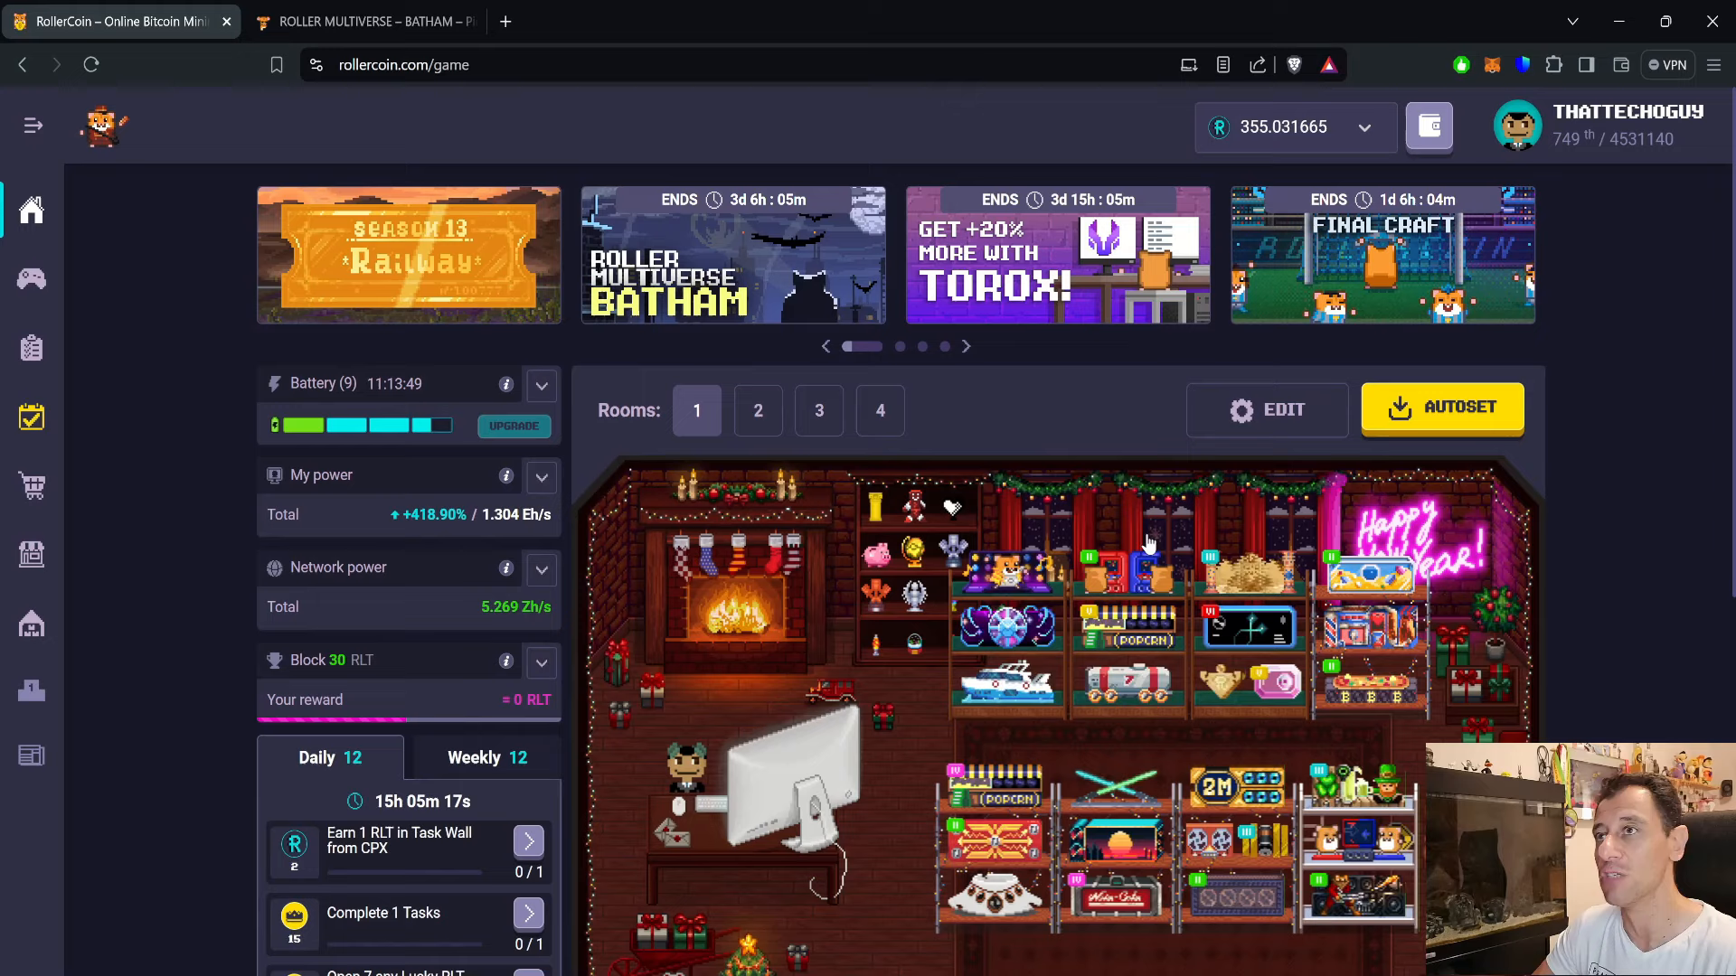